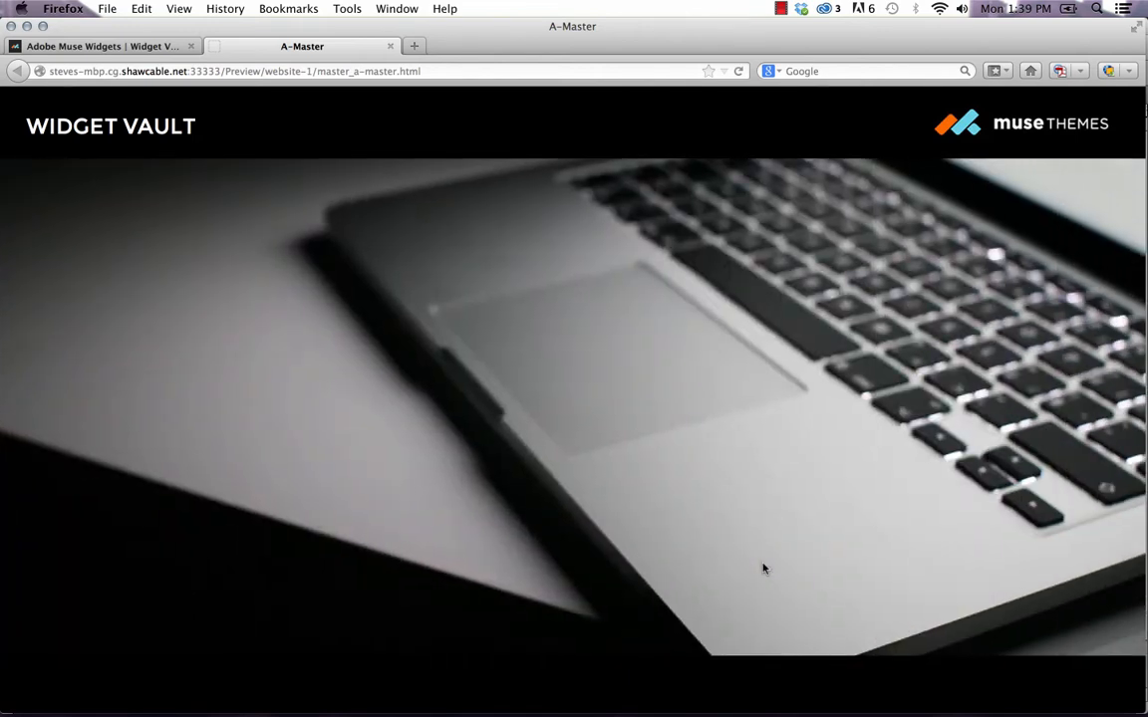
{"action": "mouse_move", "coordinate": [443, 432]}
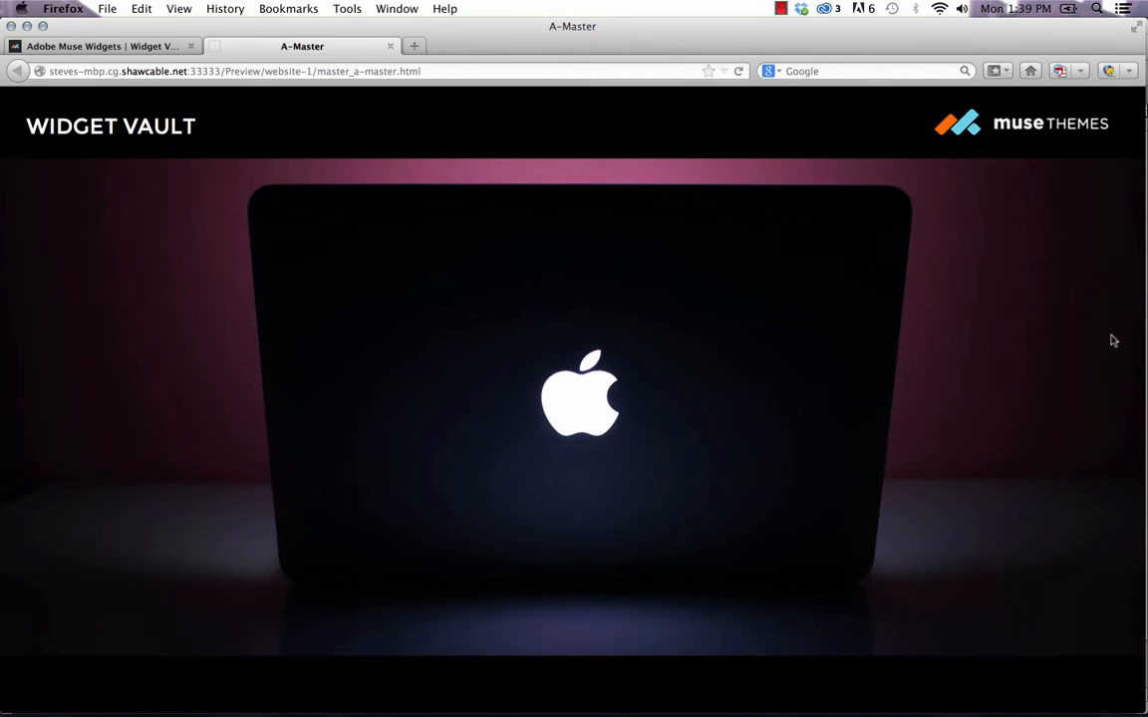
{"action": "mouse_move", "coordinate": [368, 267]}
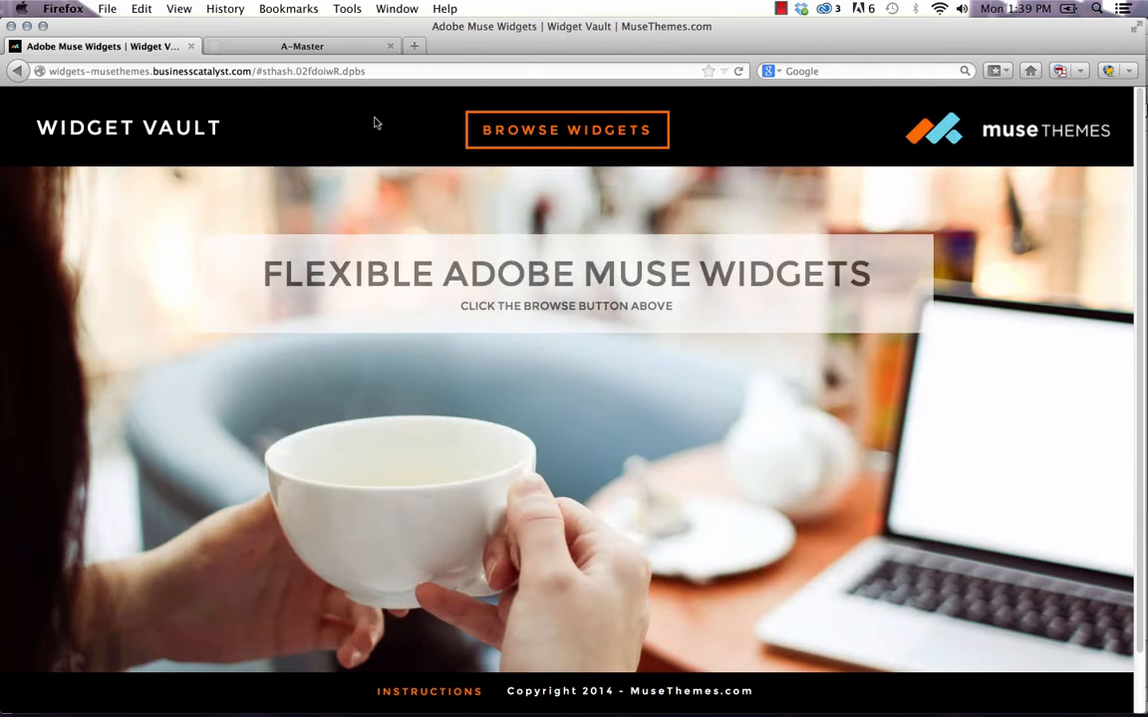
Switch Firefox from the A-Master preview to the Widget Vault demo site.
{"action": "left_click", "coordinate": [566, 129]}
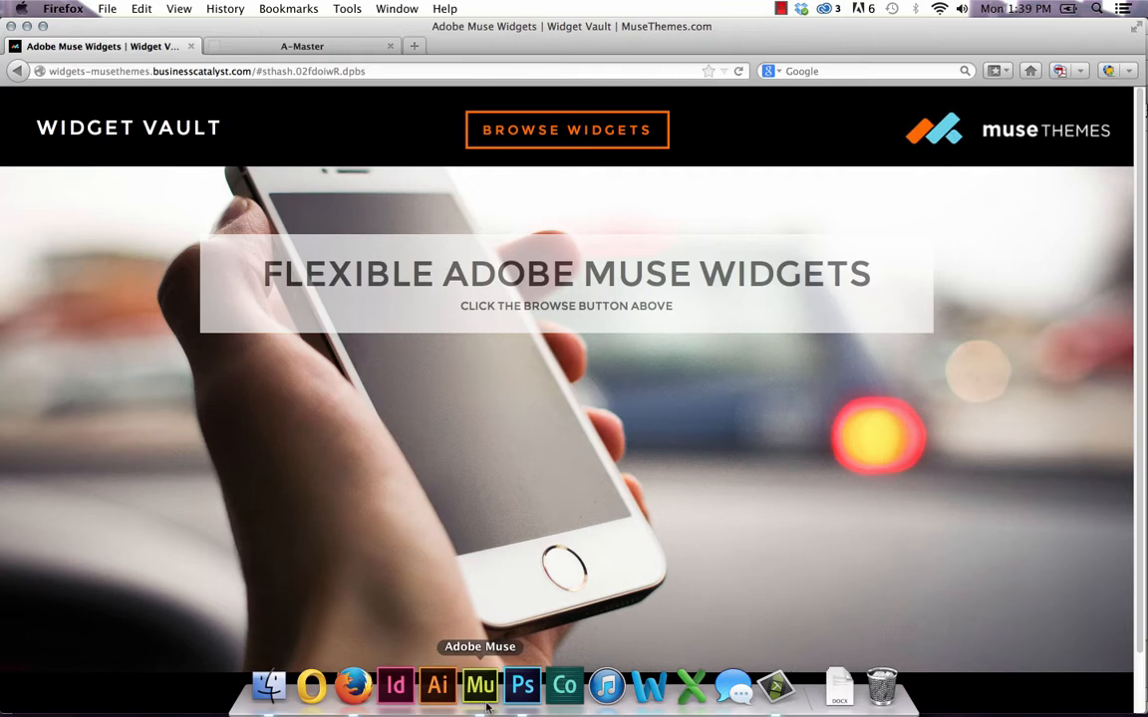
Duplicate the WIDGET VAULT heading to the header centre and retype it as BROWSE.
{"action": "left_click", "coordinate": [478, 685]}
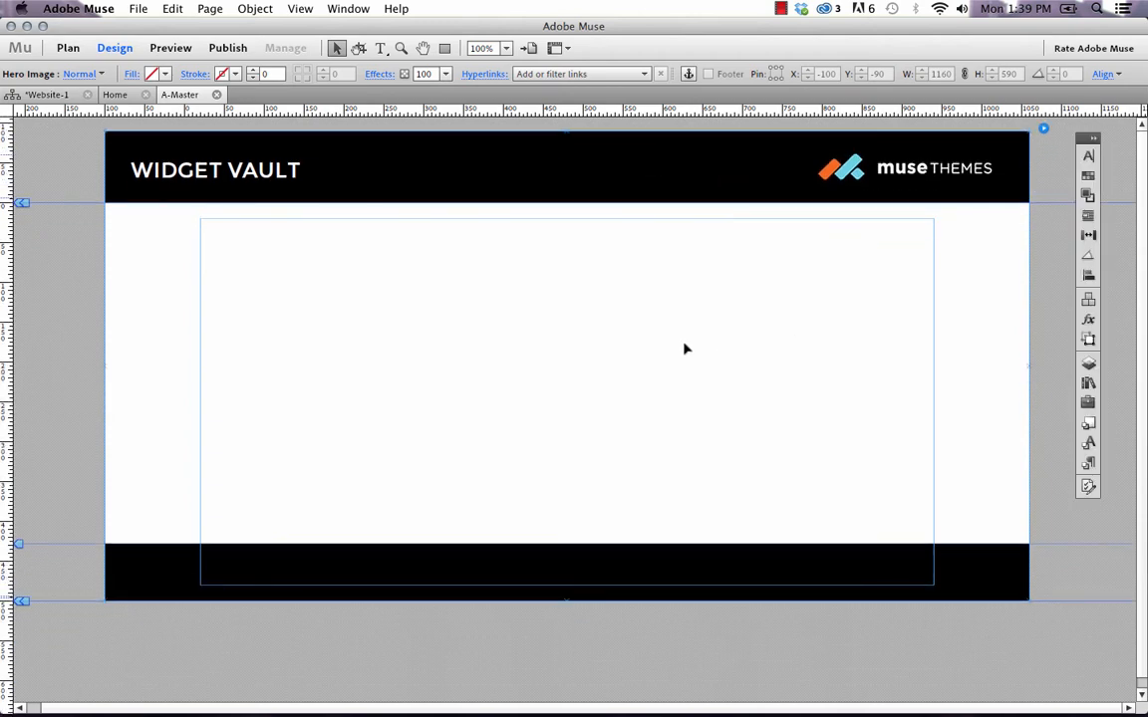
{"action": "mouse_move", "coordinate": [488, 347]}
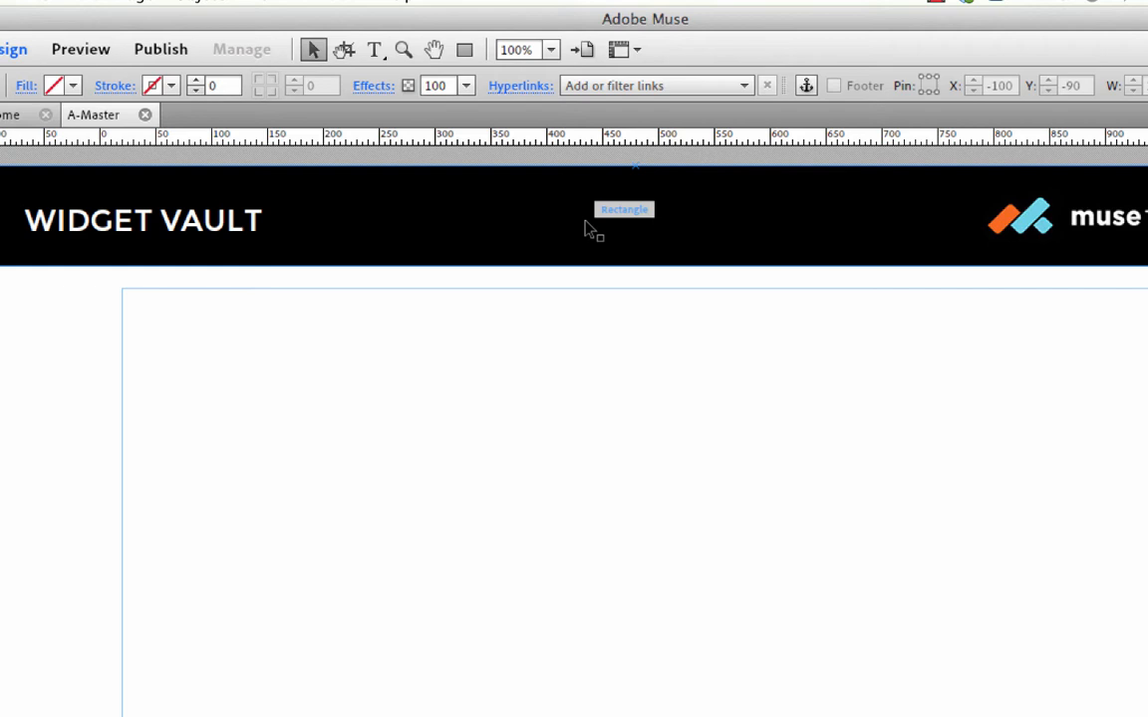
{"action": "left_click", "coordinate": [143, 219]}
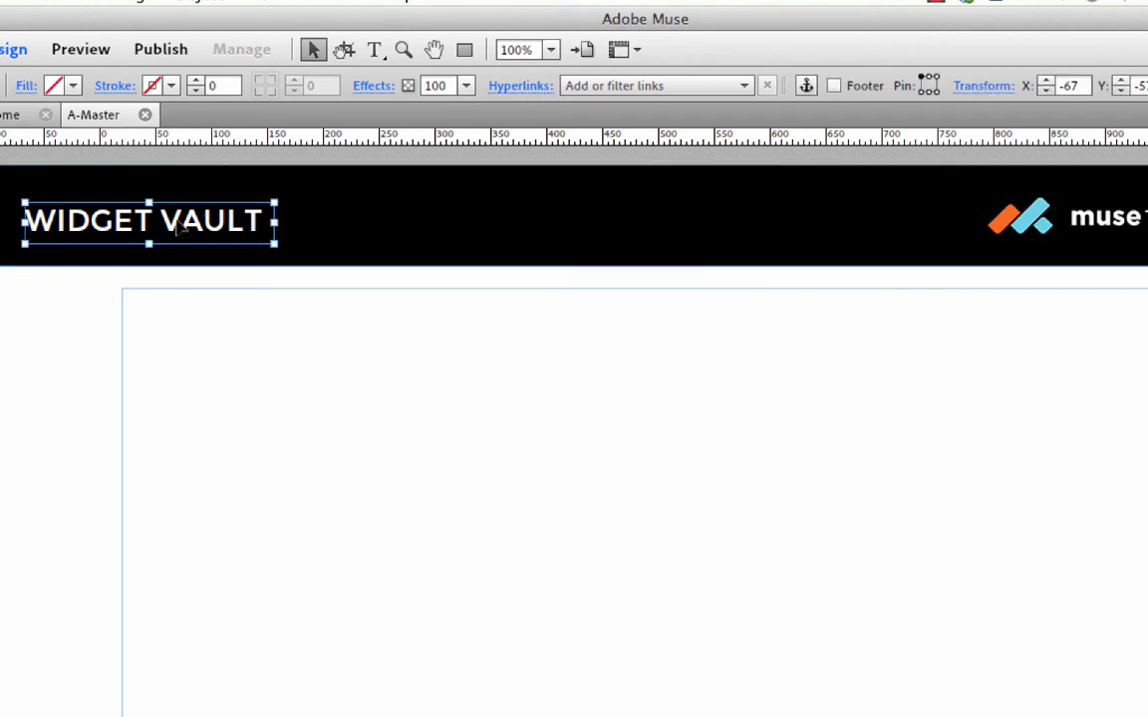
{"action": "left_click_drag", "start_coordinate": [149, 221], "coordinate": [641, 221]}
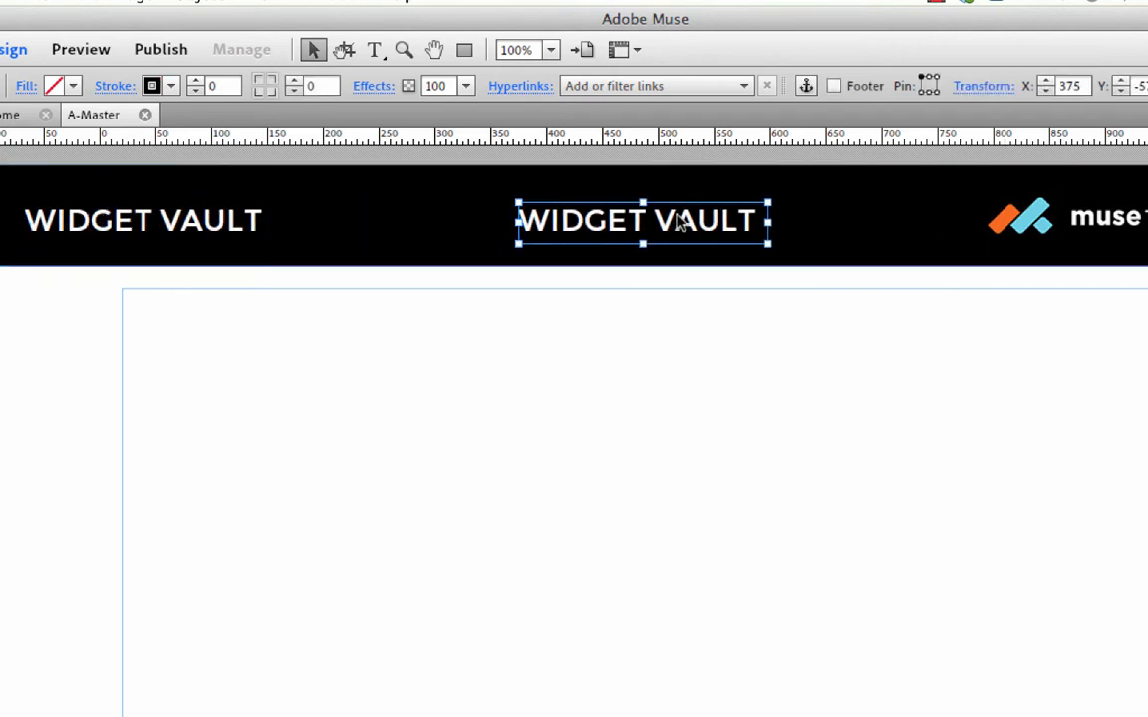
{"action": "double_click", "coordinate": [638, 219]}
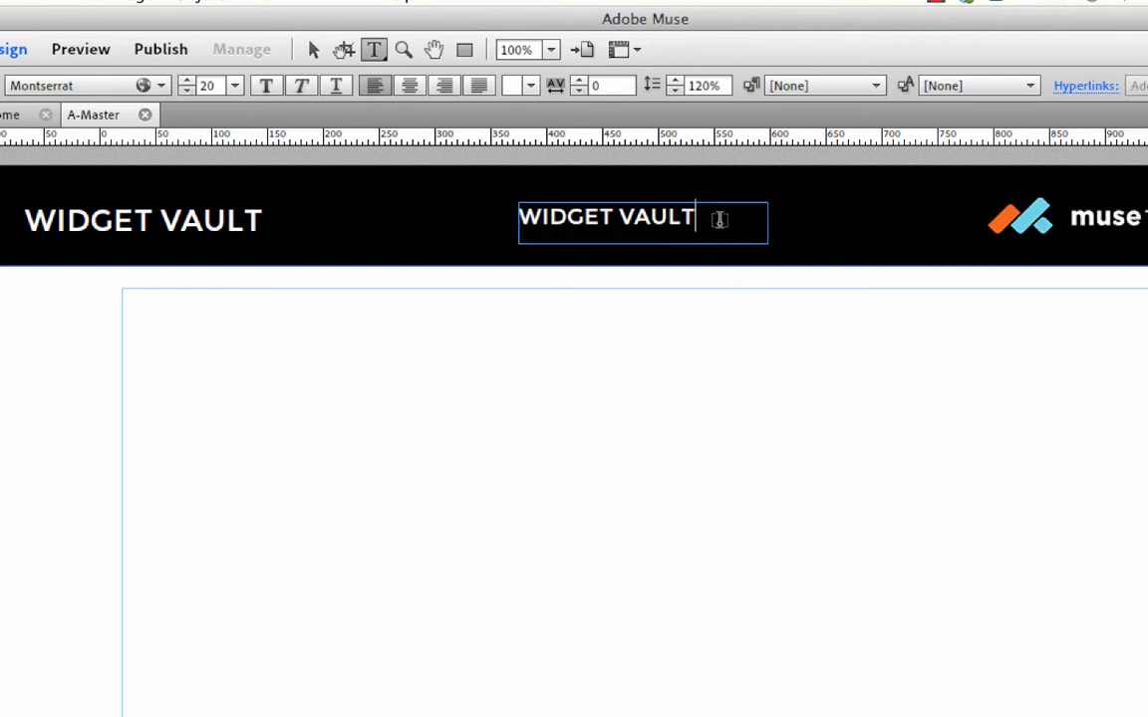
{"action": "type", "text": "BROWS"}
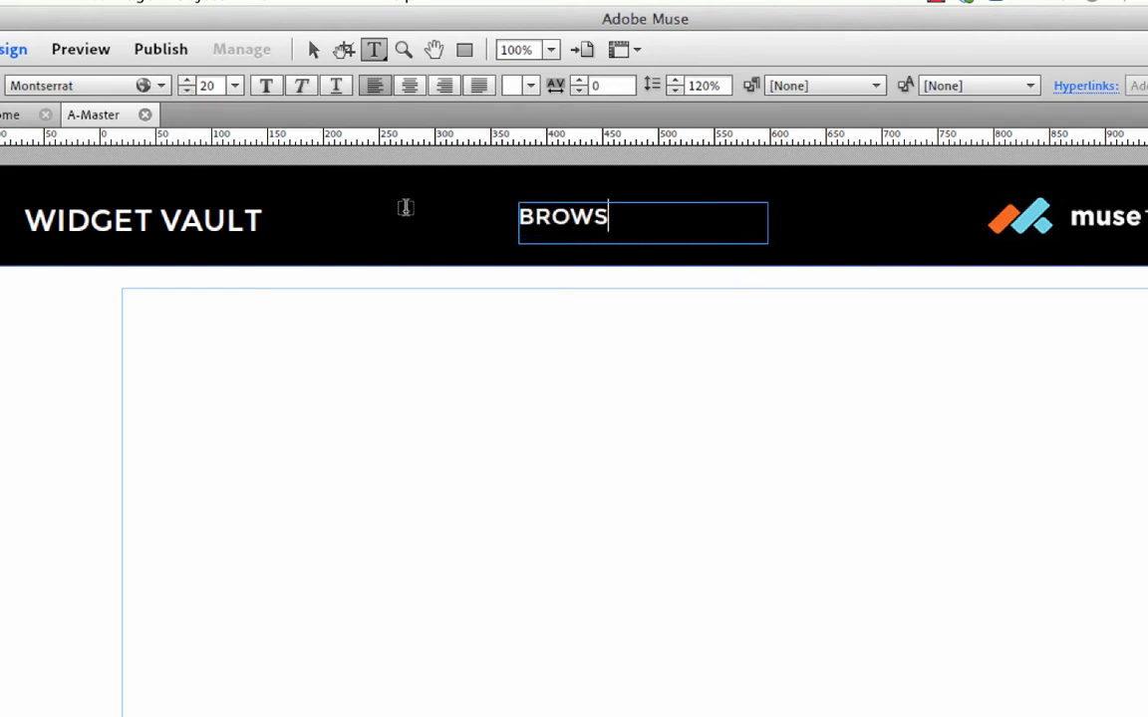
Colour the BROWSE text orange.
{"action": "left_click", "coordinate": [530, 84]}
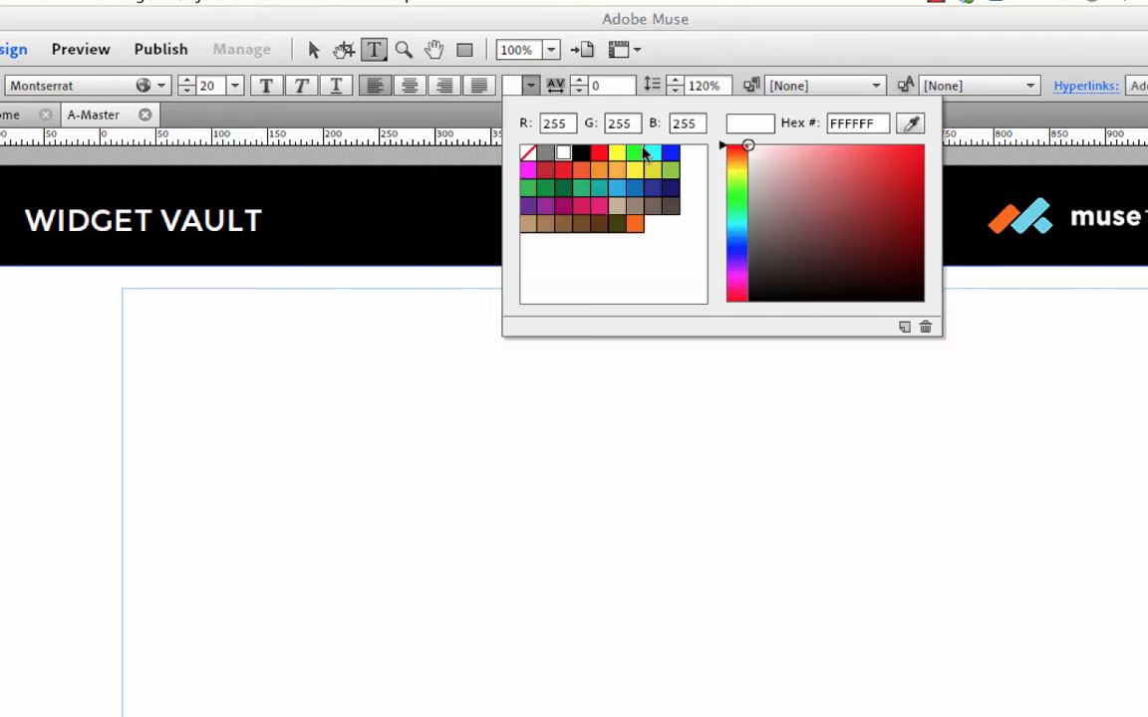
{"action": "left_click", "coordinate": [635, 223]}
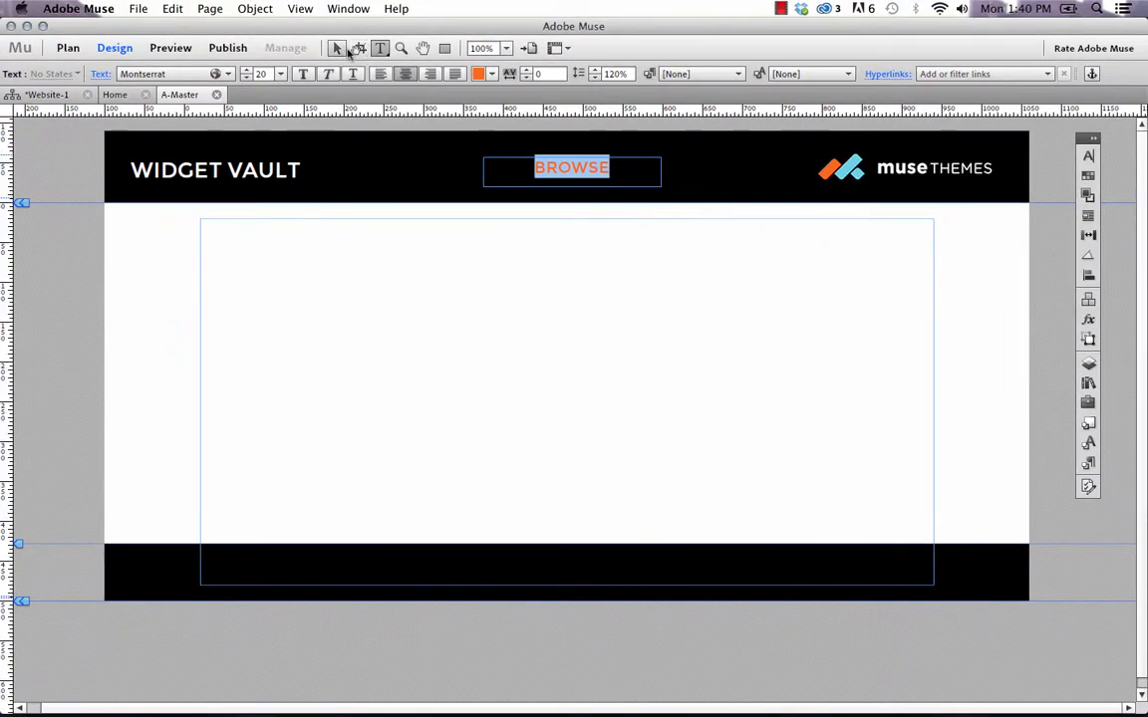
Give the BROWSE text frame an orange stroke so it reads as a button.
{"action": "left_click", "coordinate": [336, 47]}
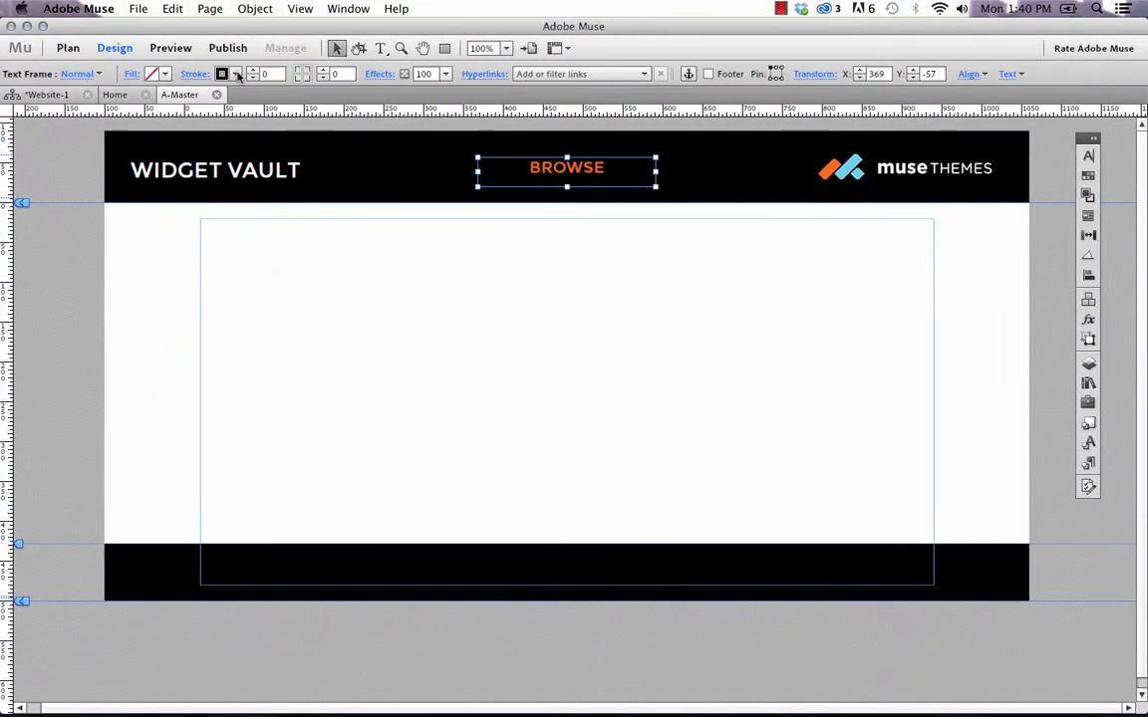
{"action": "left_click", "coordinate": [223, 74]}
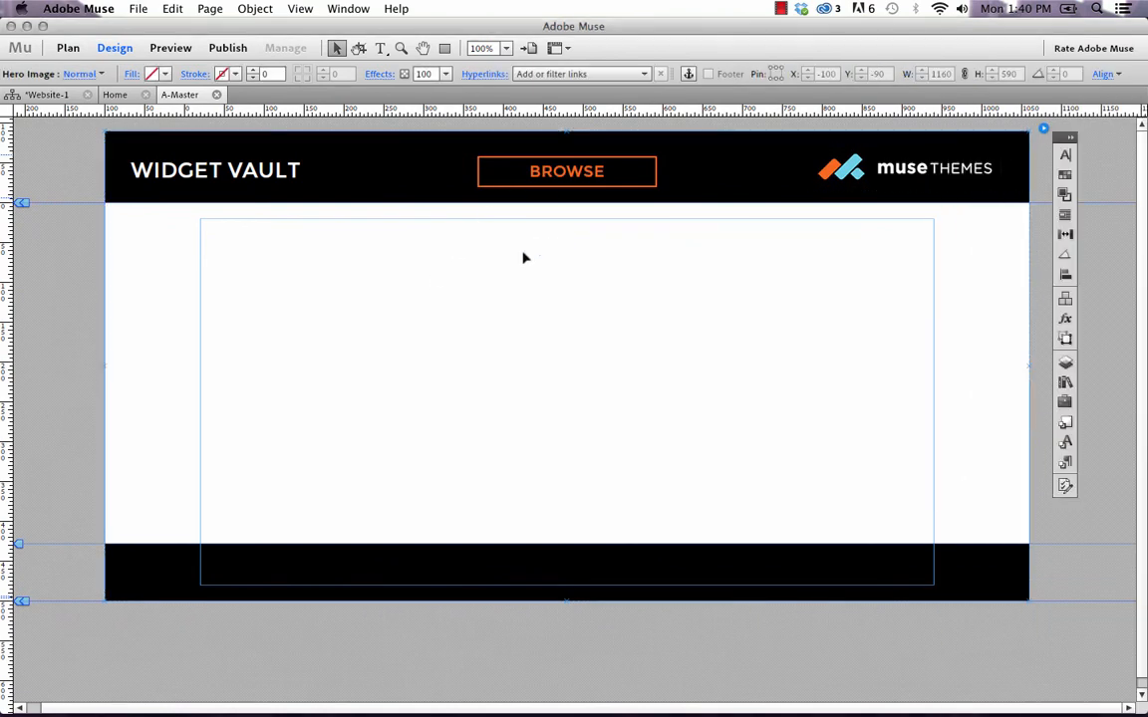
{"action": "mouse_move", "coordinate": [446, 451]}
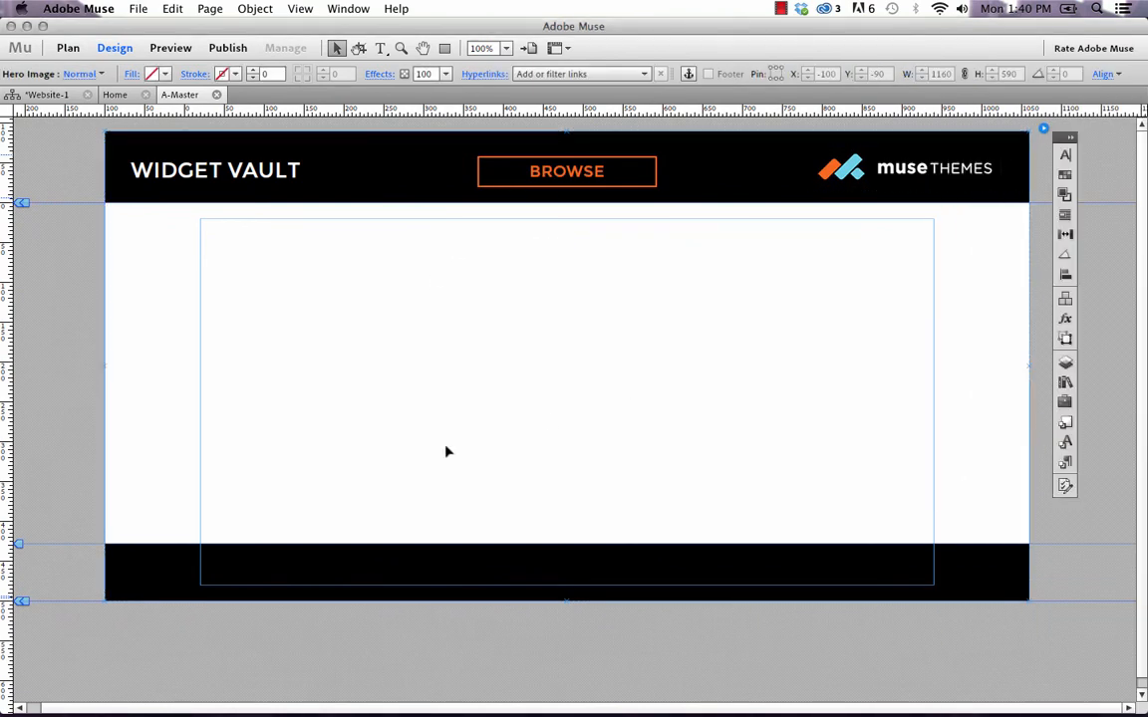
{"action": "mouse_move", "coordinate": [546, 347]}
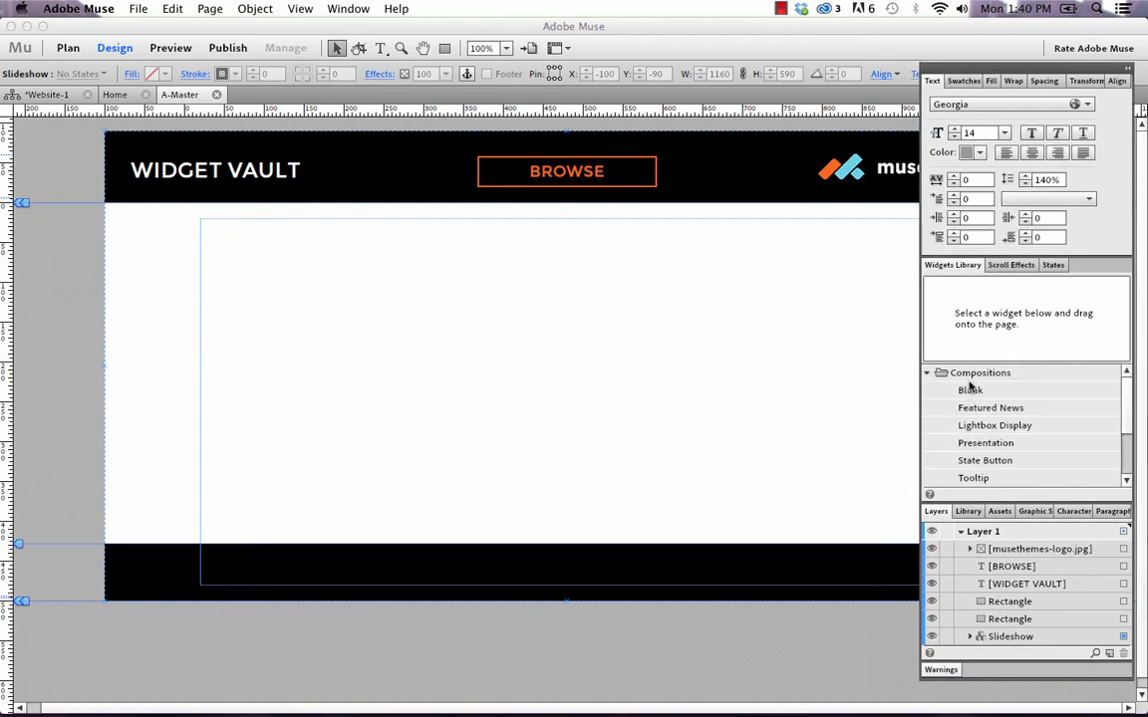
Place a Blank composition widget on the master page and dismiss its options.
{"action": "left_click", "coordinate": [968, 389]}
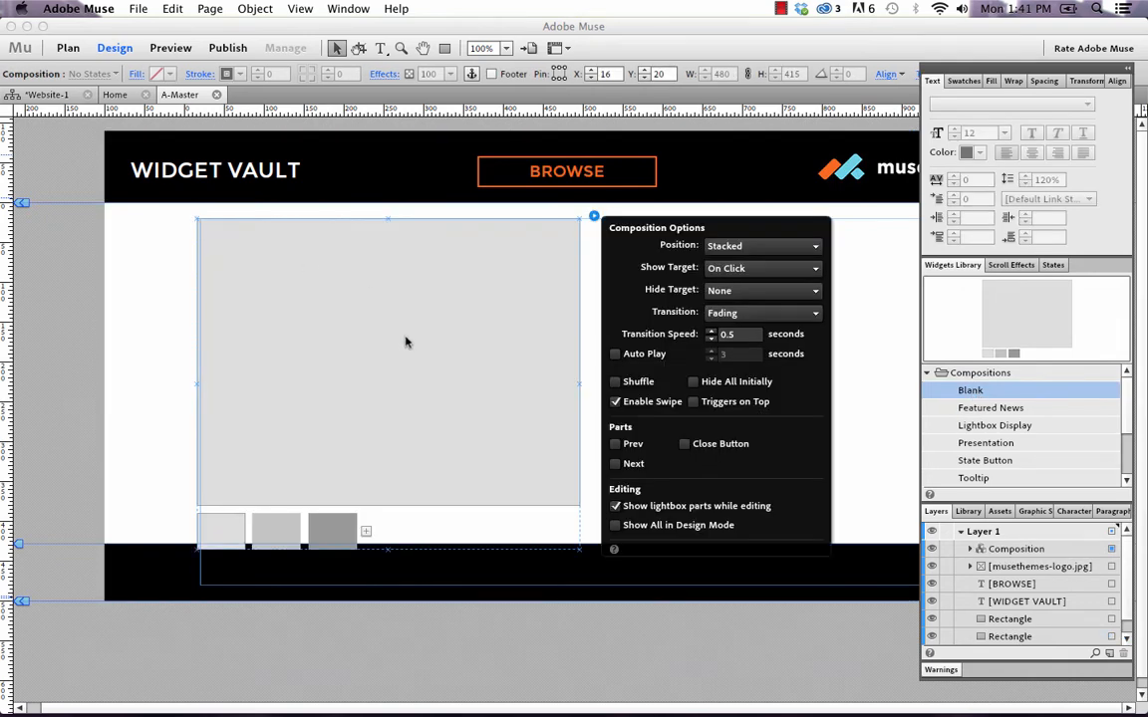
{"action": "mouse_move", "coordinate": [386, 402]}
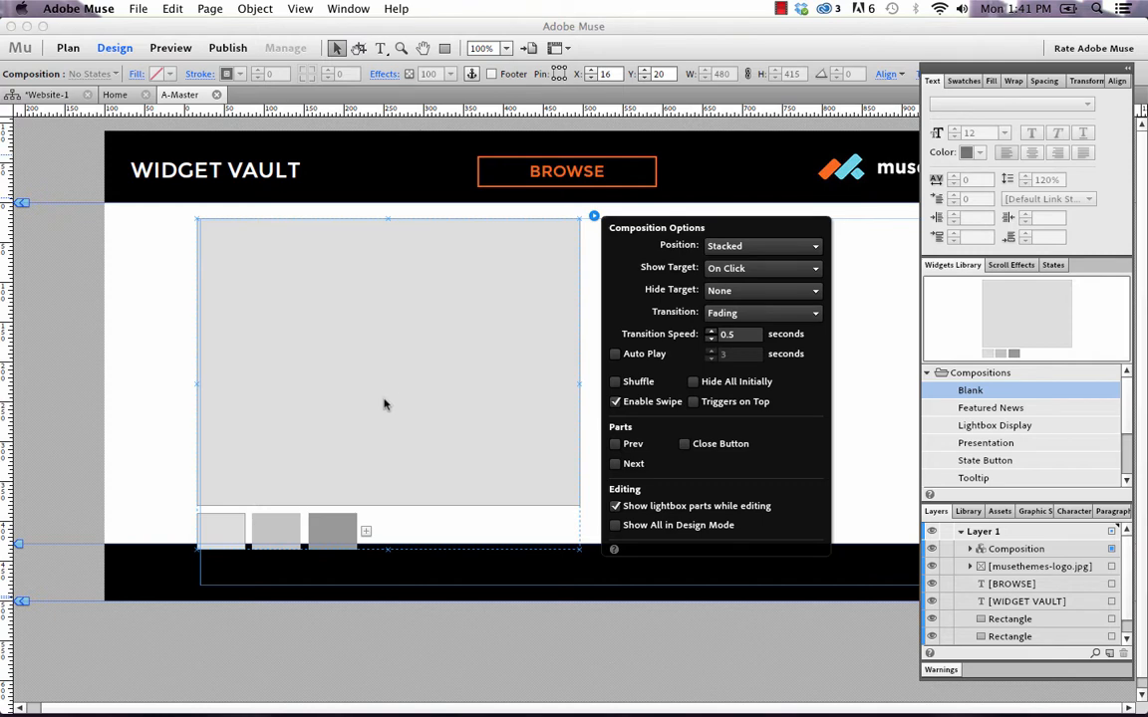
{"action": "mouse_move", "coordinate": [323, 476]}
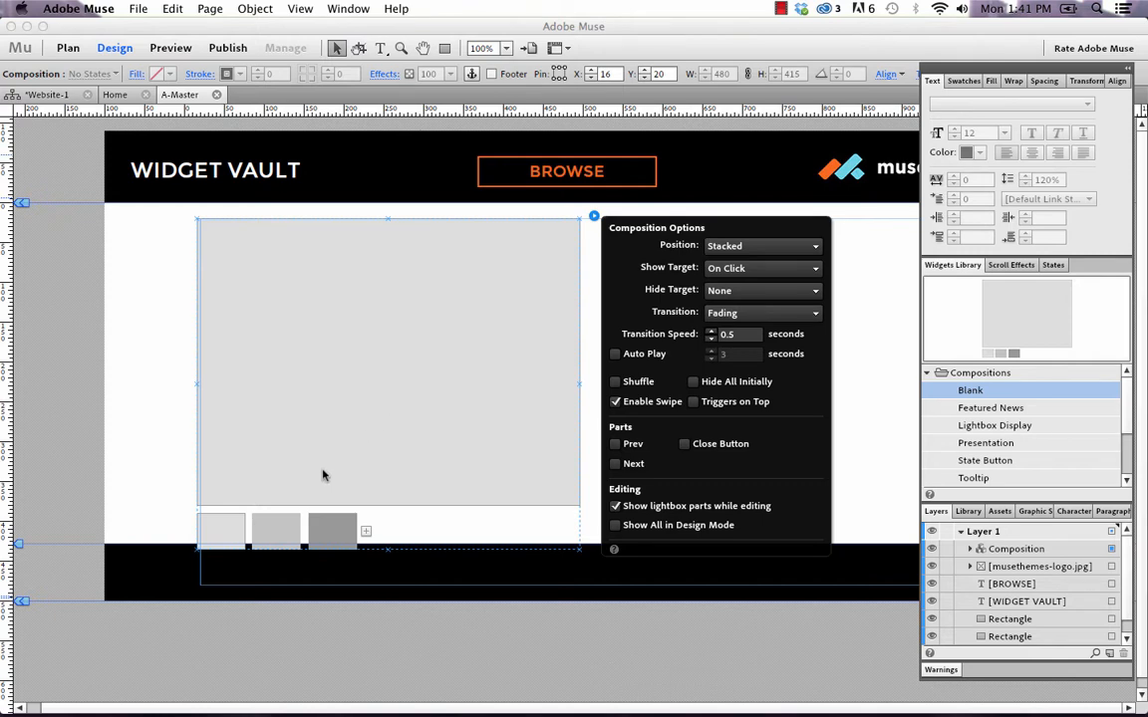
{"action": "left_click", "coordinate": [221, 528]}
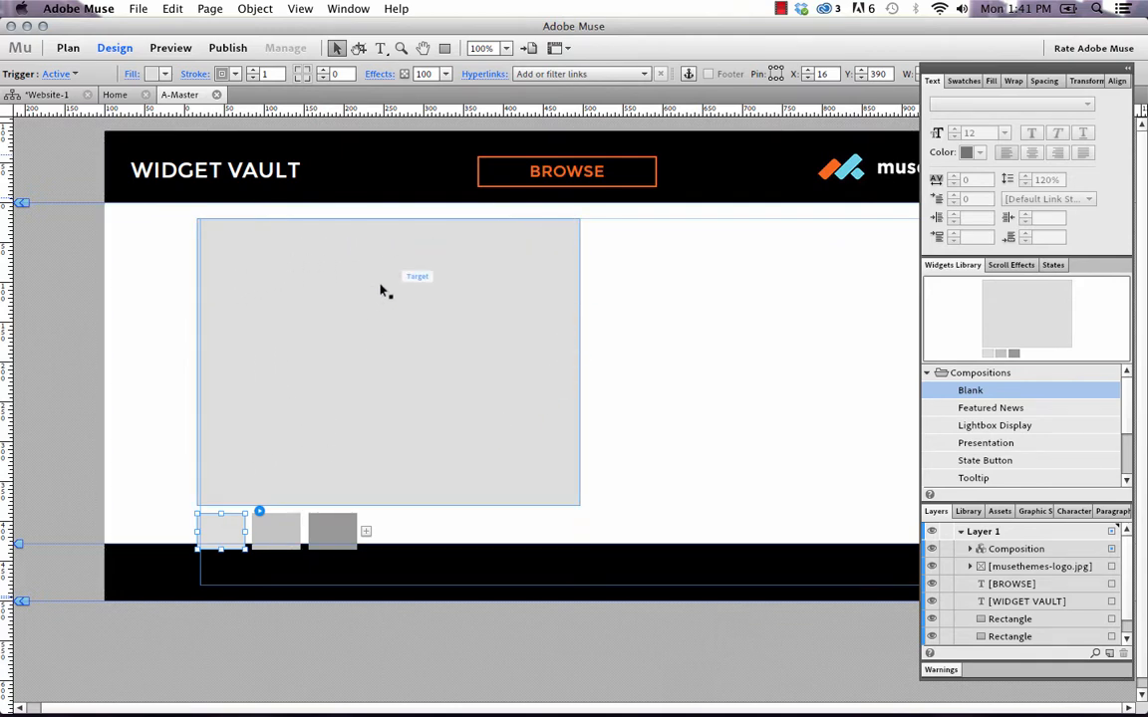
{"action": "mouse_move", "coordinate": [339, 516]}
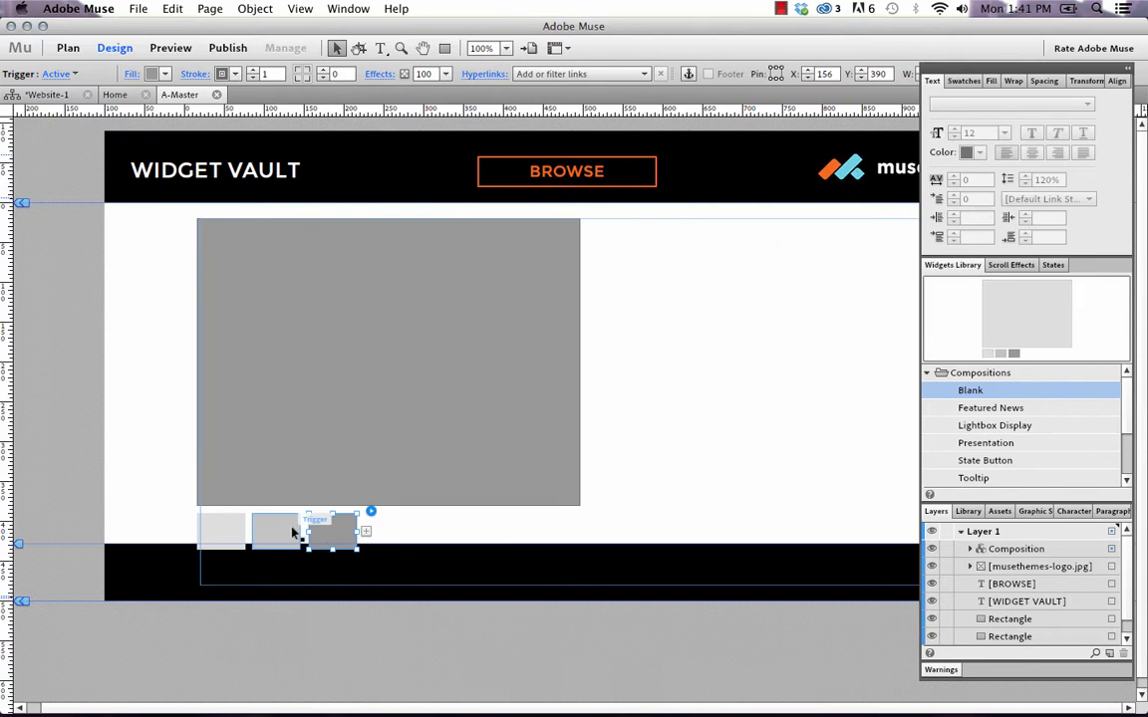
Trim the composition to one trigger and shift its grey panel below the header.
{"action": "left_click", "coordinate": [388, 359]}
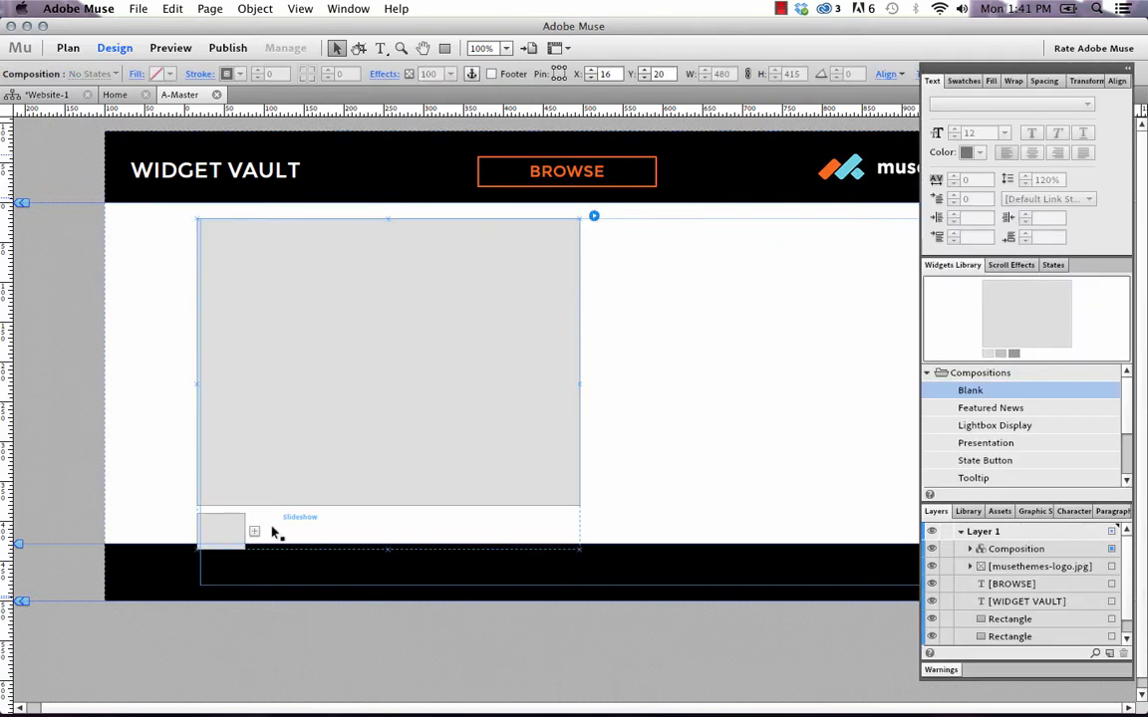
{"action": "mouse_move", "coordinate": [326, 446]}
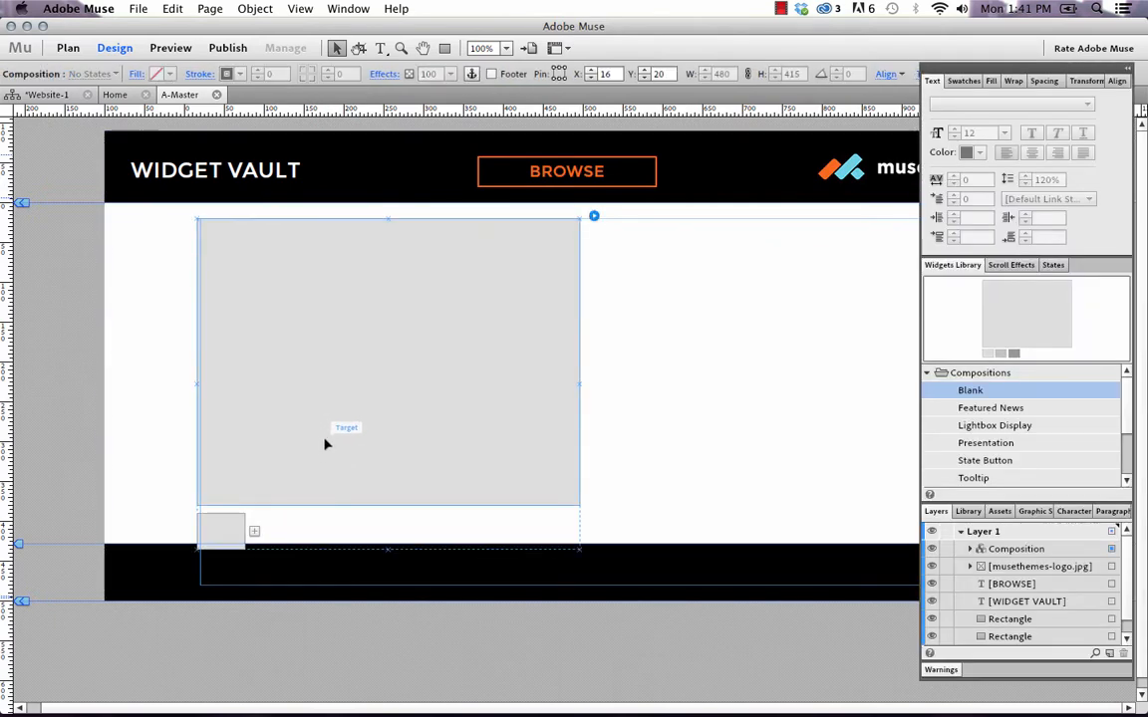
{"action": "mouse_move", "coordinate": [423, 443]}
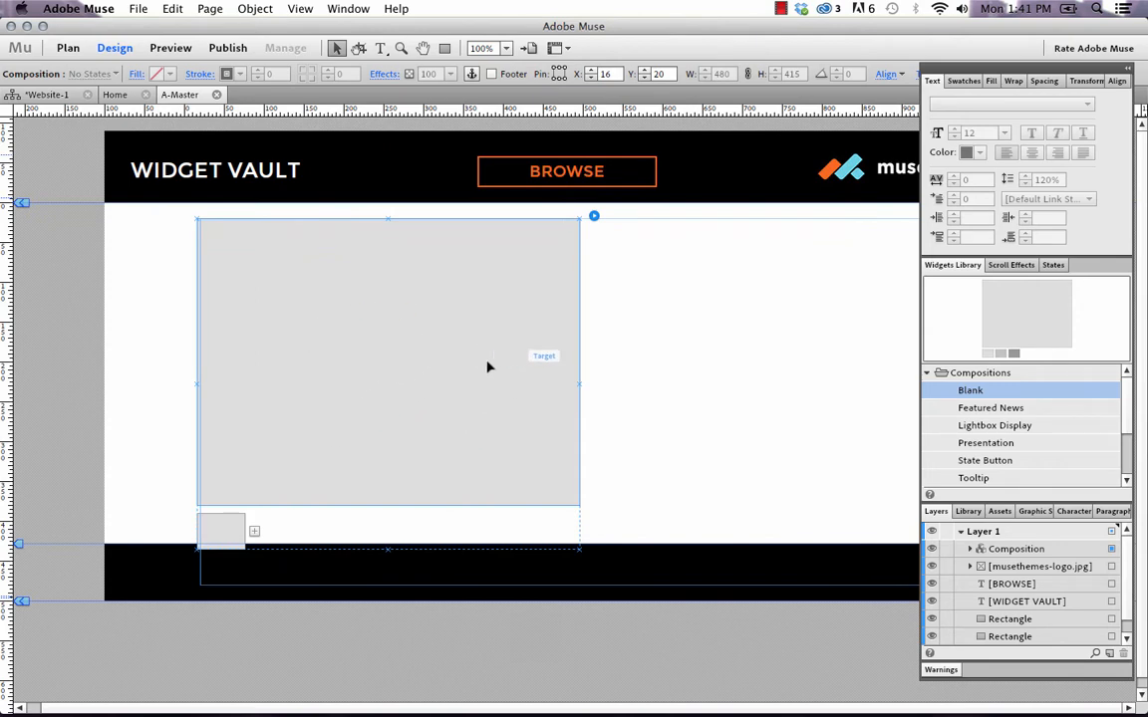
{"action": "mouse_move", "coordinate": [421, 378]}
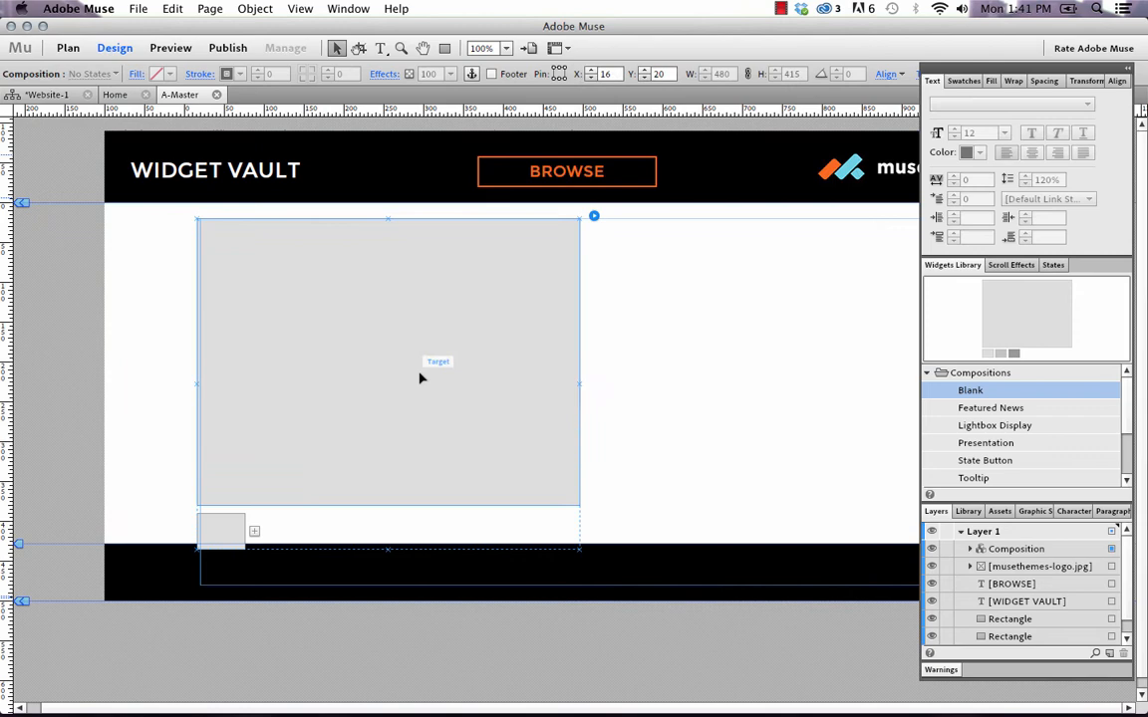
{"action": "left_click_drag", "start_coordinate": [418, 379], "coordinate": [442, 389]}
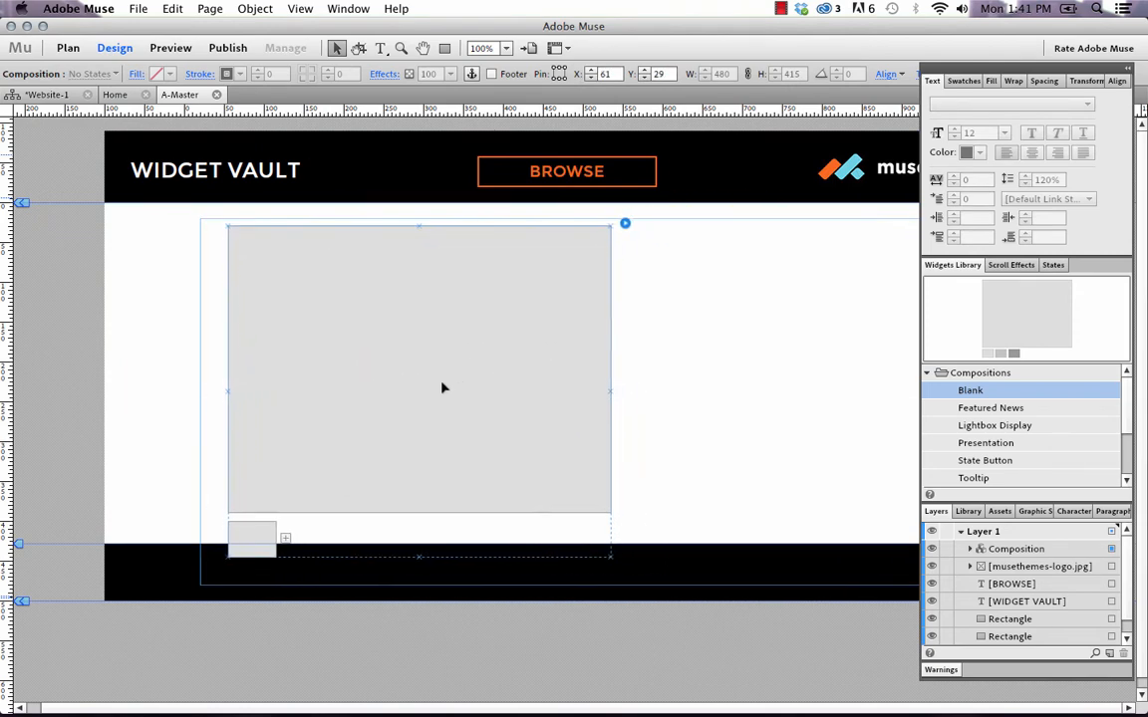
{"action": "left_click", "coordinate": [418, 374]}
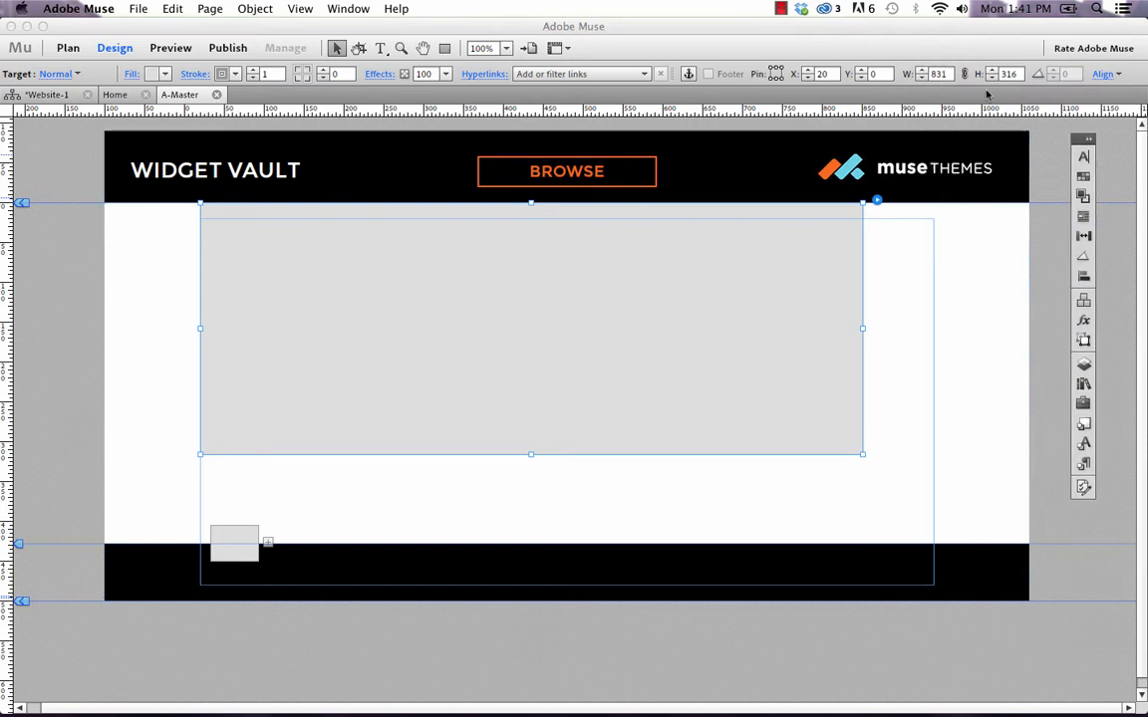
Stretch the panel across the content width, fill it black and outline it orange.
{"action": "left_click_drag", "start_coordinate": [861, 454], "coordinate": [927, 440]}
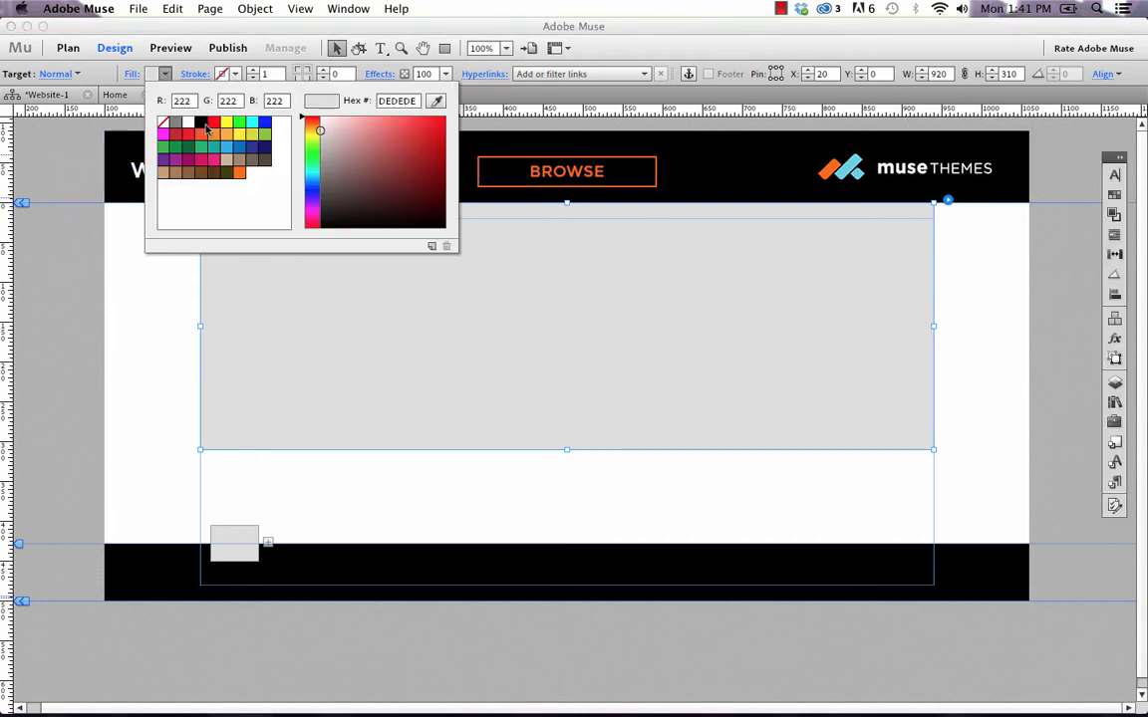
{"action": "left_click", "coordinate": [199, 122]}
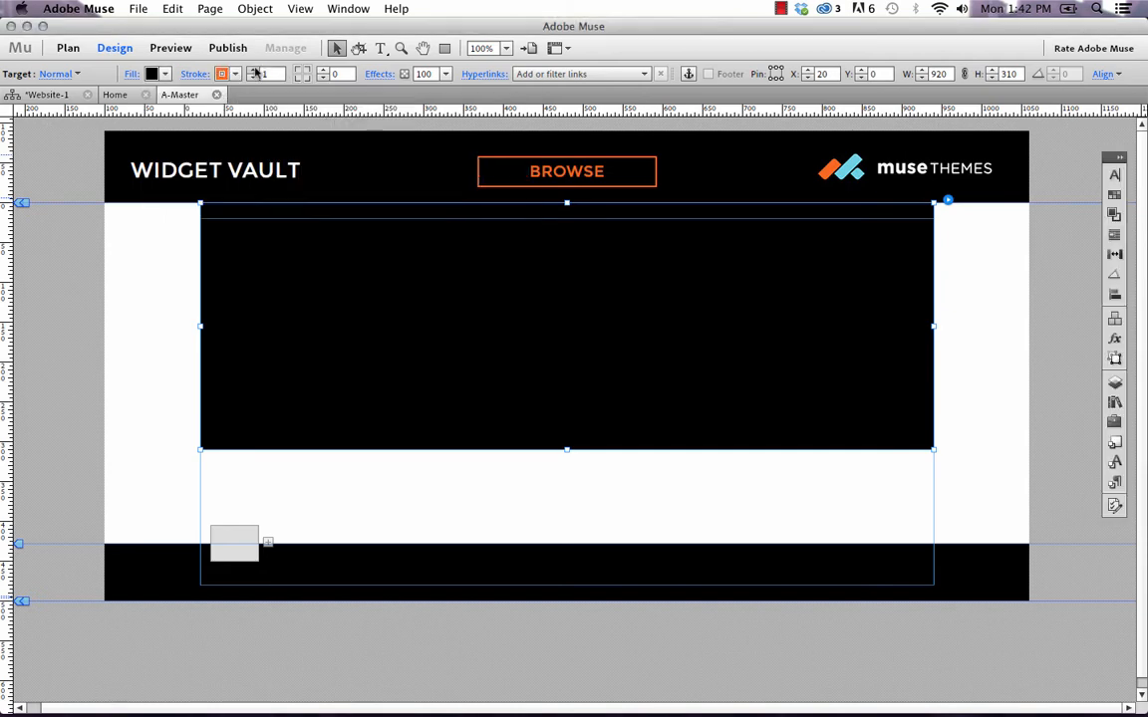
{"action": "left_click", "coordinate": [503, 447]}
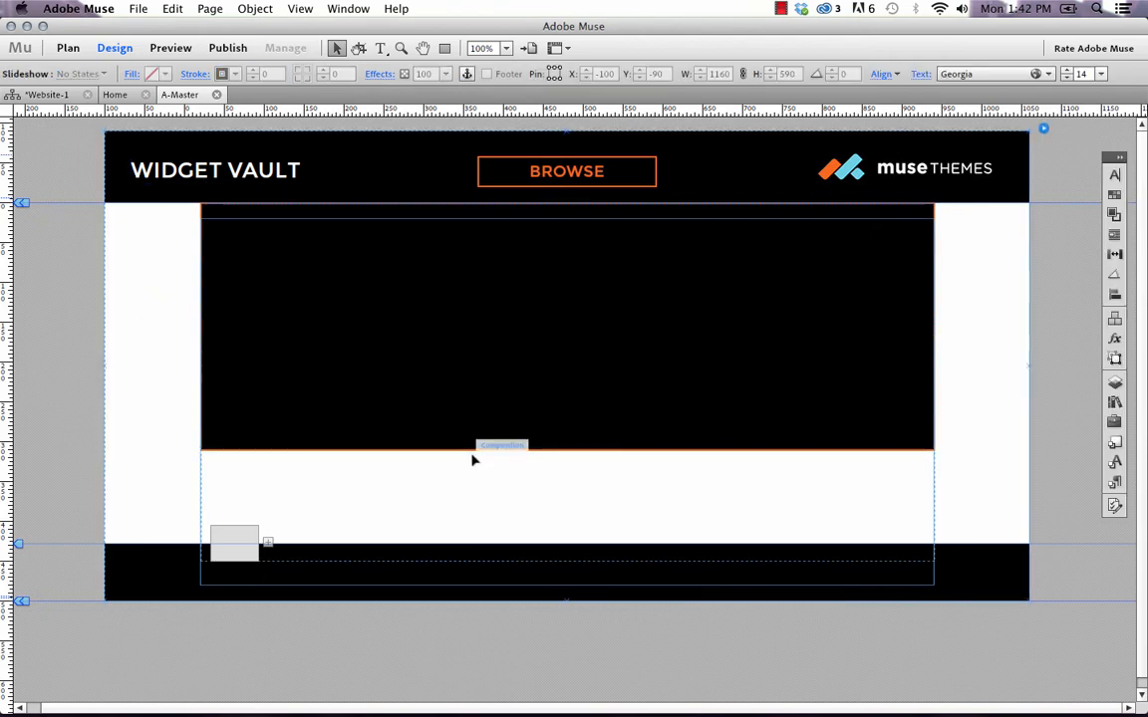
{"action": "left_click", "coordinate": [566, 329]}
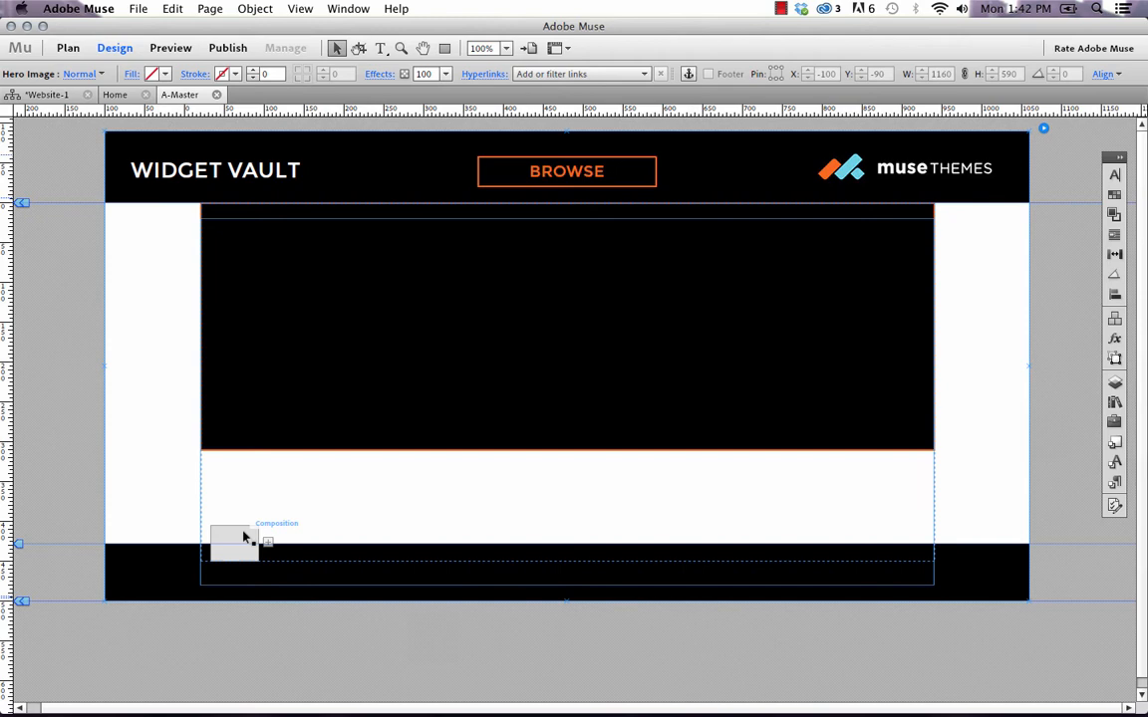
Move the trigger over the BROWSE button and resize it to cover it.
{"action": "left_click", "coordinate": [277, 522]}
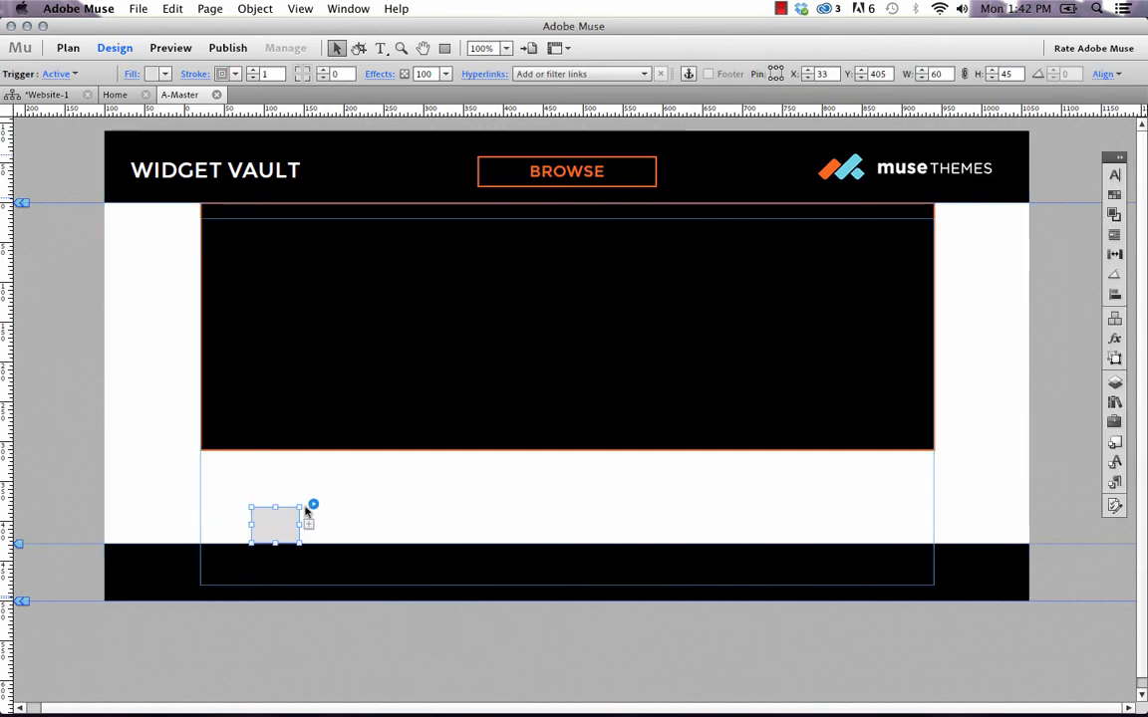
{"action": "left_click_drag", "start_coordinate": [277, 522], "coordinate": [498, 170]}
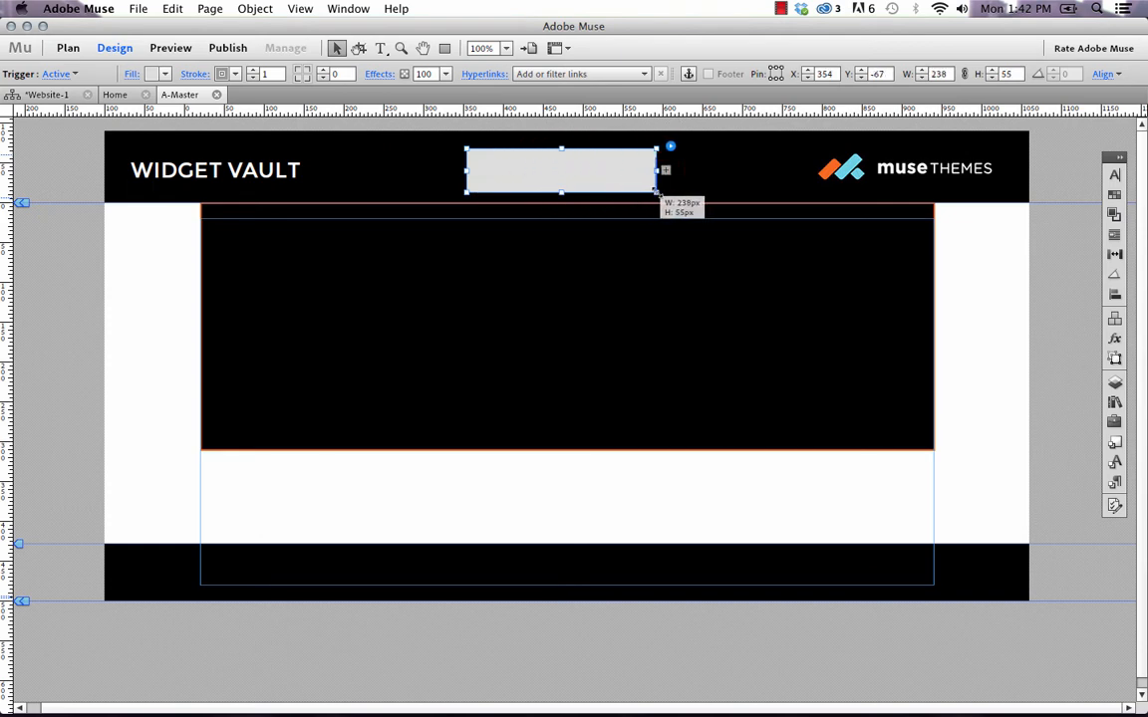
{"action": "left_click_drag", "start_coordinate": [658, 172], "coordinate": [669, 171]}
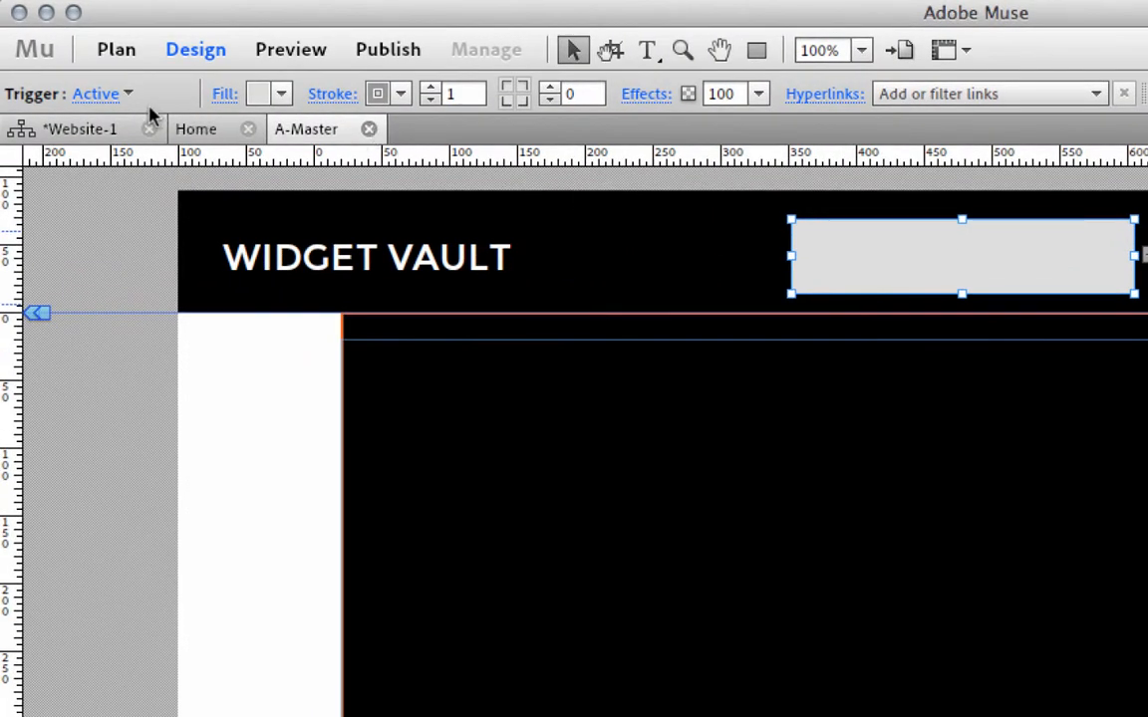
Set the trigger's Normal state fill to None so BROWSE shows through.
{"action": "left_click", "coordinate": [100, 93]}
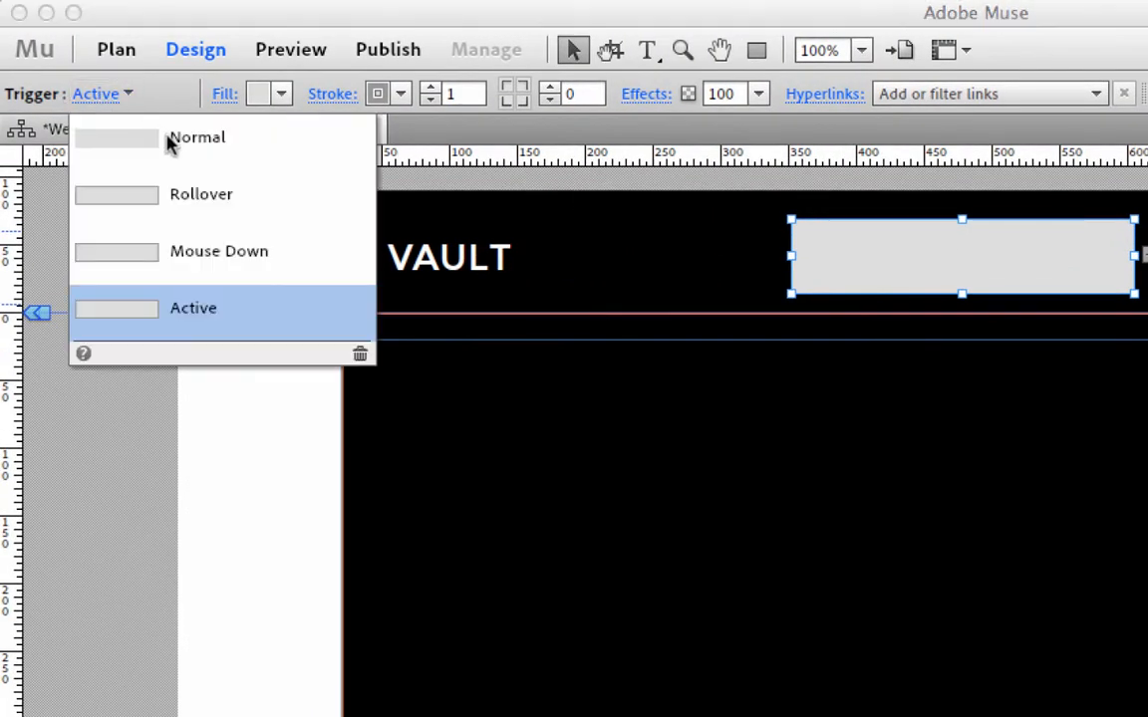
{"action": "mouse_move", "coordinate": [203, 150]}
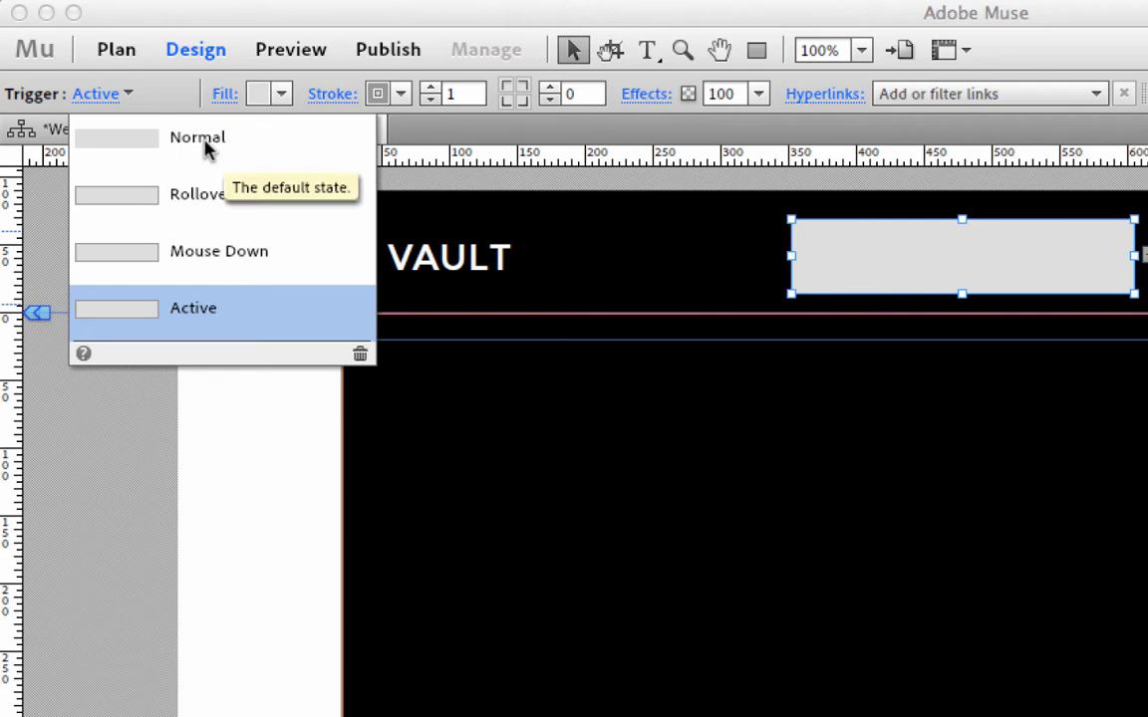
{"action": "mouse_move", "coordinate": [1084, 269]}
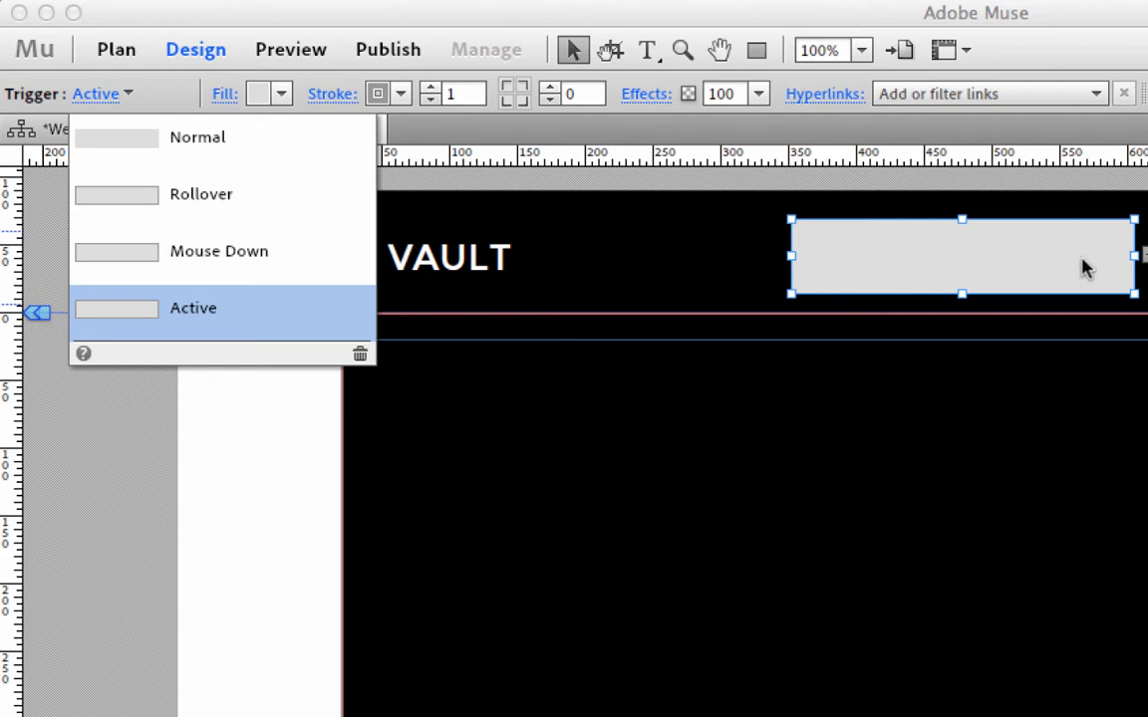
{"action": "mouse_move", "coordinate": [219, 335]}
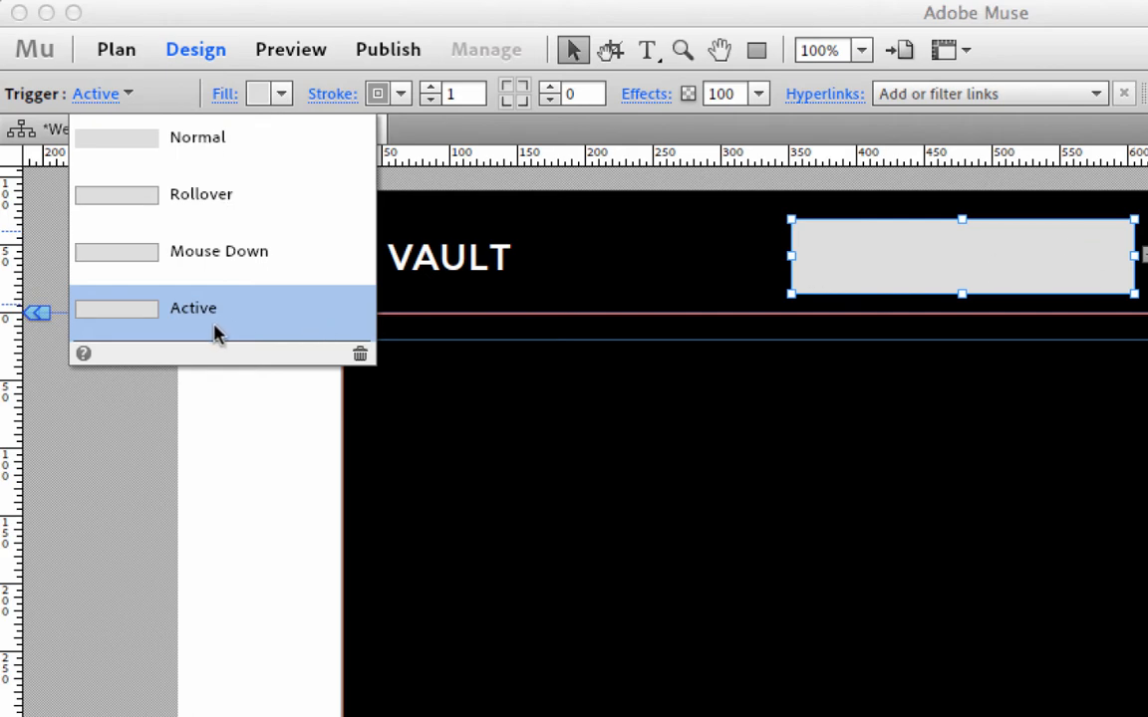
{"action": "left_click", "coordinate": [219, 251]}
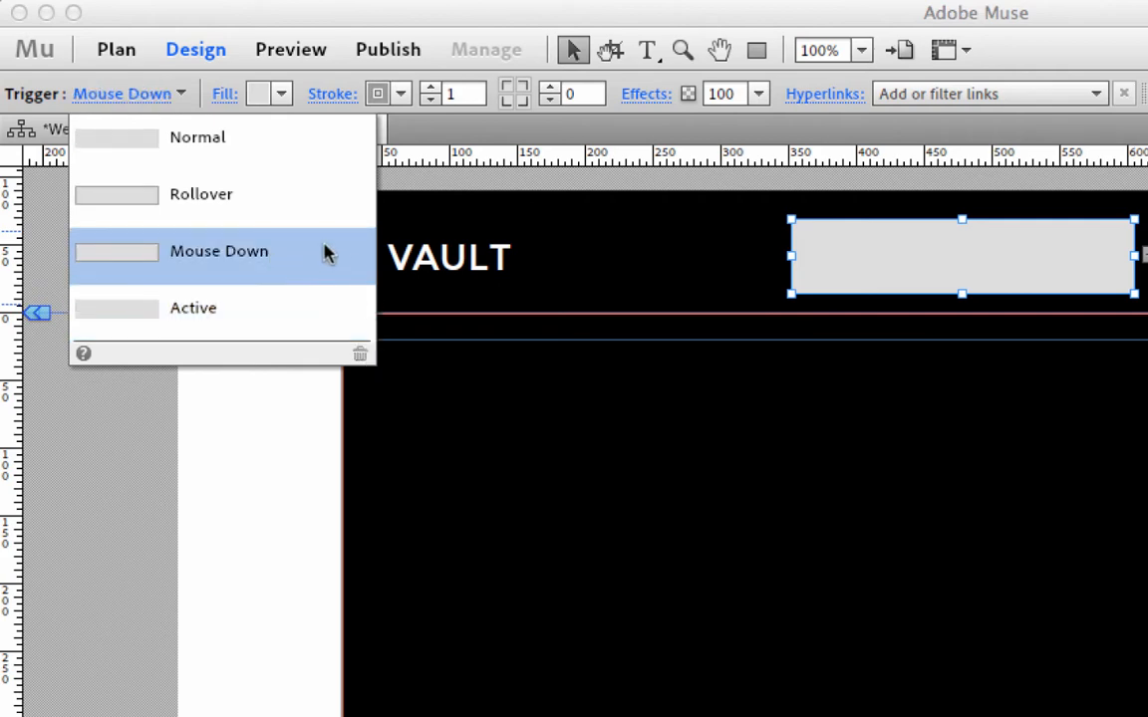
{"action": "left_click", "coordinate": [198, 135]}
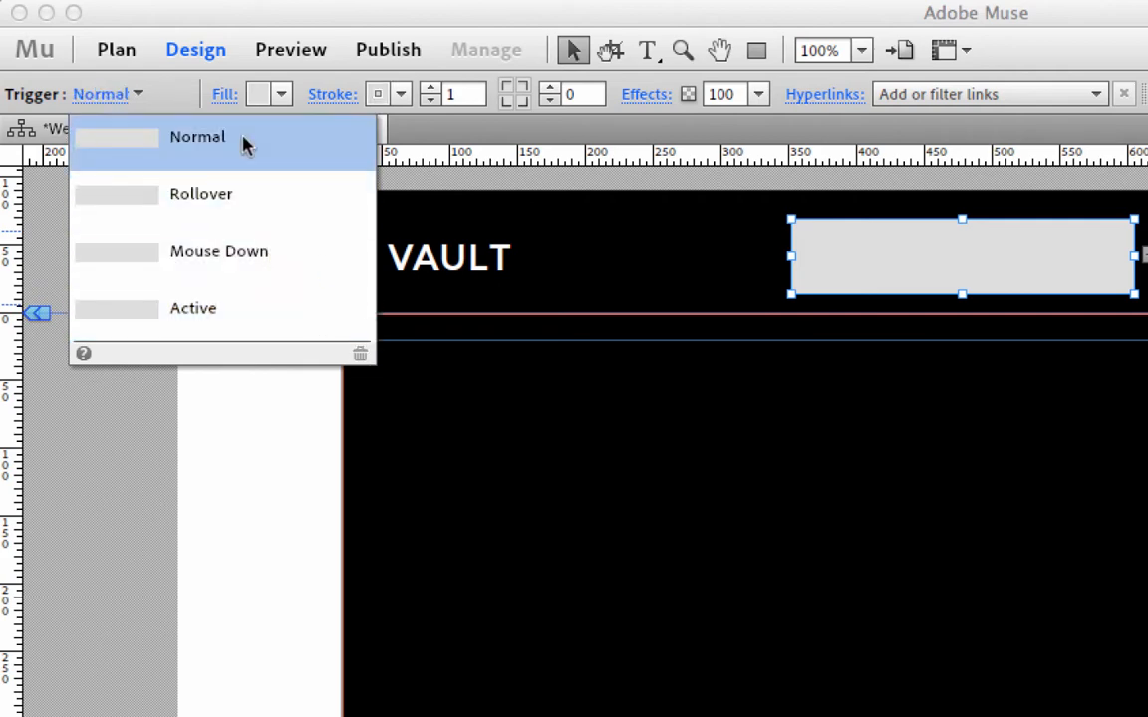
{"action": "left_click", "coordinate": [197, 135]}
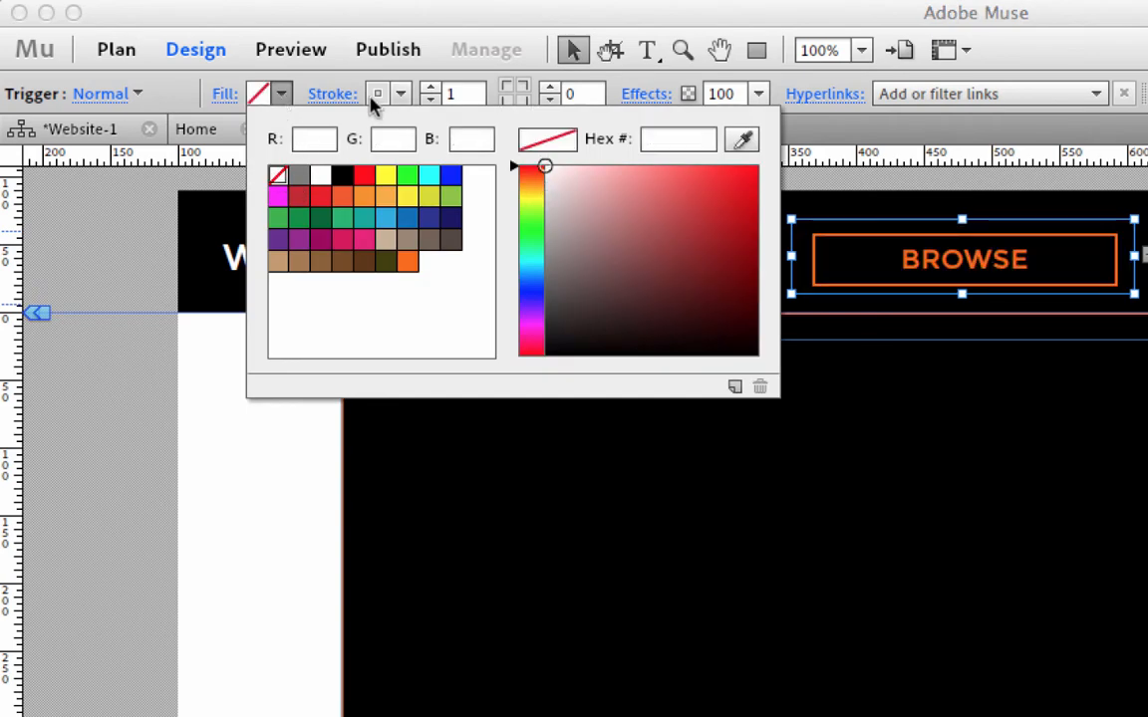
{"action": "left_click", "coordinate": [399, 94]}
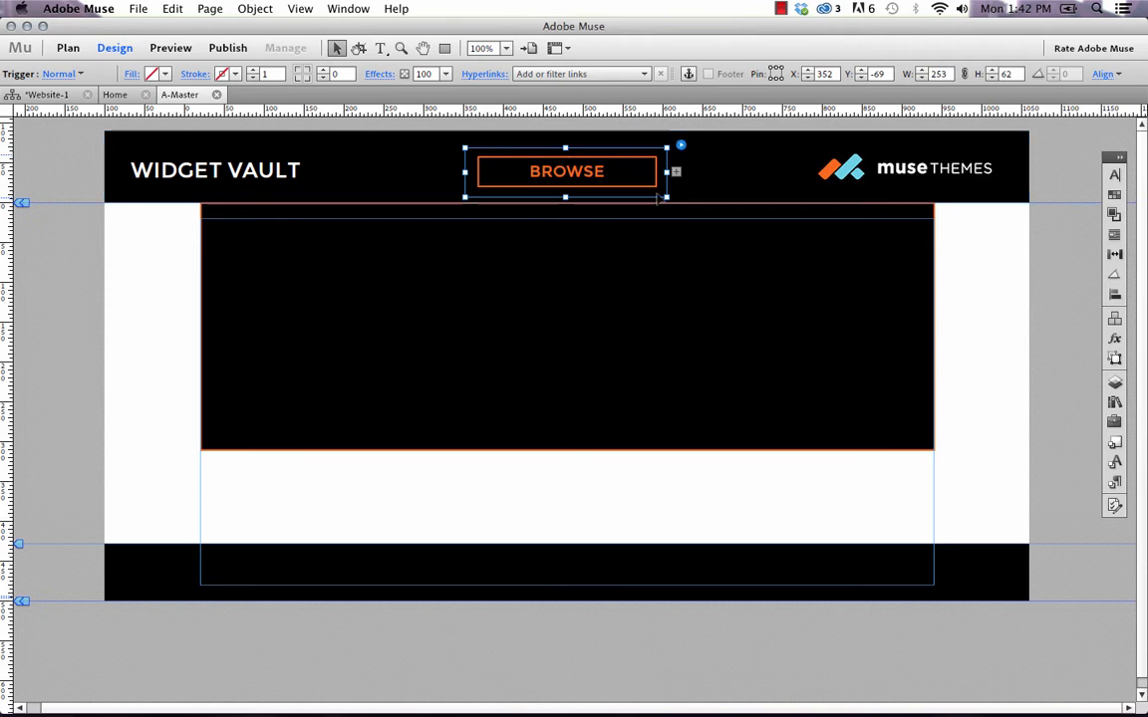
{"action": "mouse_move", "coordinate": [530, 196]}
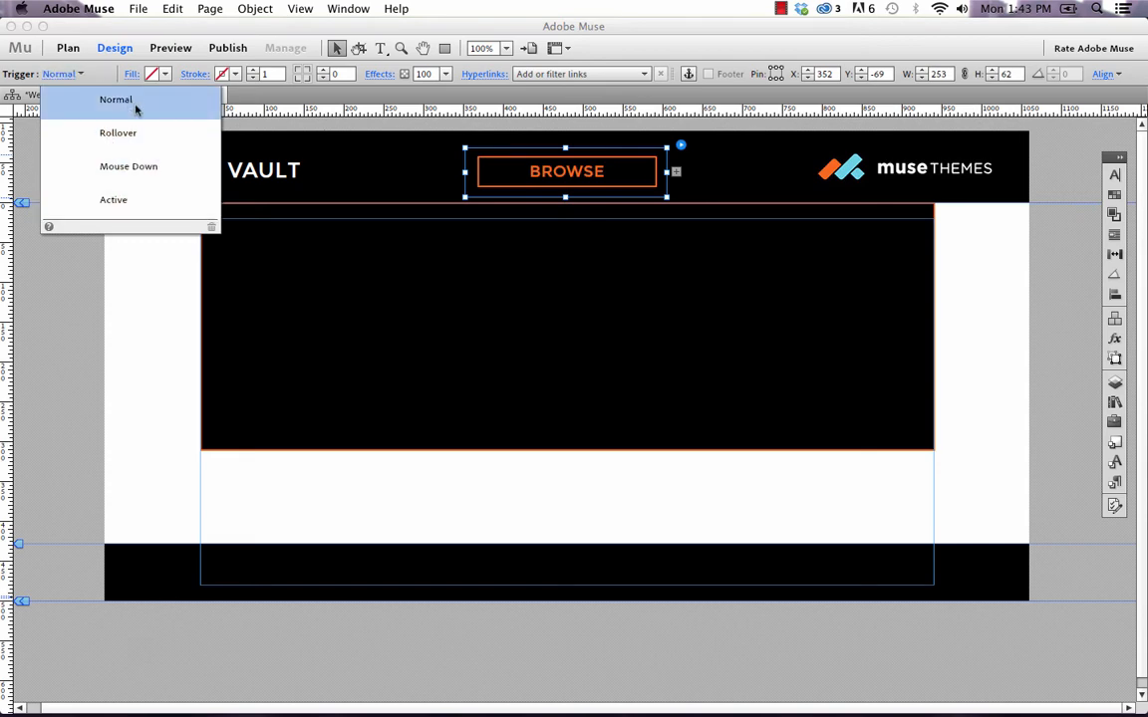
Set the composition to show its target On Rollover.
{"action": "left_click", "coordinate": [116, 100]}
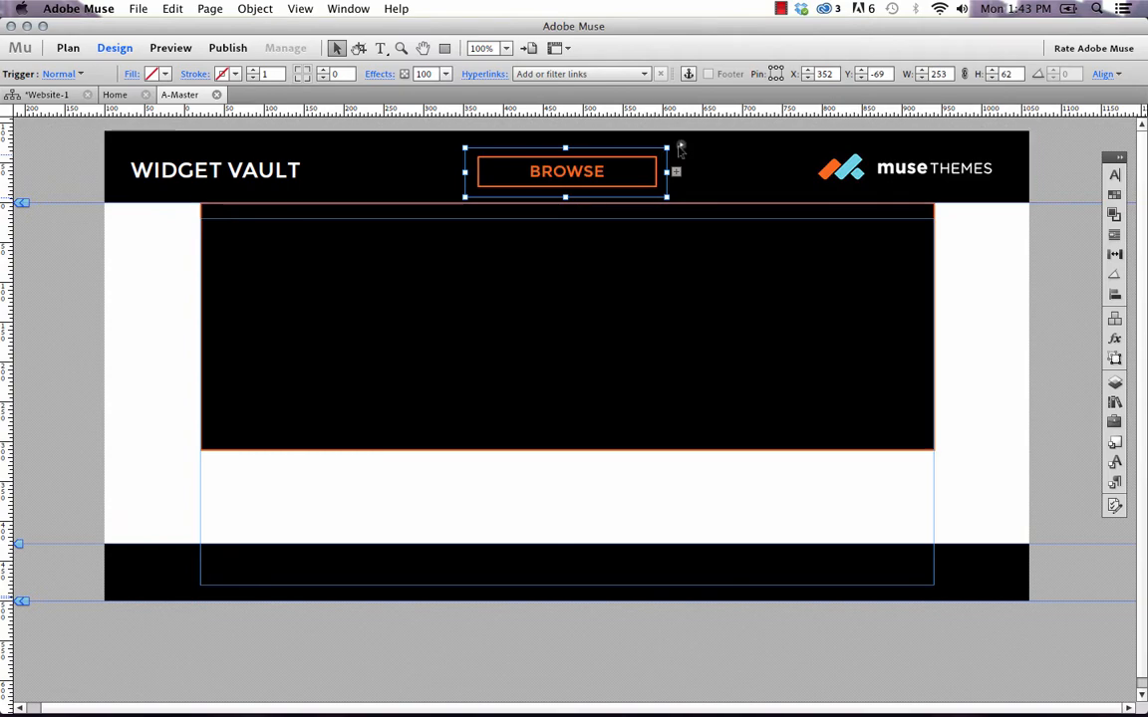
{"action": "left_click", "coordinate": [676, 171]}
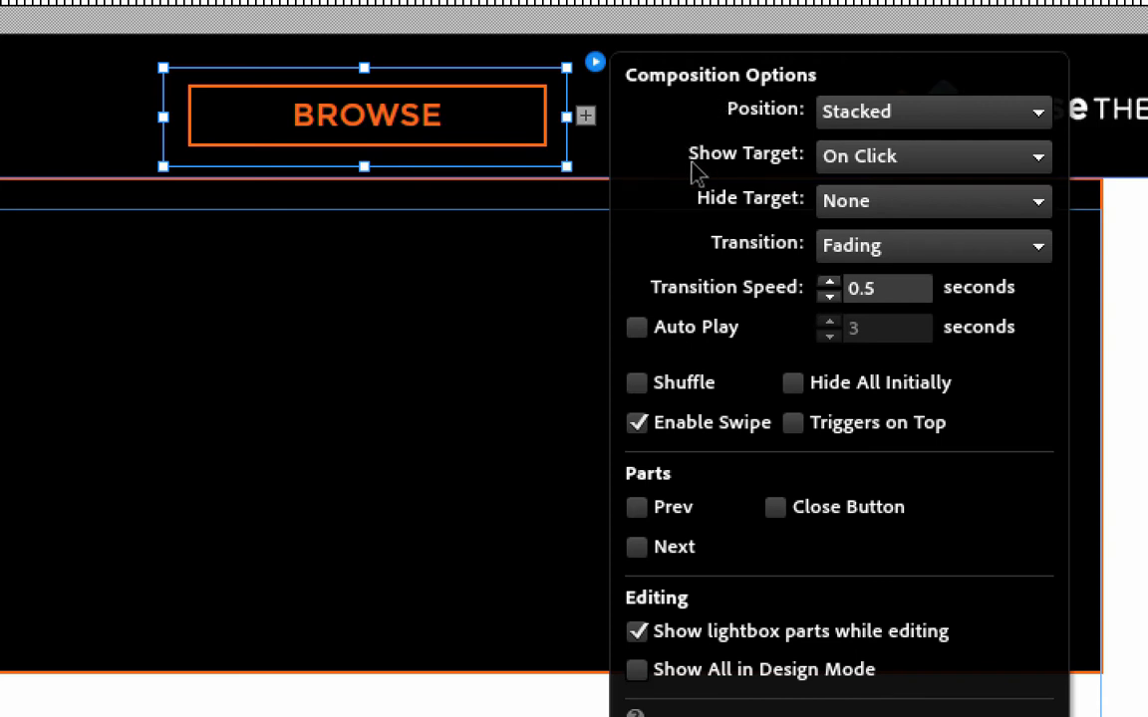
{"action": "mouse_move", "coordinate": [777, 167]}
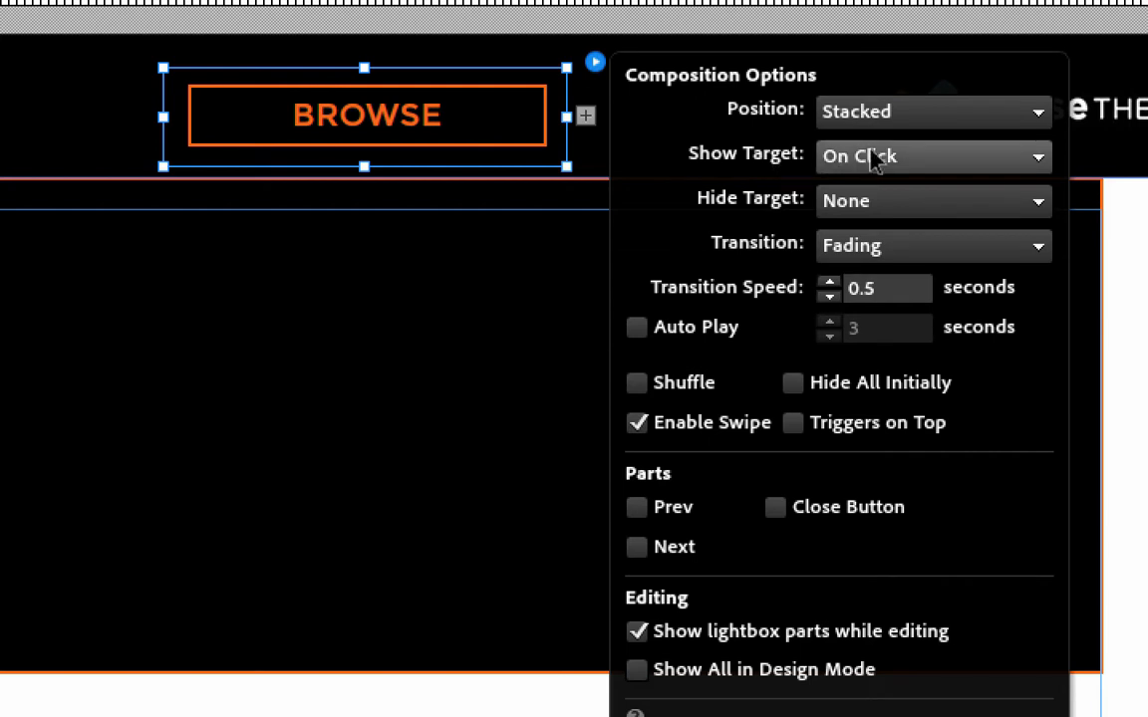
{"action": "mouse_move", "coordinate": [482, 467]}
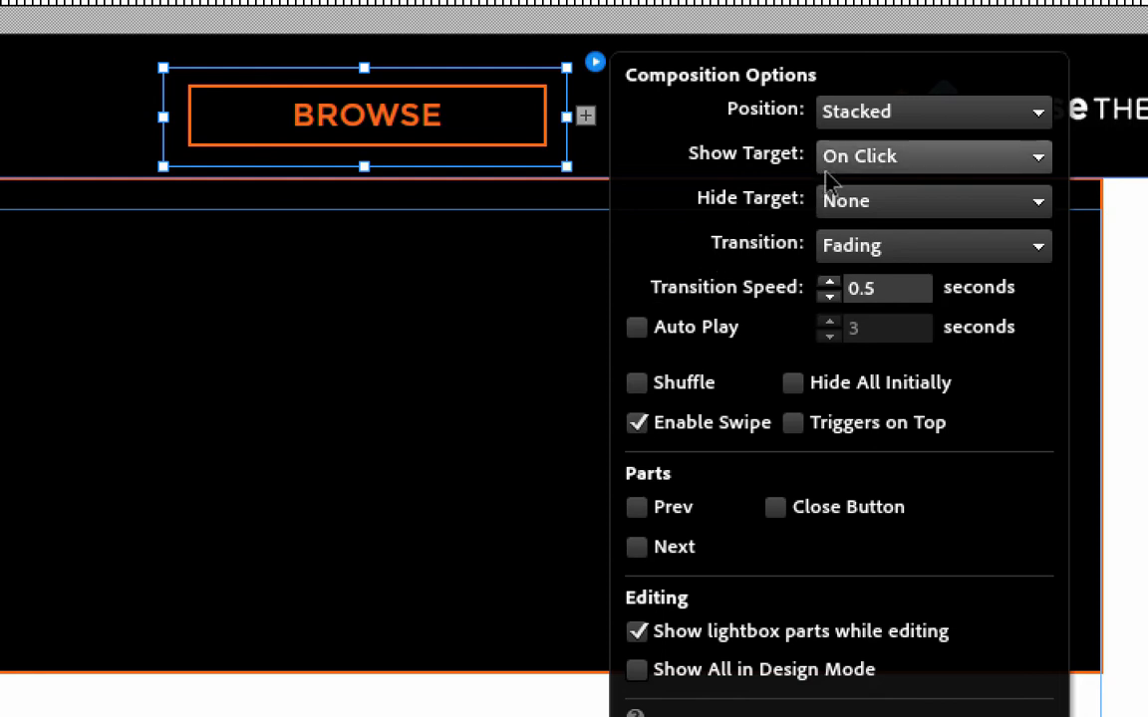
{"action": "left_click", "coordinate": [933, 155]}
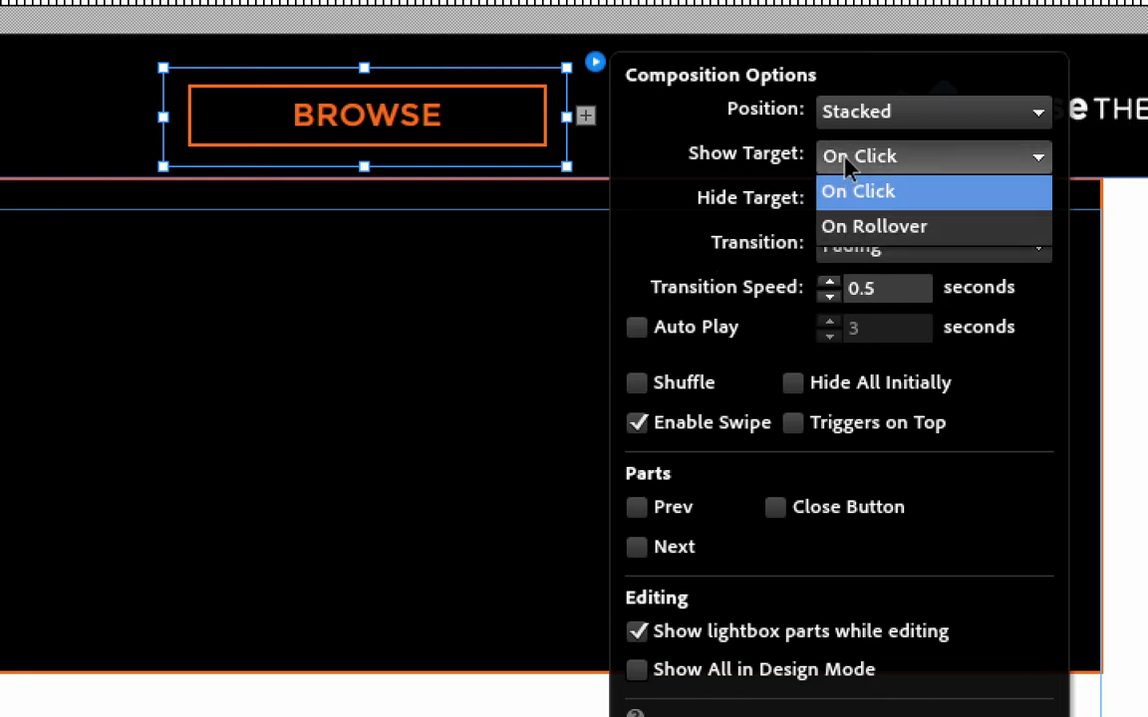
{"action": "mouse_move", "coordinate": [873, 227]}
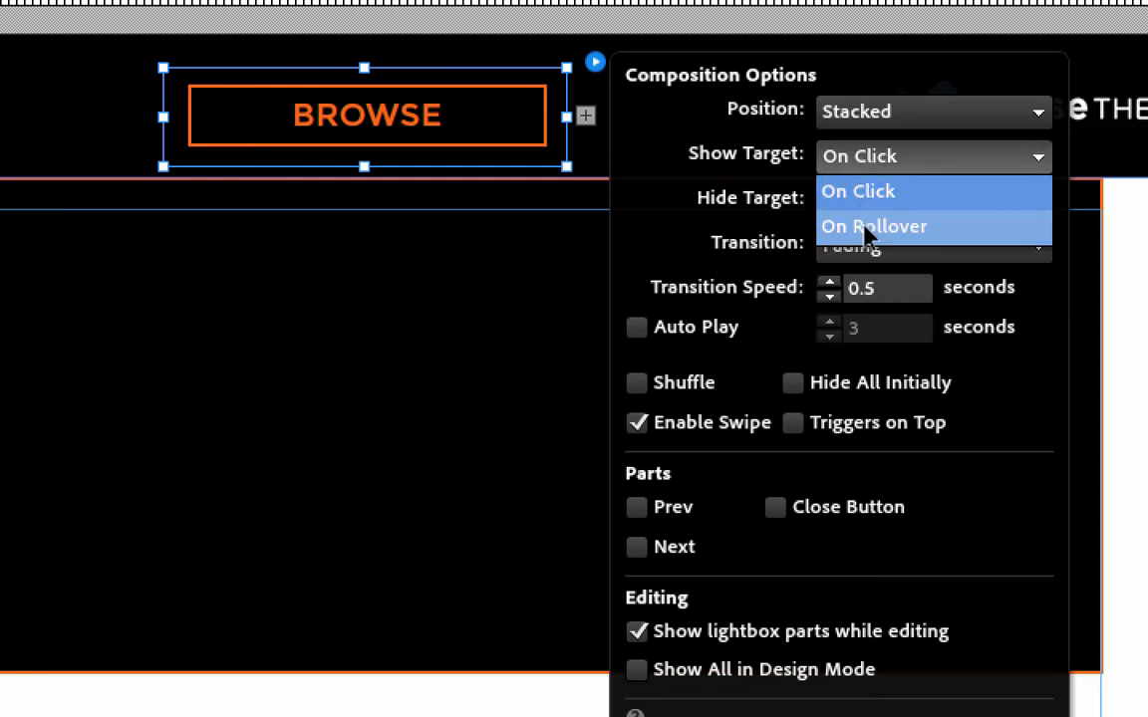
{"action": "left_click", "coordinate": [873, 227]}
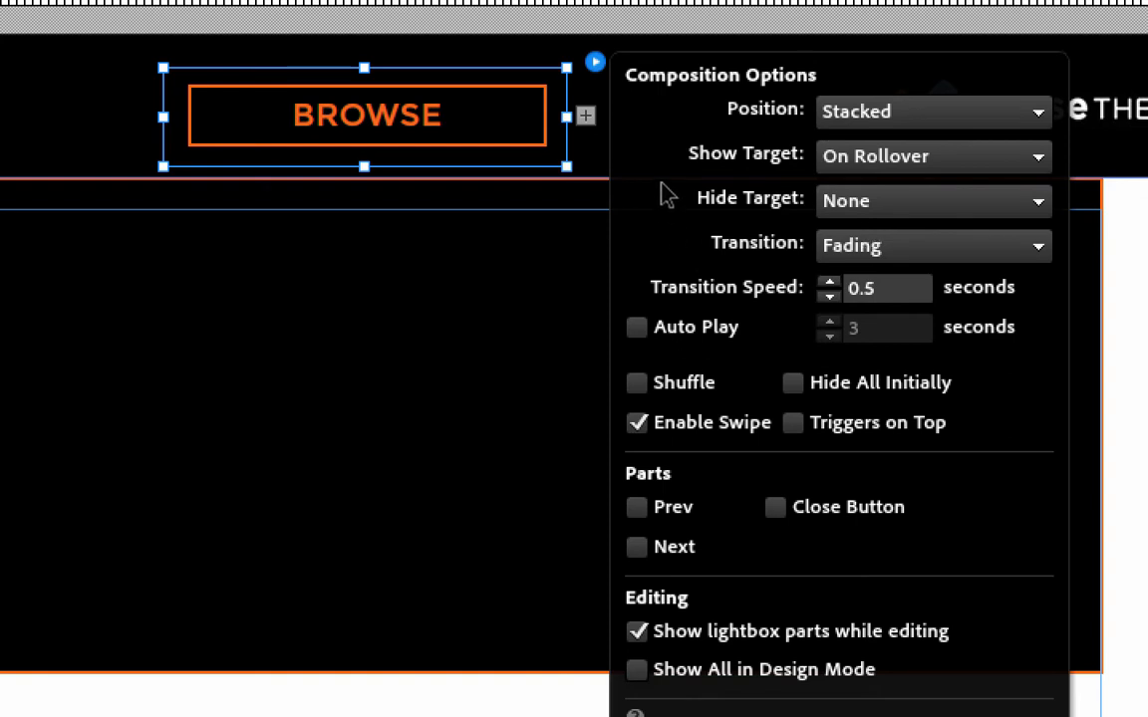
{"action": "mouse_move", "coordinate": [733, 211]}
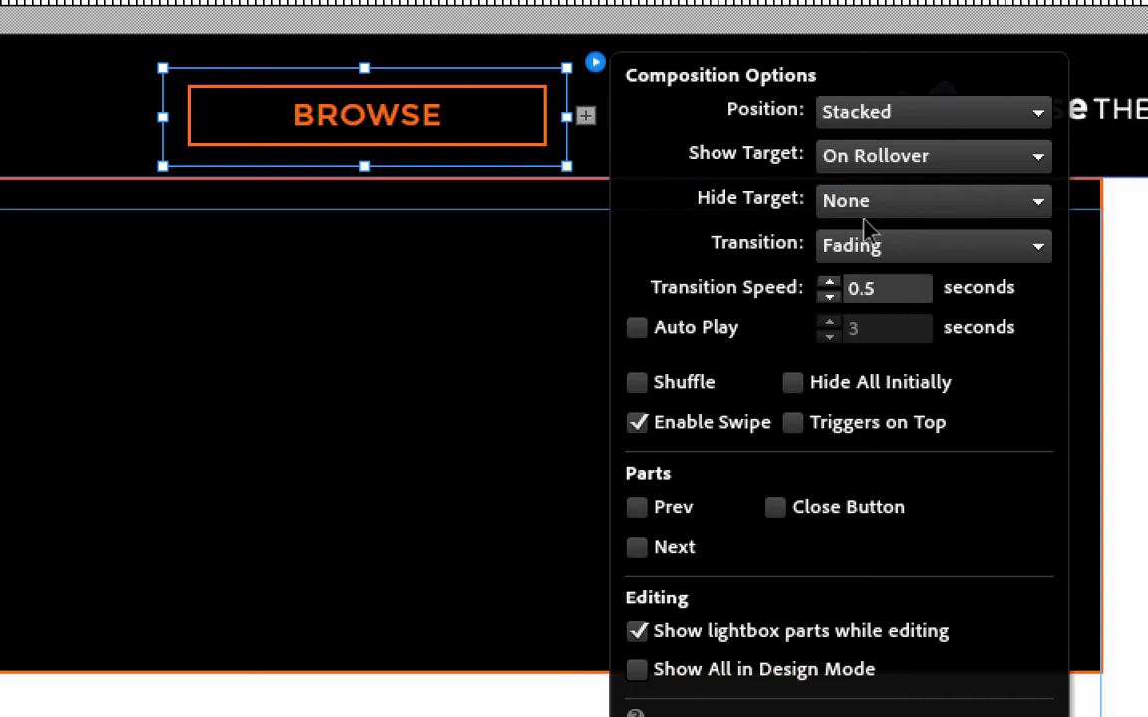
Set Hide Target to On Rollout of Trigger and Target.
{"action": "left_click", "coordinate": [932, 199]}
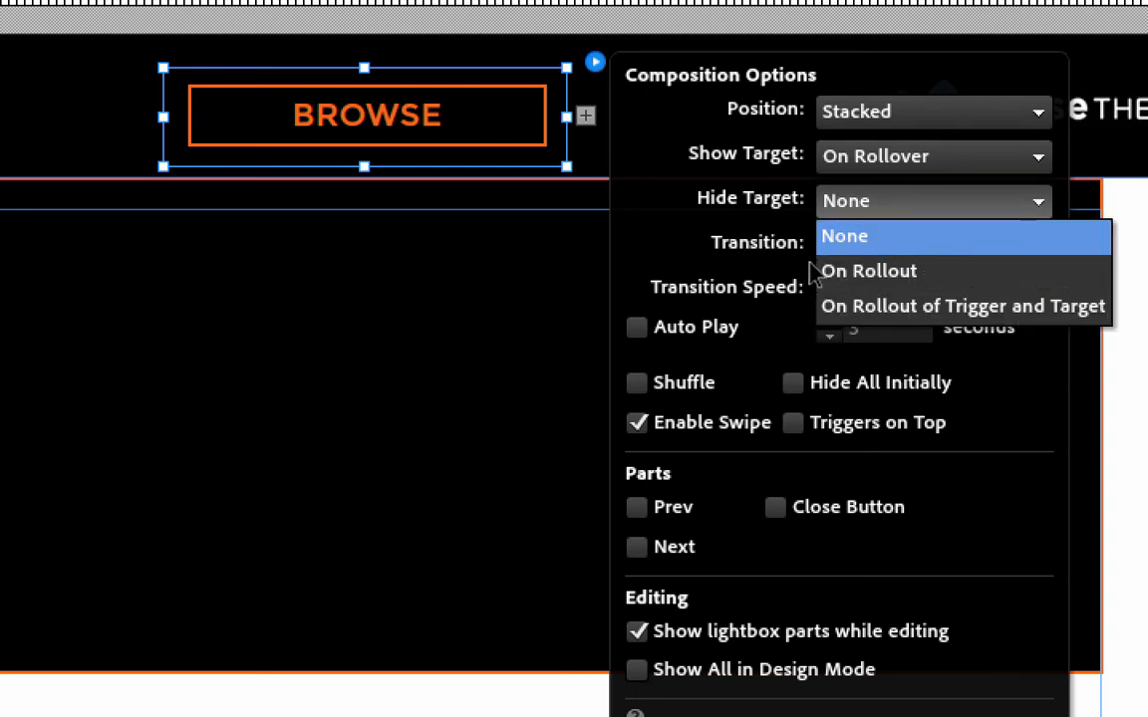
{"action": "mouse_move", "coordinate": [363, 136]}
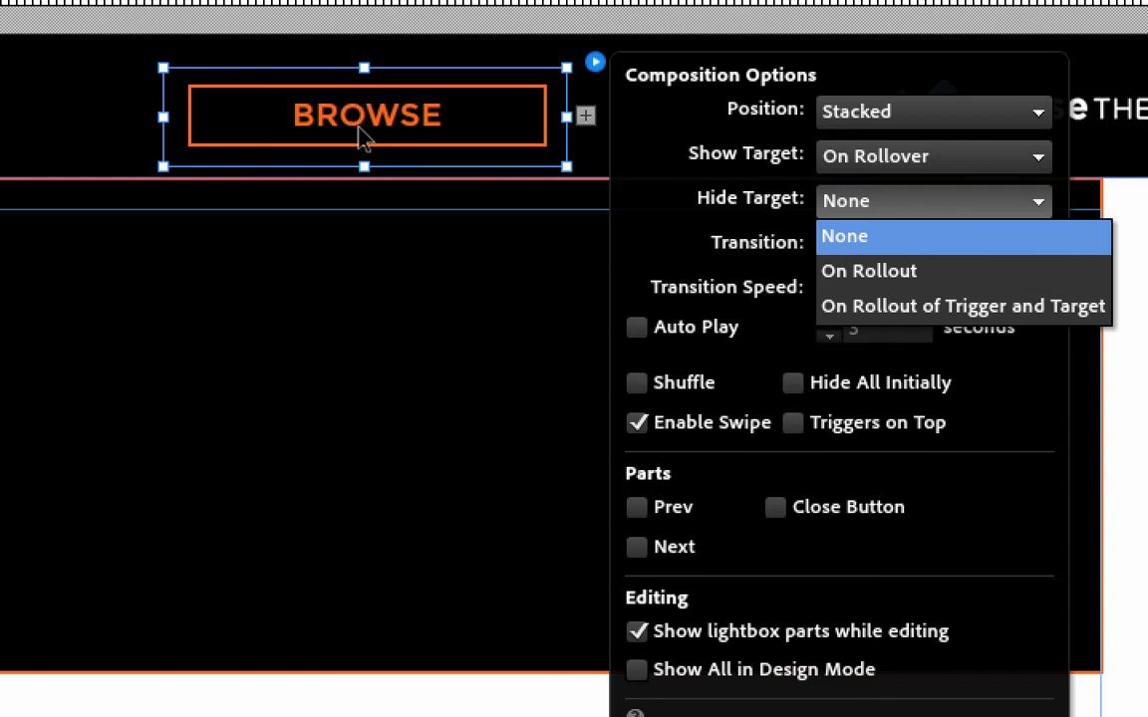
{"action": "mouse_move", "coordinate": [317, 387]}
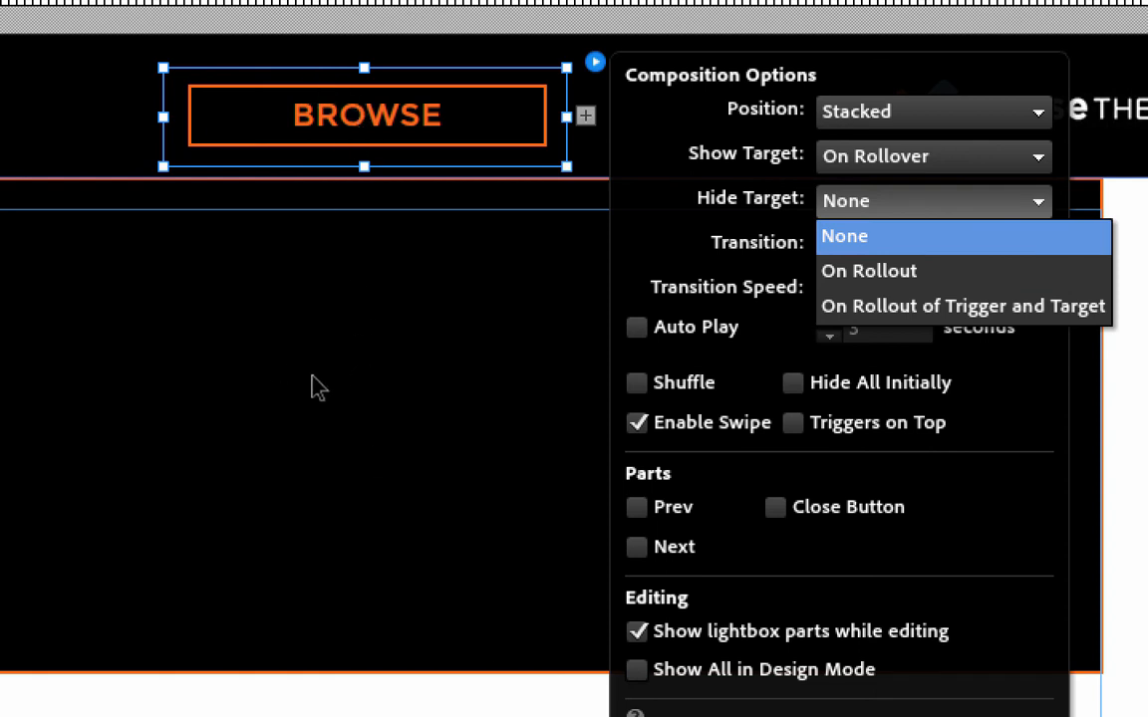
{"action": "mouse_move", "coordinate": [347, 426]}
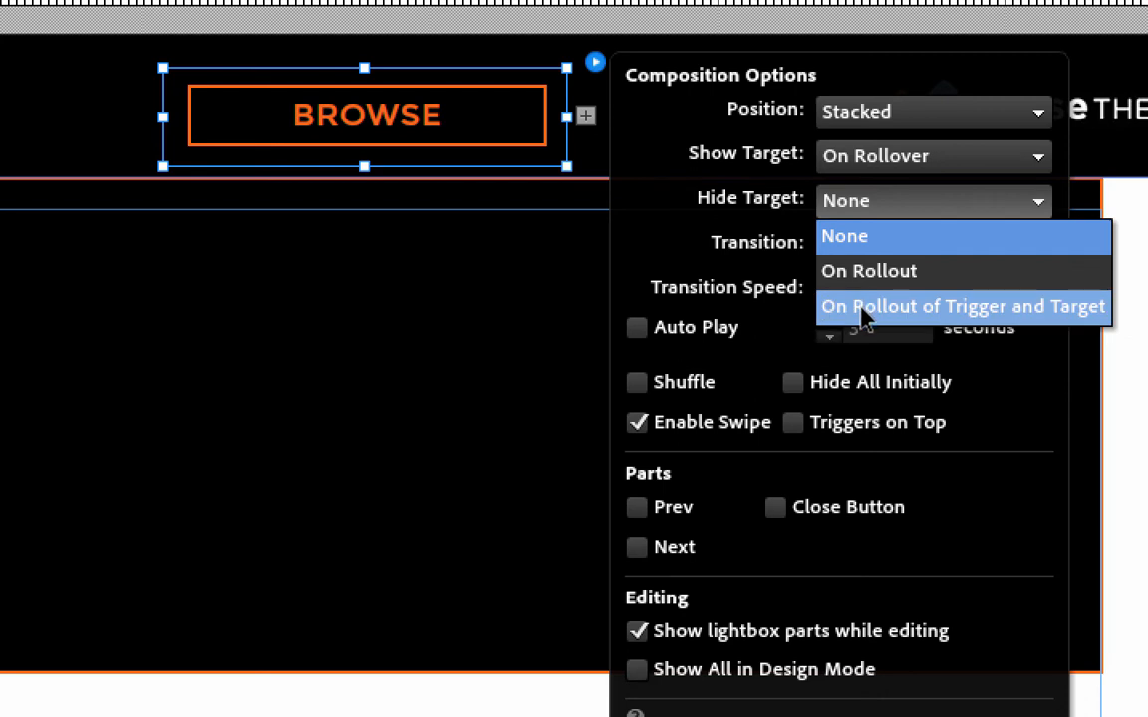
{"action": "left_click", "coordinate": [961, 307]}
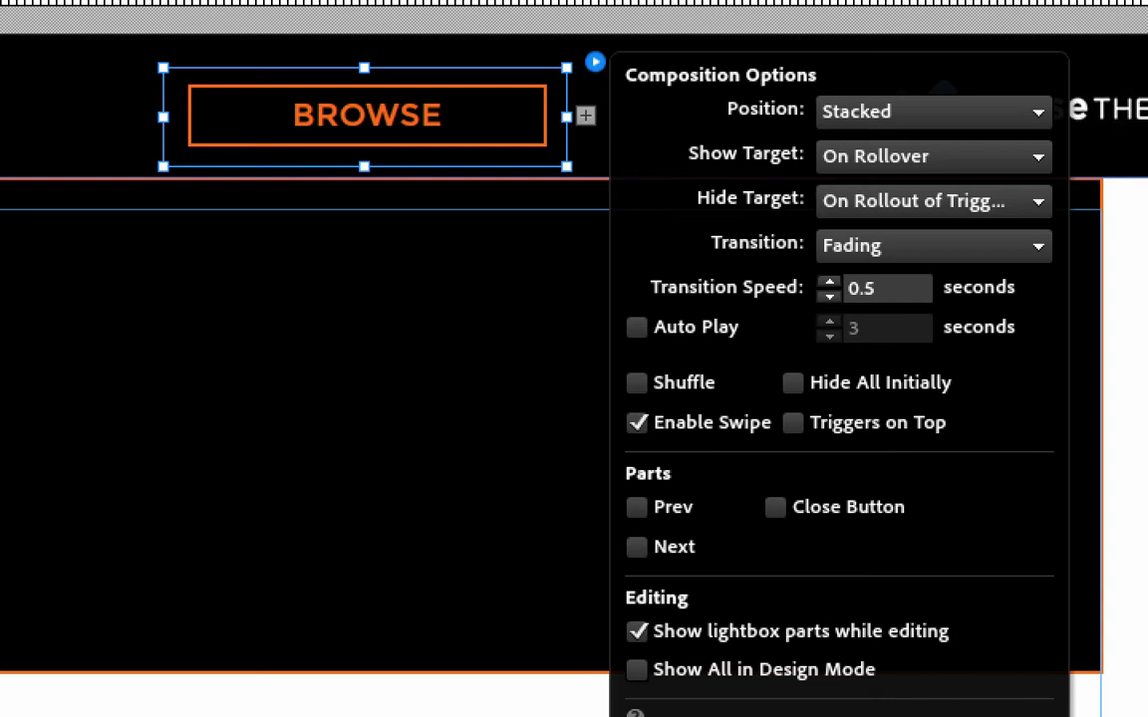
{"action": "mouse_move", "coordinate": [339, 283]}
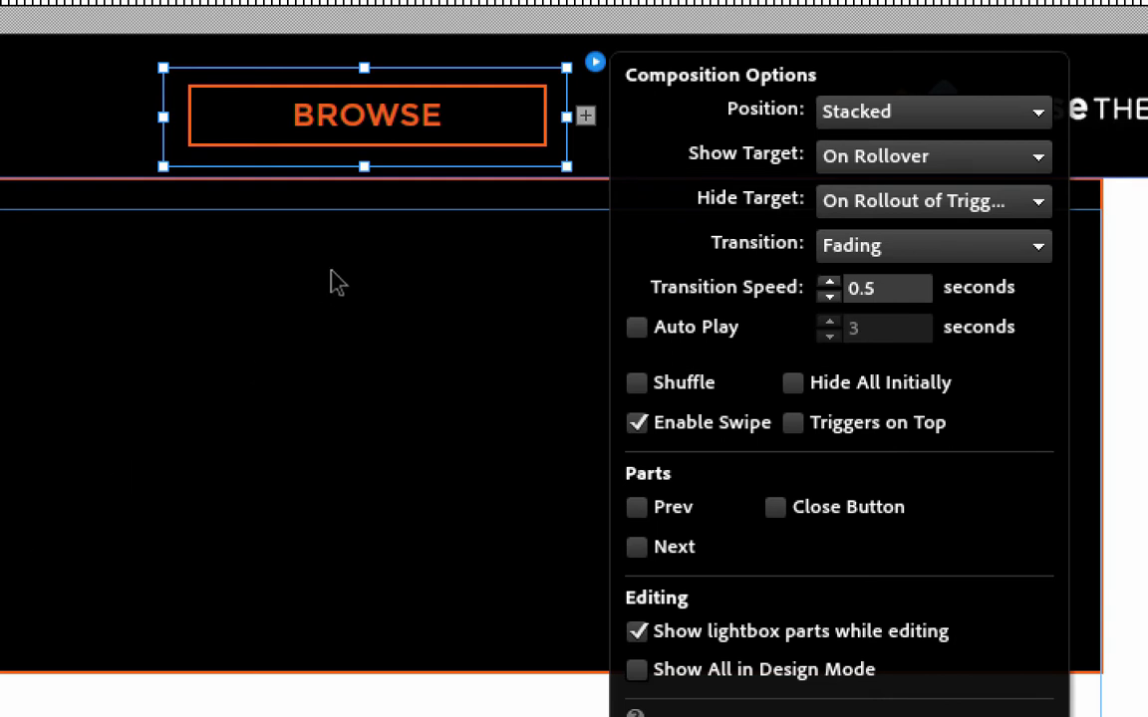
{"action": "mouse_move", "coordinate": [817, 307]}
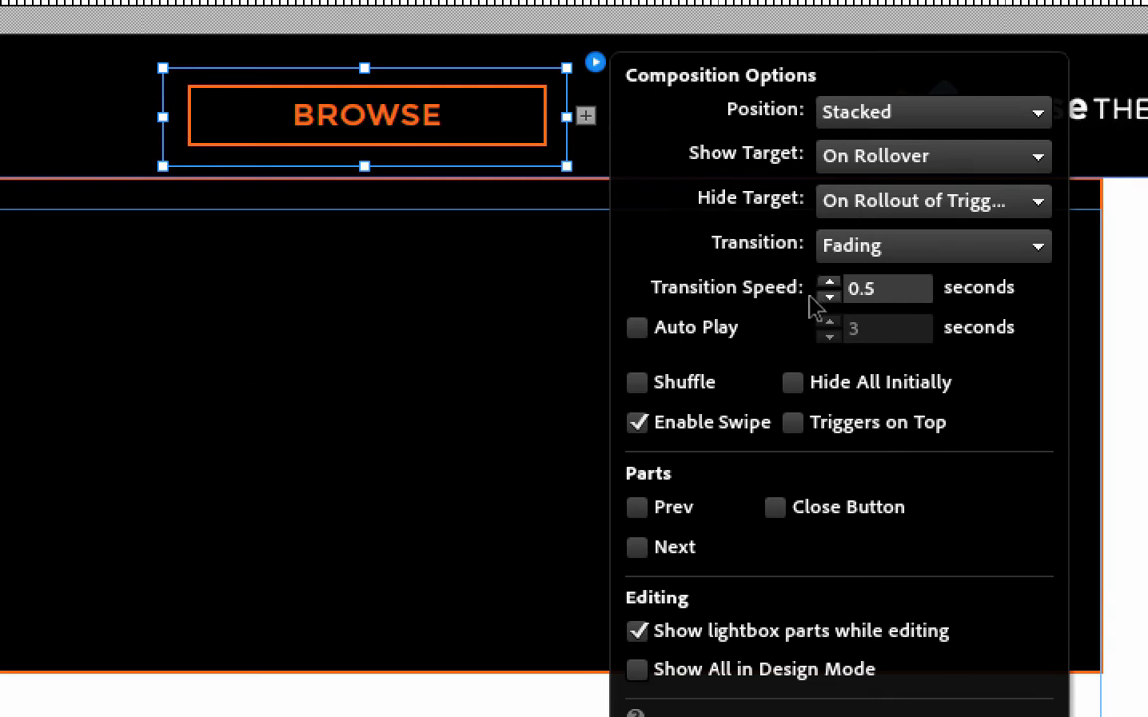
{"action": "mouse_move", "coordinate": [781, 369]}
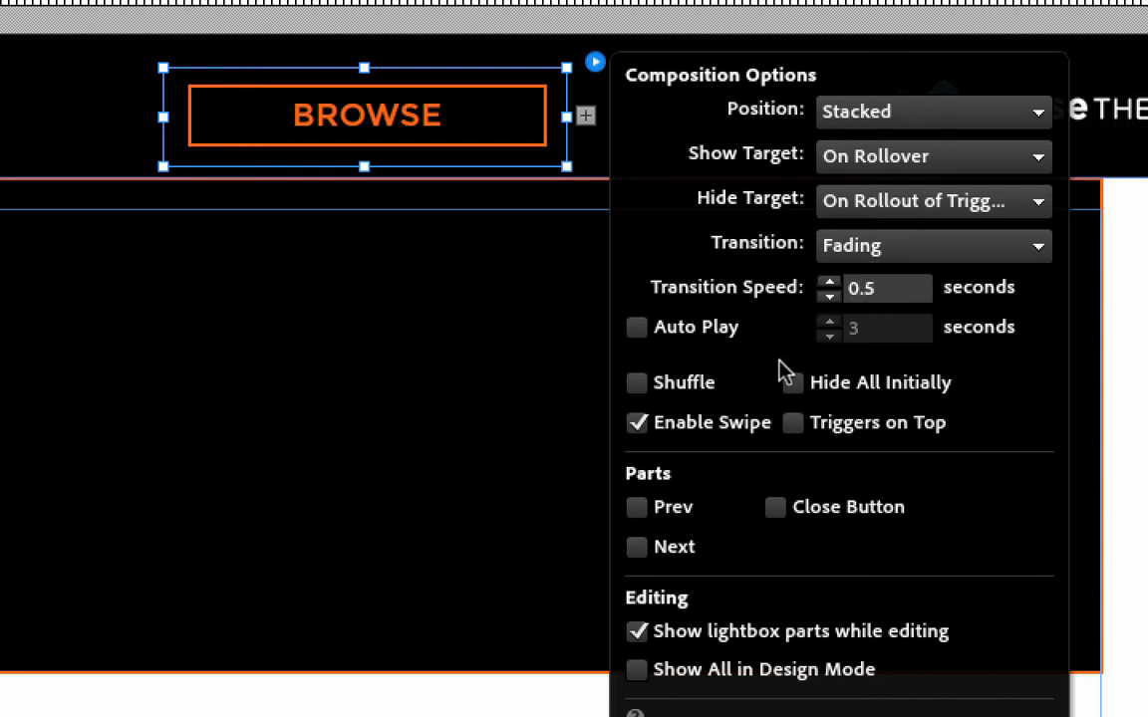
{"action": "mouse_move", "coordinate": [783, 366]}
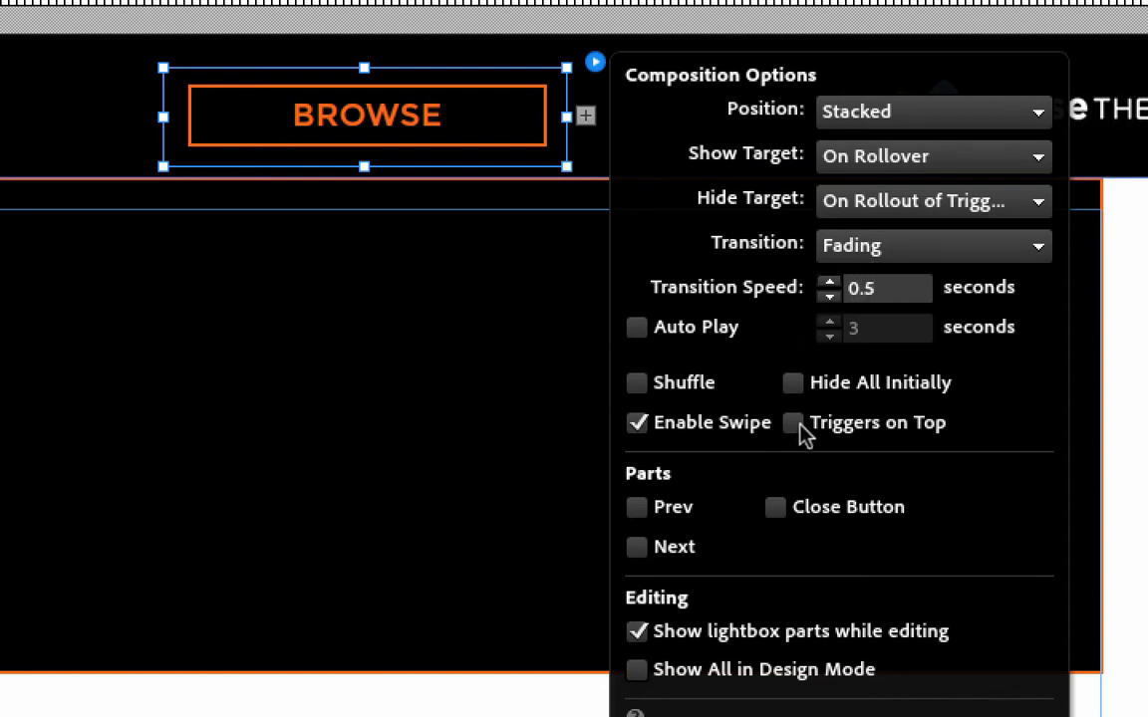
Switch on Triggers on Top and Hide All Initially in Composition Options.
{"action": "left_click", "coordinate": [793, 423]}
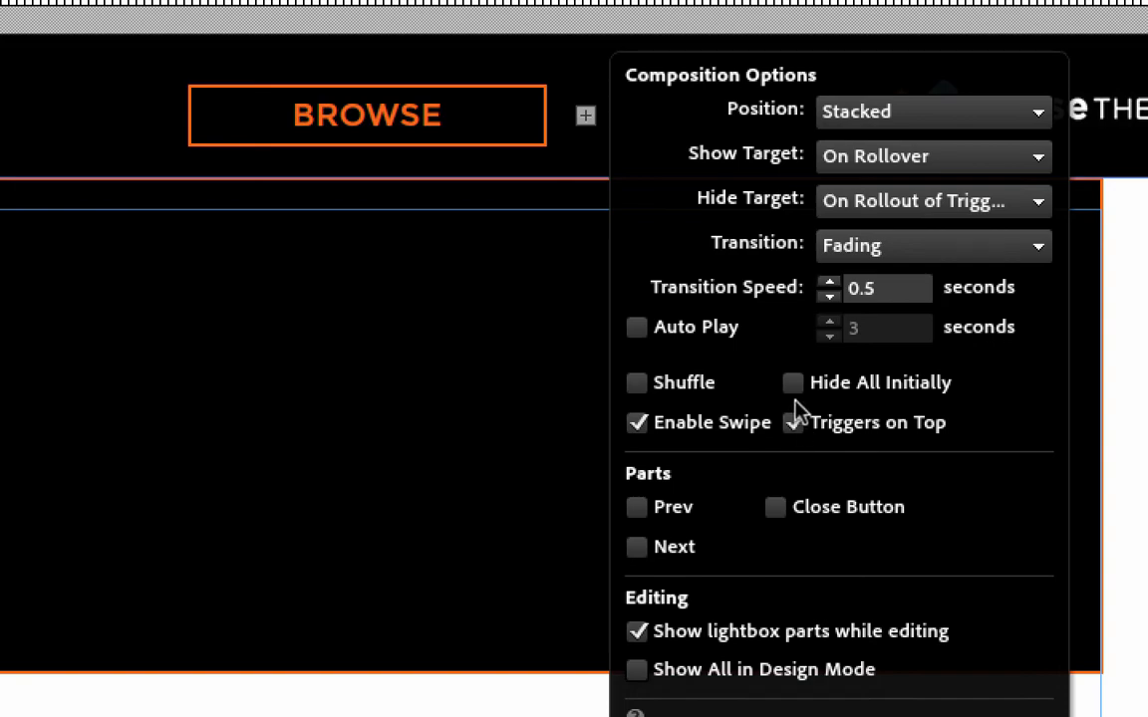
{"action": "left_click", "coordinate": [793, 382]}
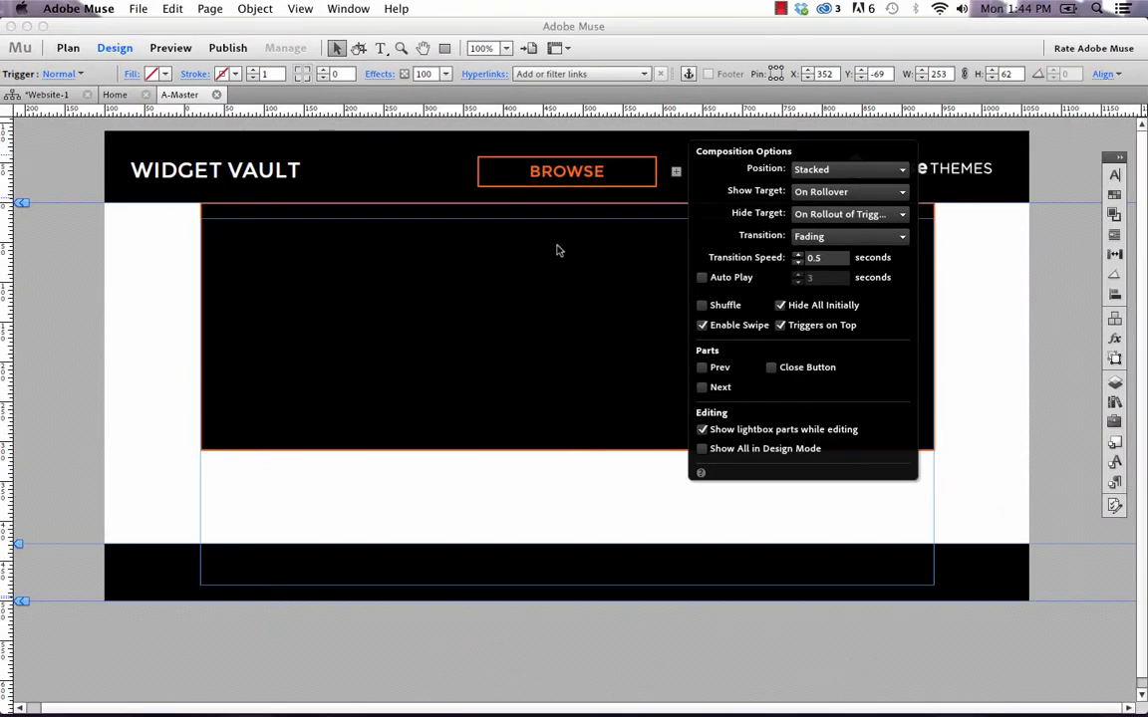
{"action": "mouse_move", "coordinate": [544, 189]}
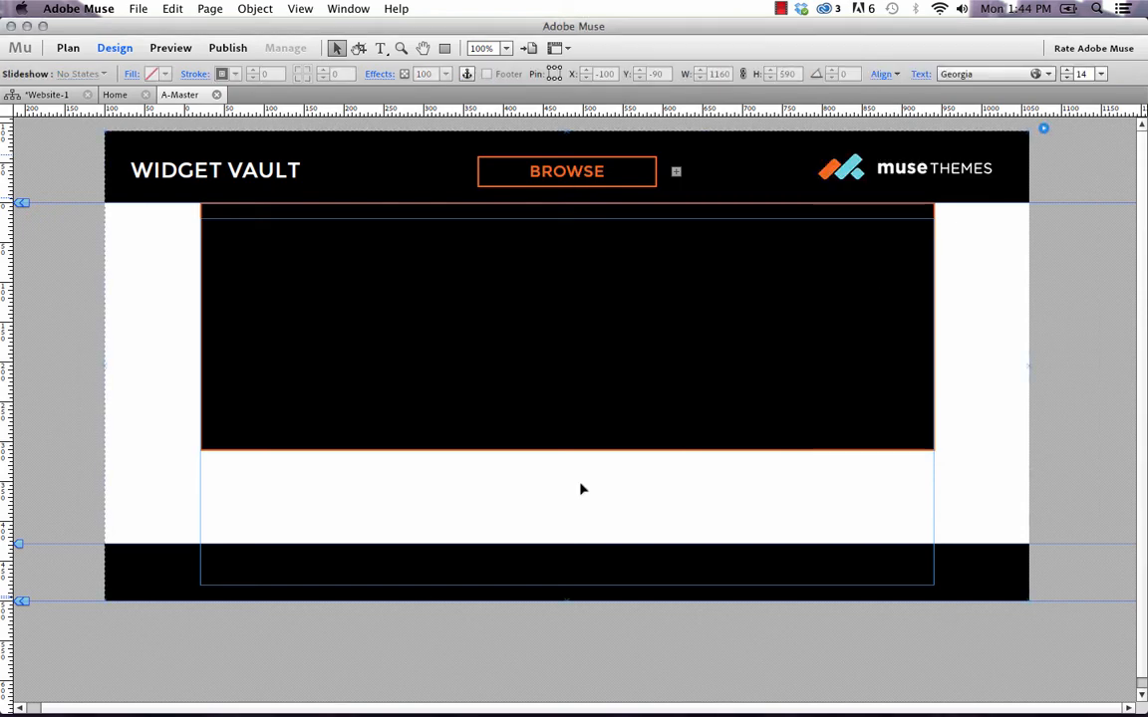
Preview the master page in Firefox and test BROWSE showing then hiding the black panel.
{"action": "left_click", "coordinate": [138, 8]}
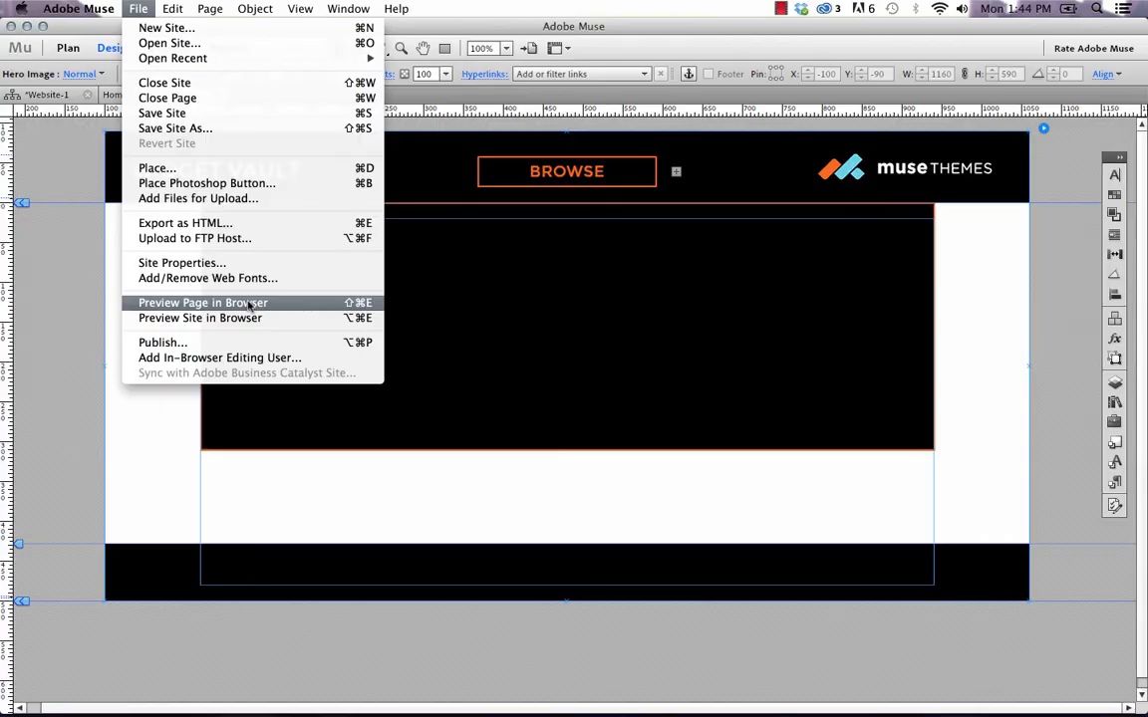
{"action": "left_click", "coordinate": [203, 303]}
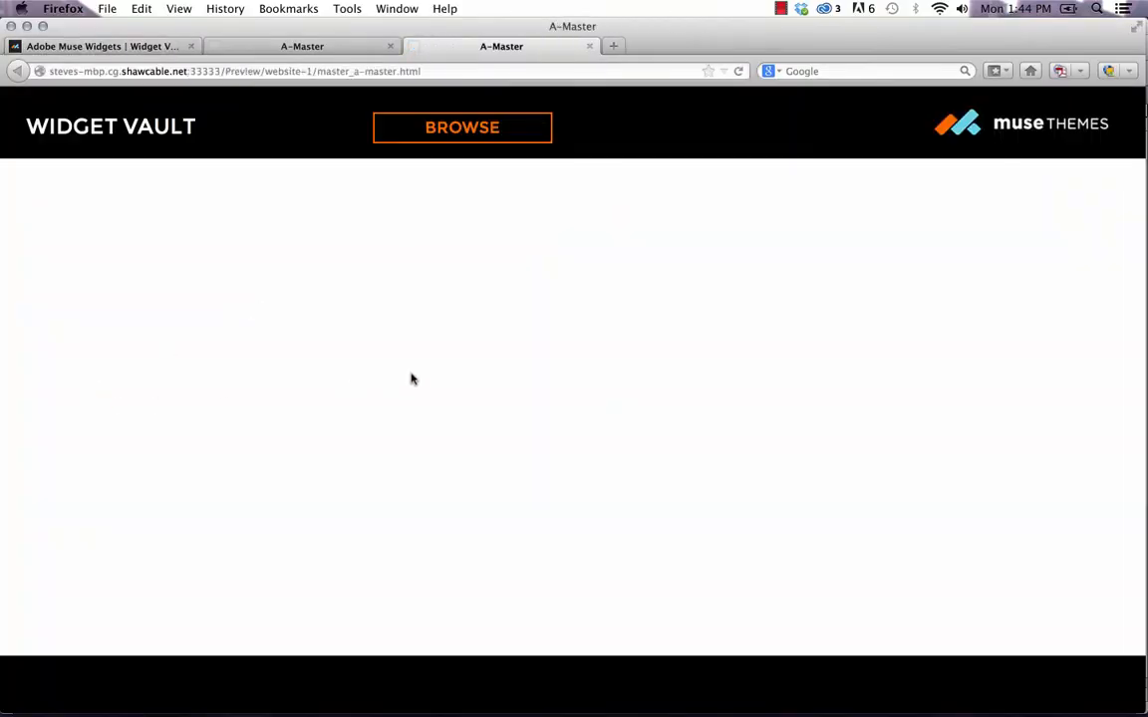
{"action": "mouse_move", "coordinate": [488, 239]}
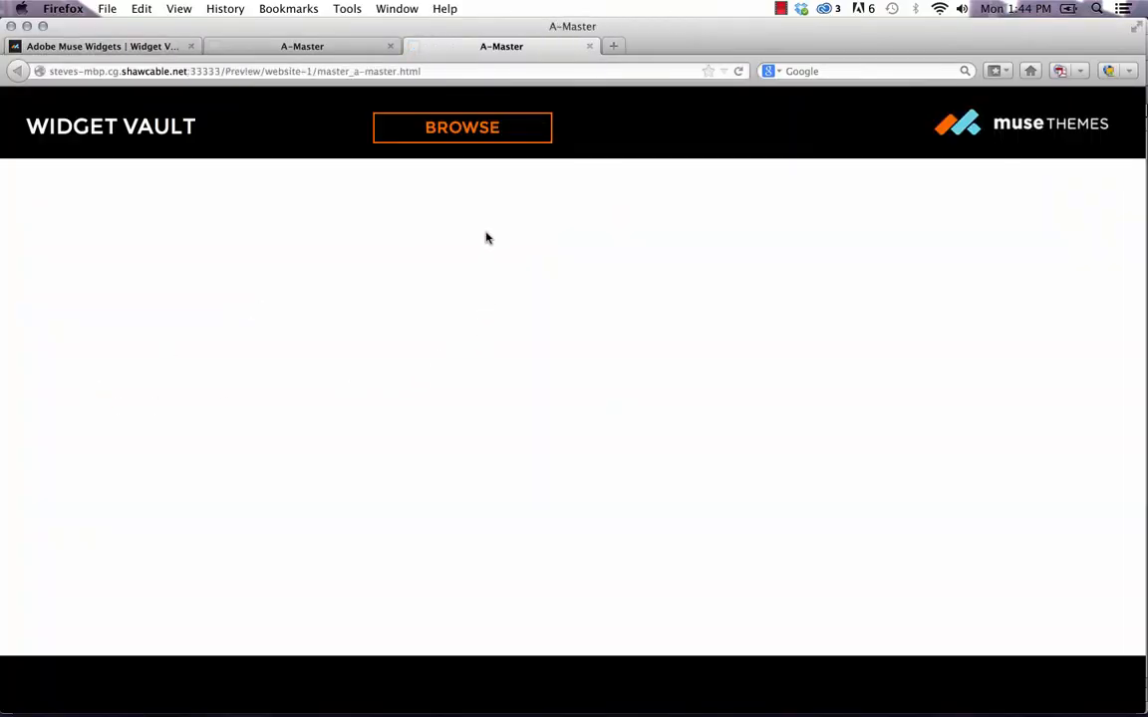
{"action": "left_click", "coordinate": [462, 127]}
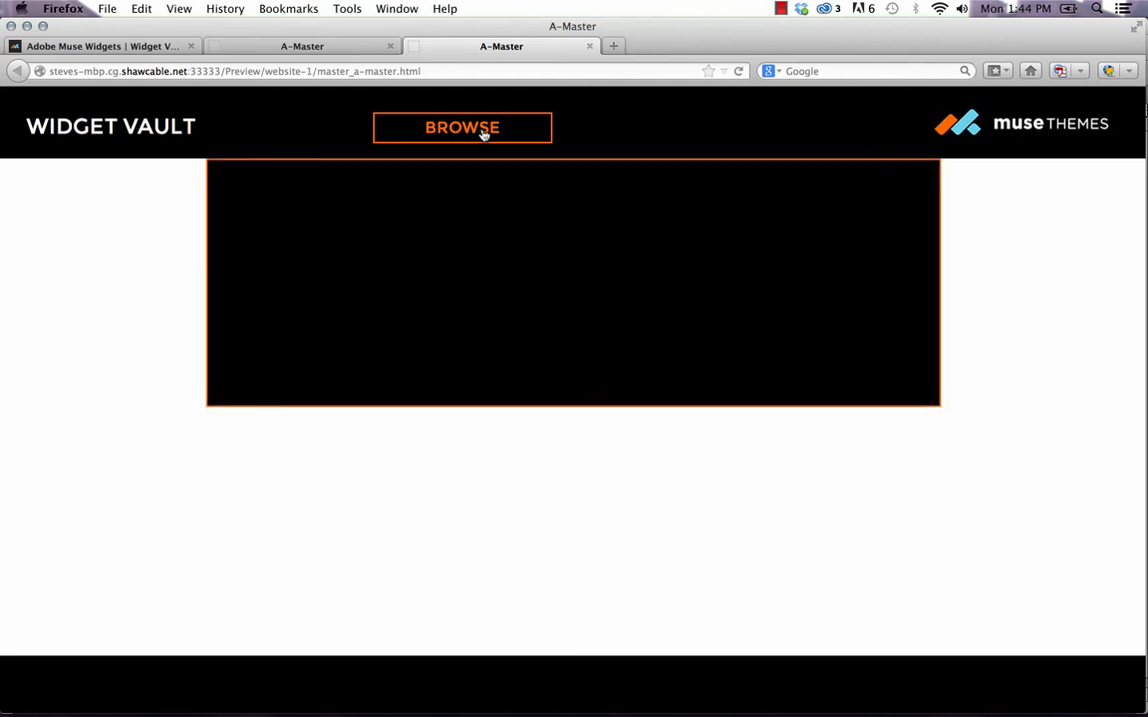
{"action": "mouse_move", "coordinate": [502, 223]}
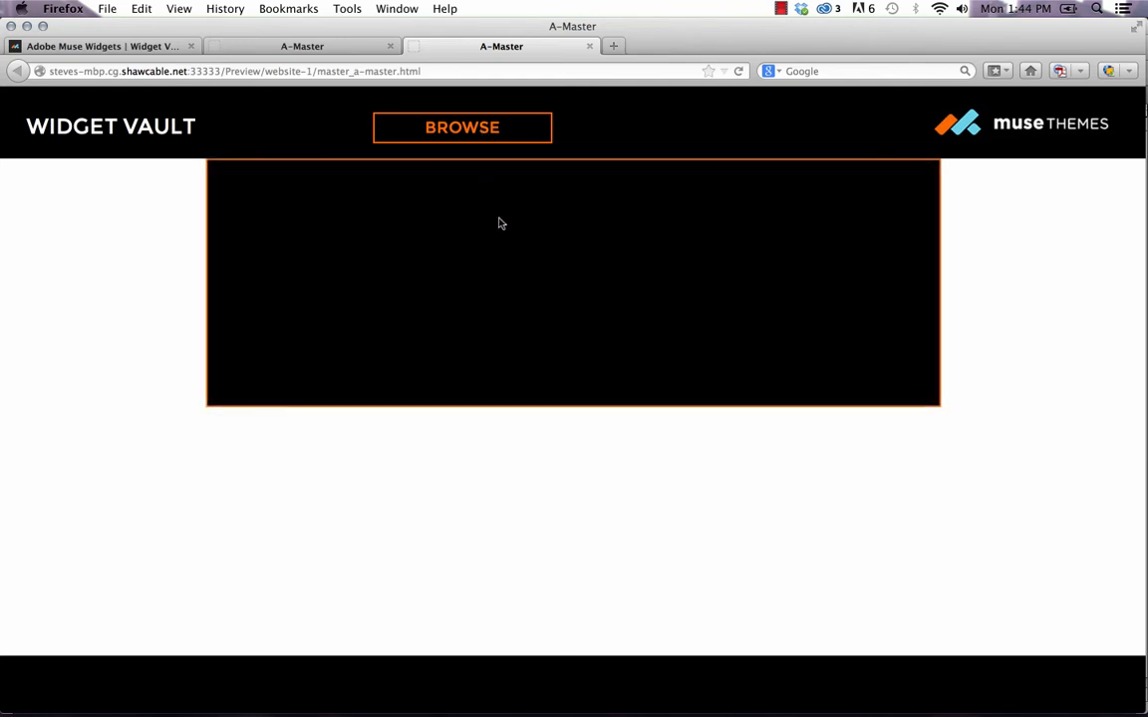
{"action": "left_click", "coordinate": [462, 128]}
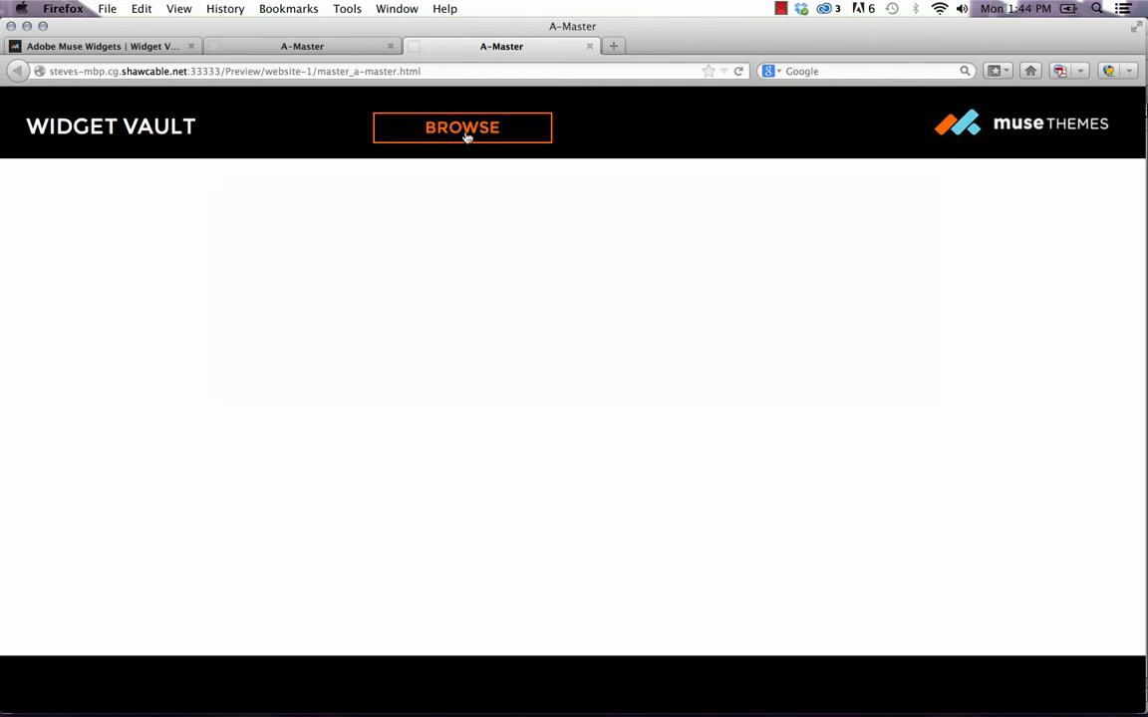
{"action": "mouse_move", "coordinate": [530, 685]}
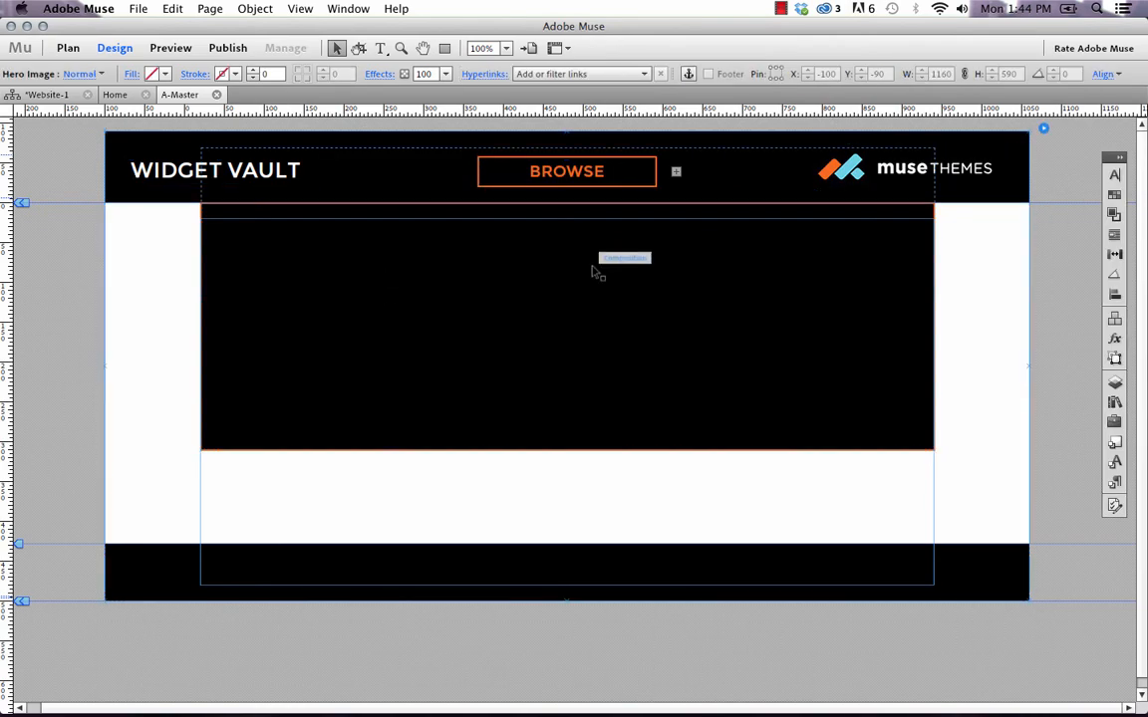
Save the site with the new BROWSE menu settings via File > Save Site.
{"action": "left_click", "coordinate": [137, 8]}
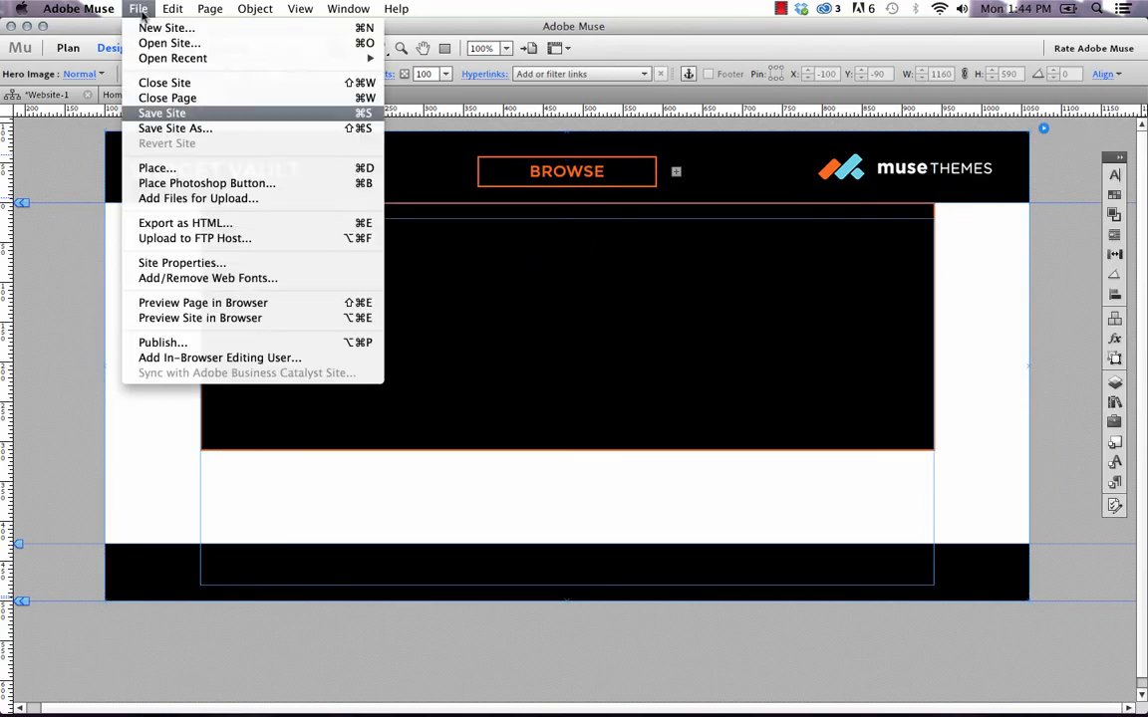
{"action": "left_click", "coordinate": [203, 303]}
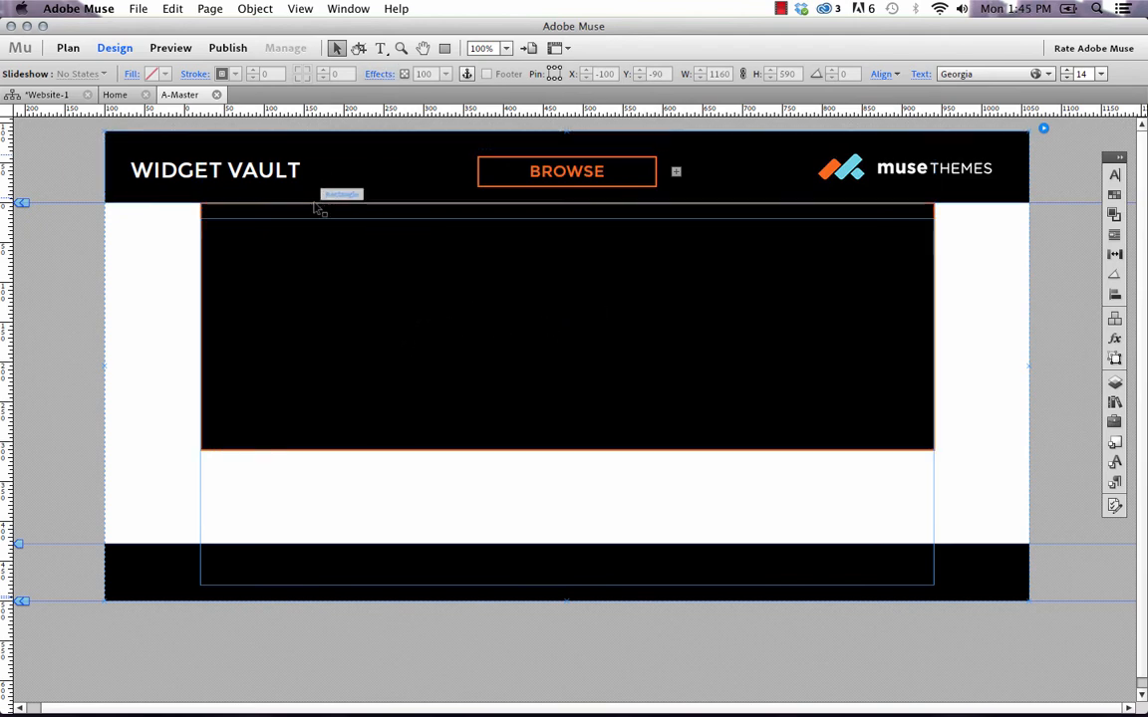
Add a 'Widget #1 - Videos' text frame inside the black mega menu panel, sized to fit its line.
{"action": "left_click", "coordinate": [566, 329]}
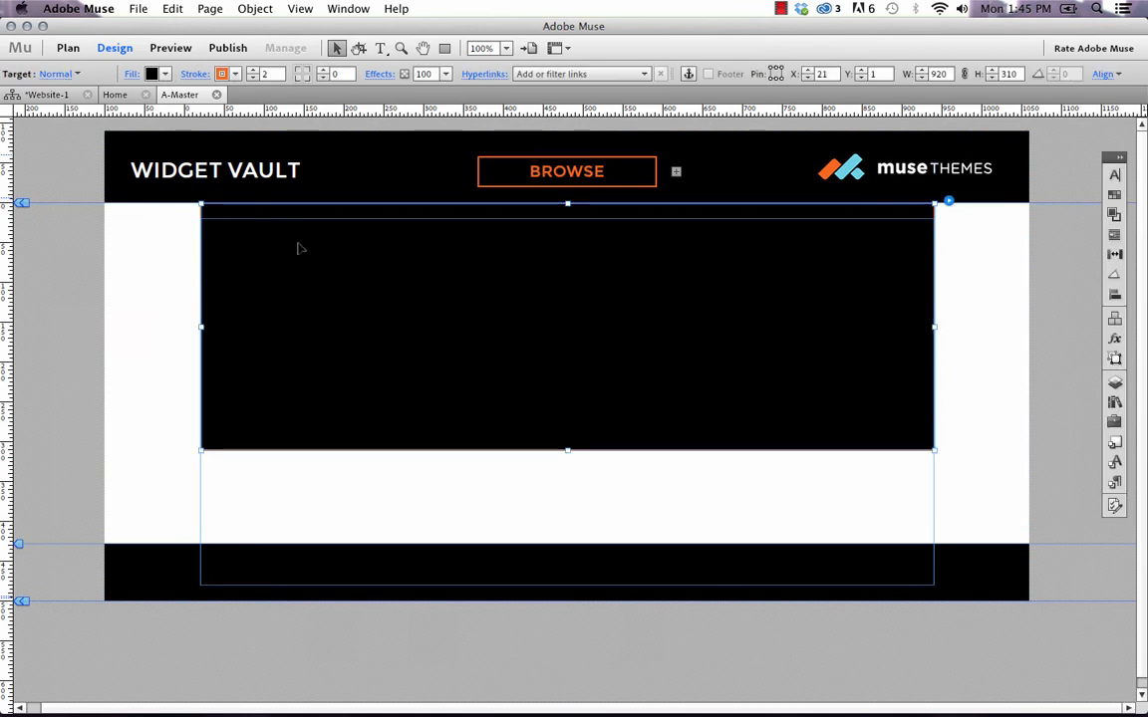
{"action": "mouse_move", "coordinate": [641, 311]}
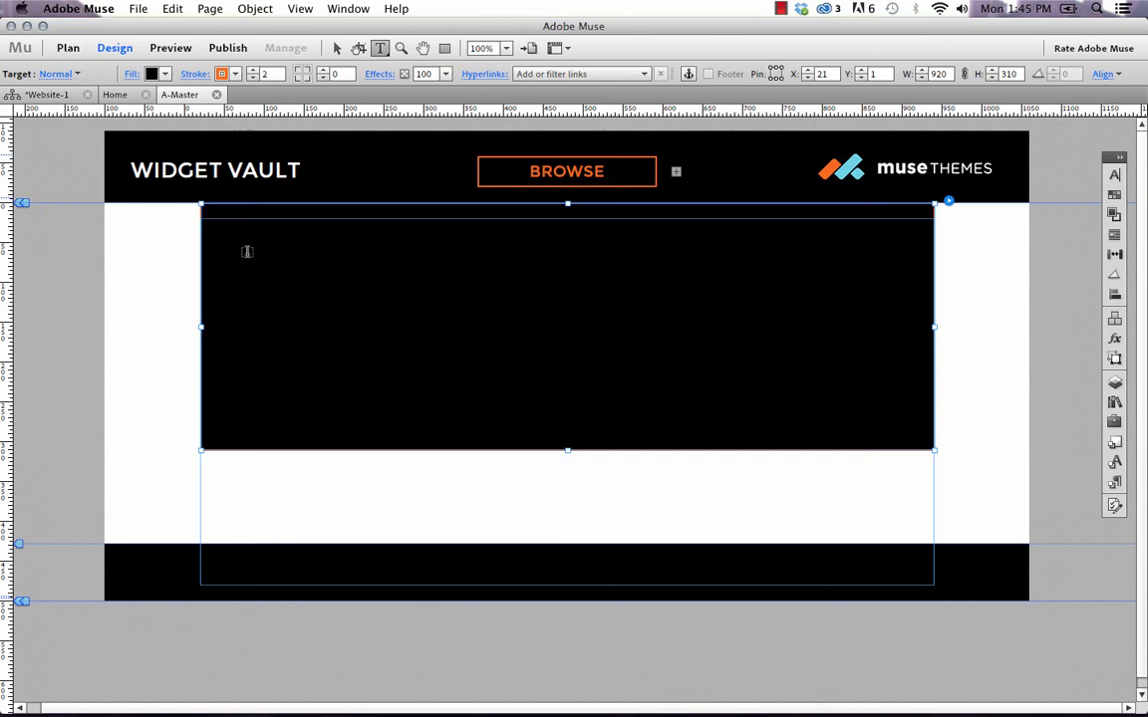
{"action": "left_click_drag", "start_coordinate": [231, 241], "coordinate": [478, 422]}
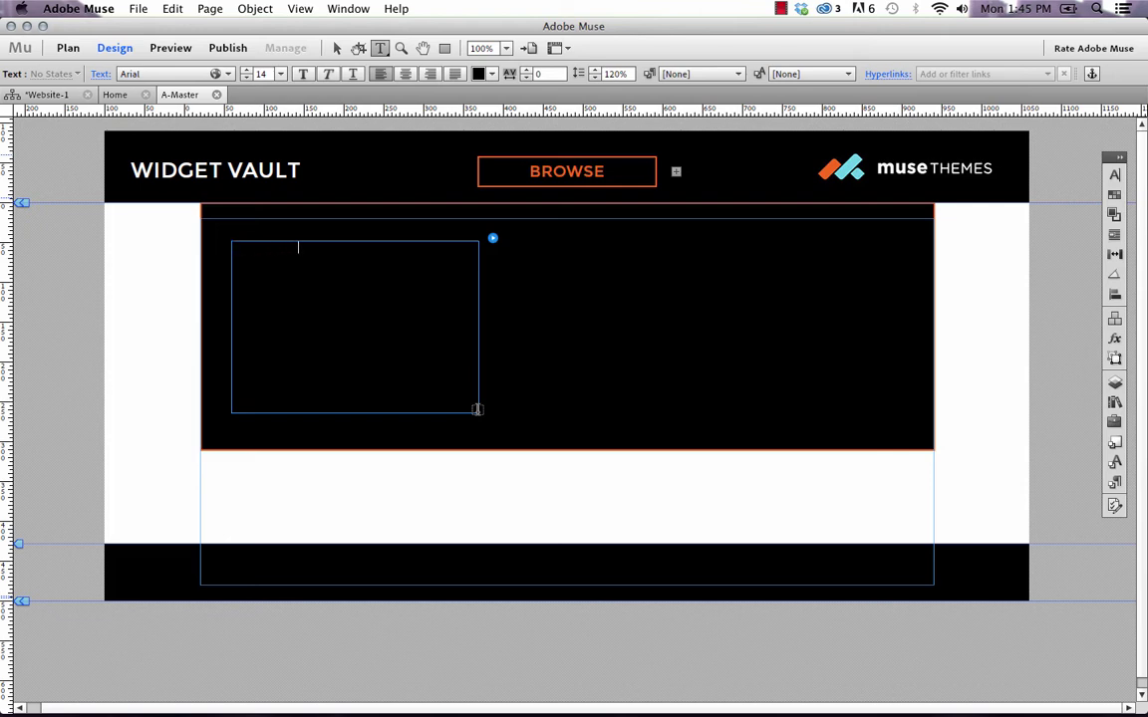
{"action": "type", "text": "Widget #1 - Videos"}
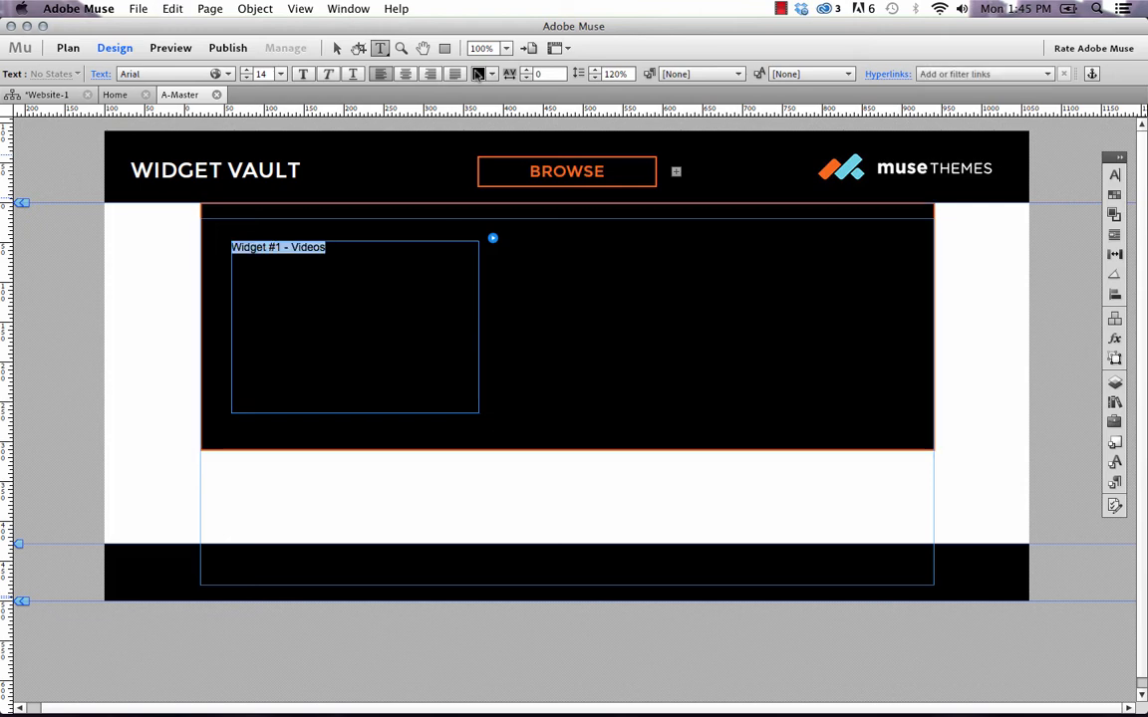
{"action": "left_click", "coordinate": [488, 74]}
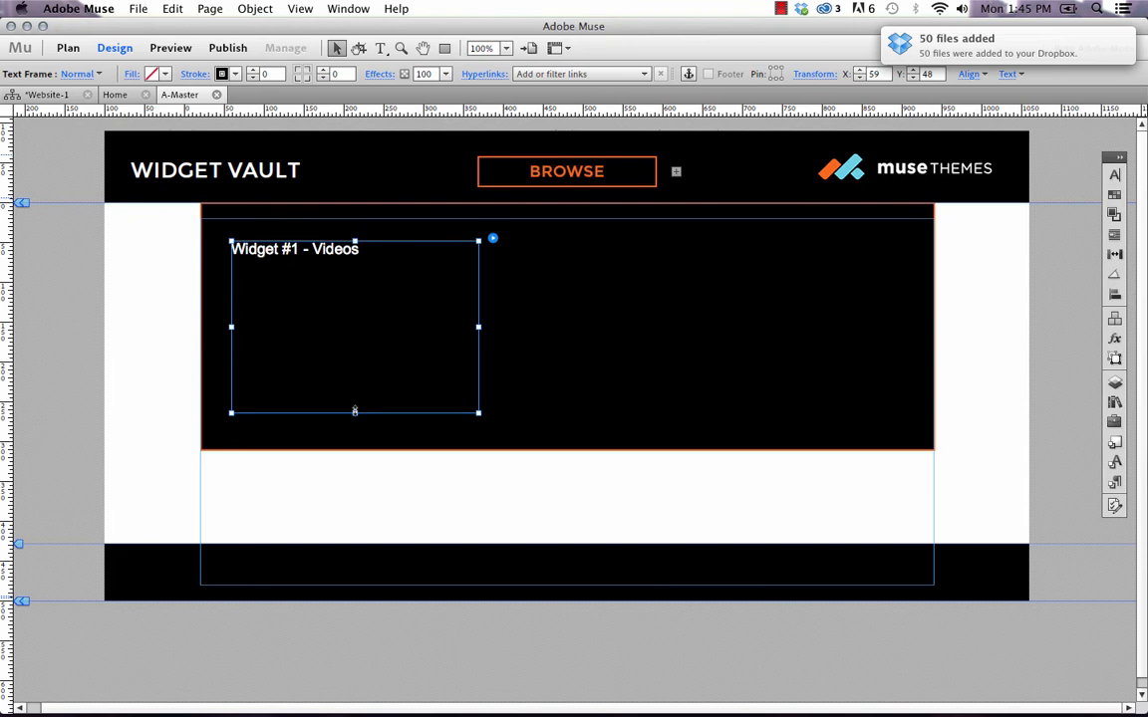
{"action": "left_click_drag", "start_coordinate": [354, 410], "coordinate": [354, 259]}
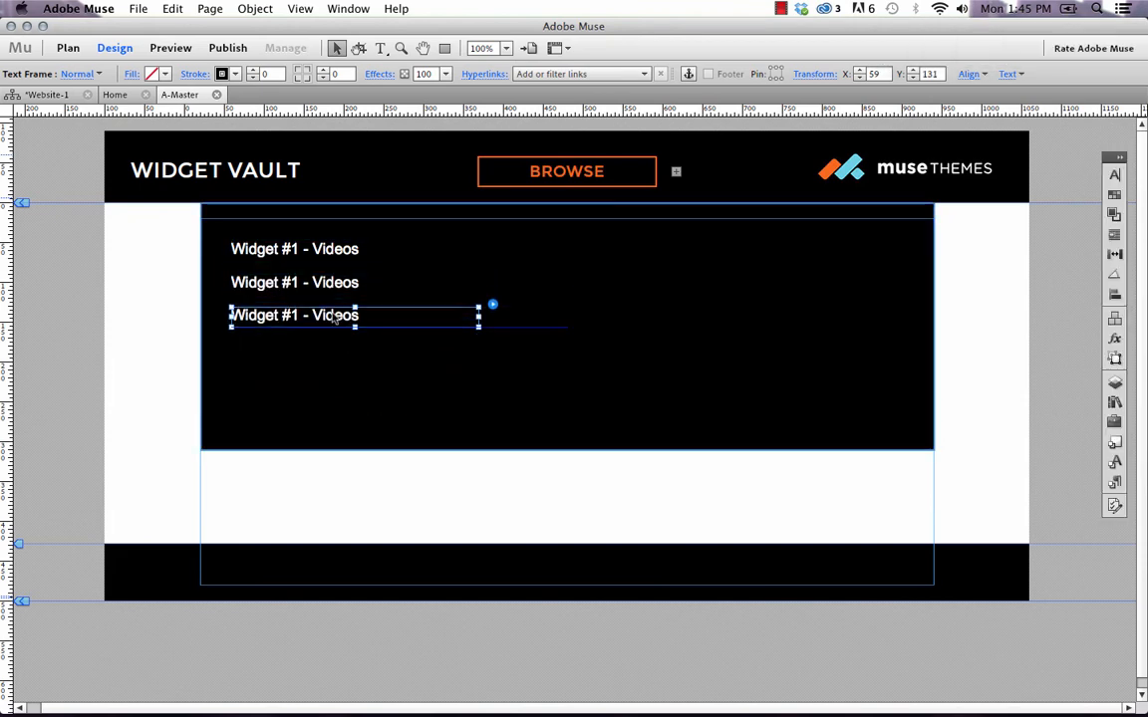
Bring up the File menu to reach Preview Page in Browser.
{"action": "left_click", "coordinate": [138, 8]}
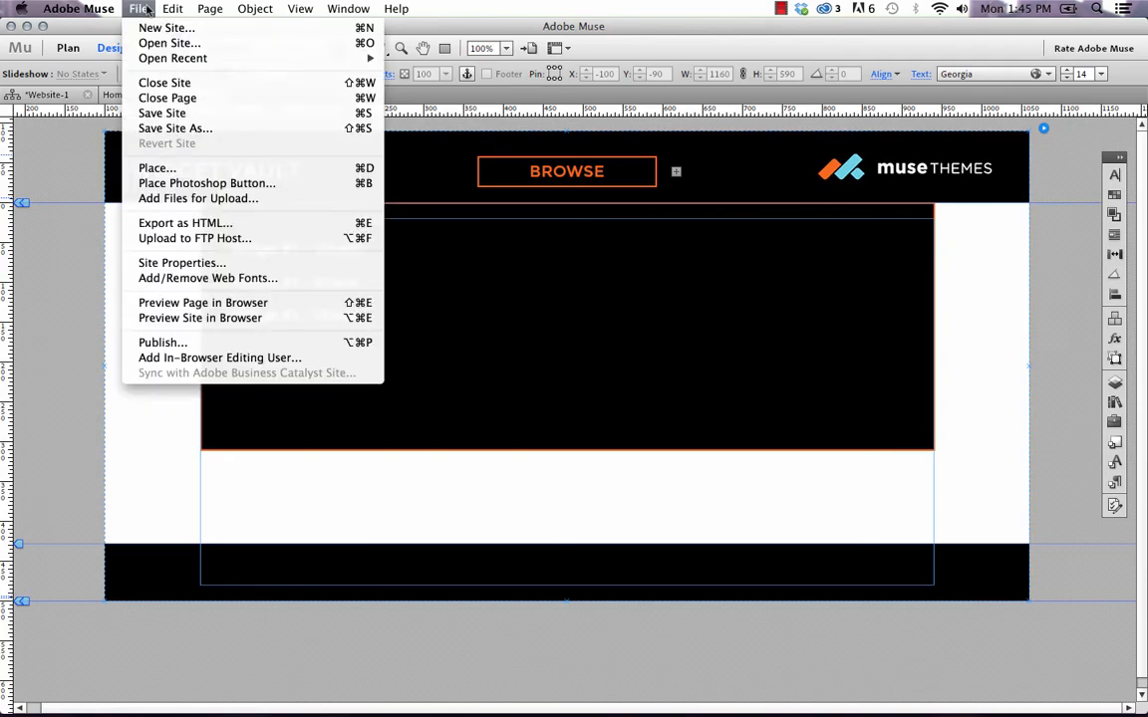
Preview the master page in Firefox and reveal the mega menu under BROWSE.
{"action": "left_click", "coordinate": [204, 303]}
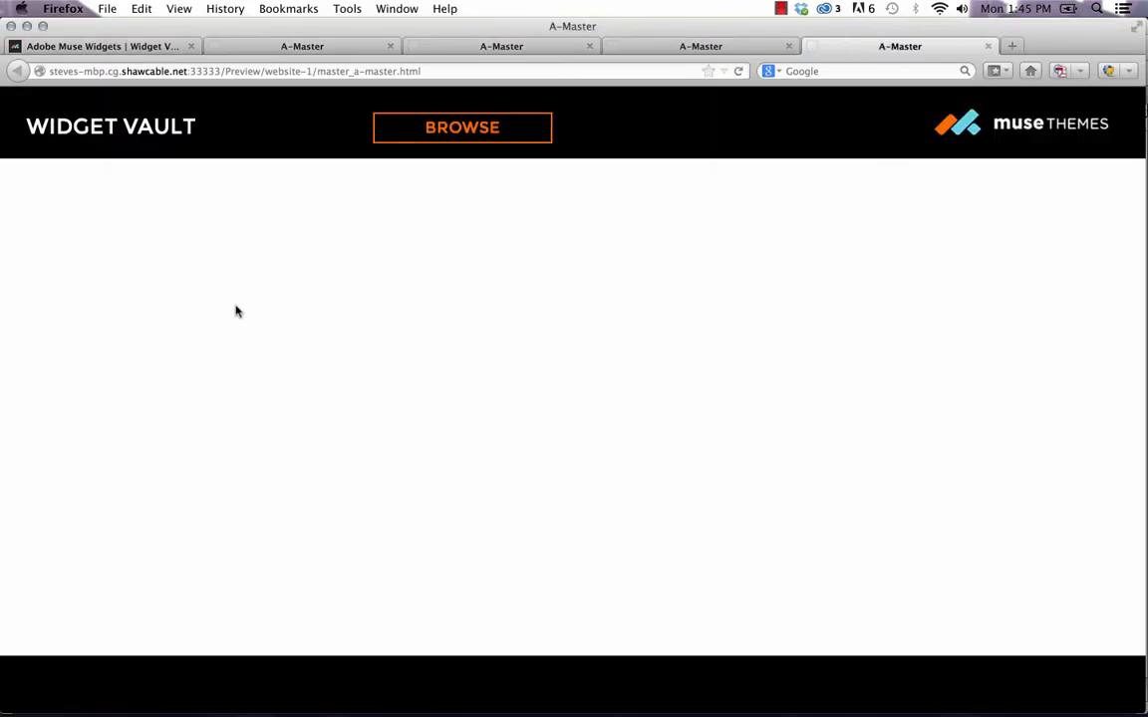
{"action": "left_click", "coordinate": [462, 127]}
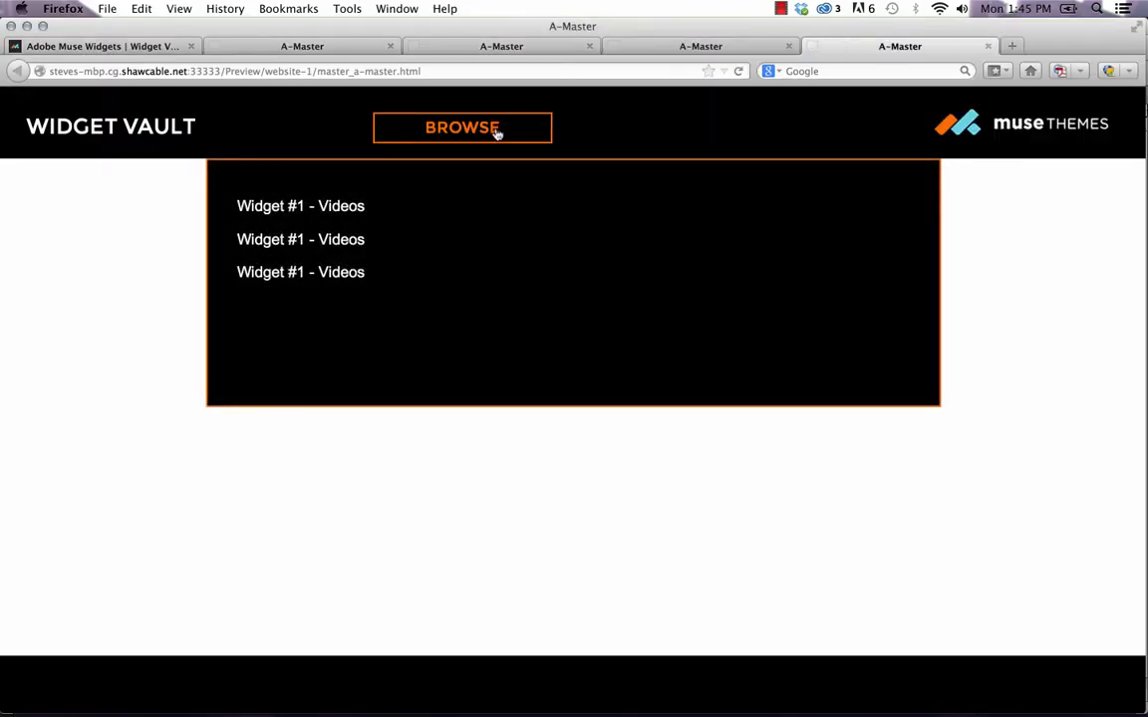
{"action": "mouse_move", "coordinate": [279, 411]}
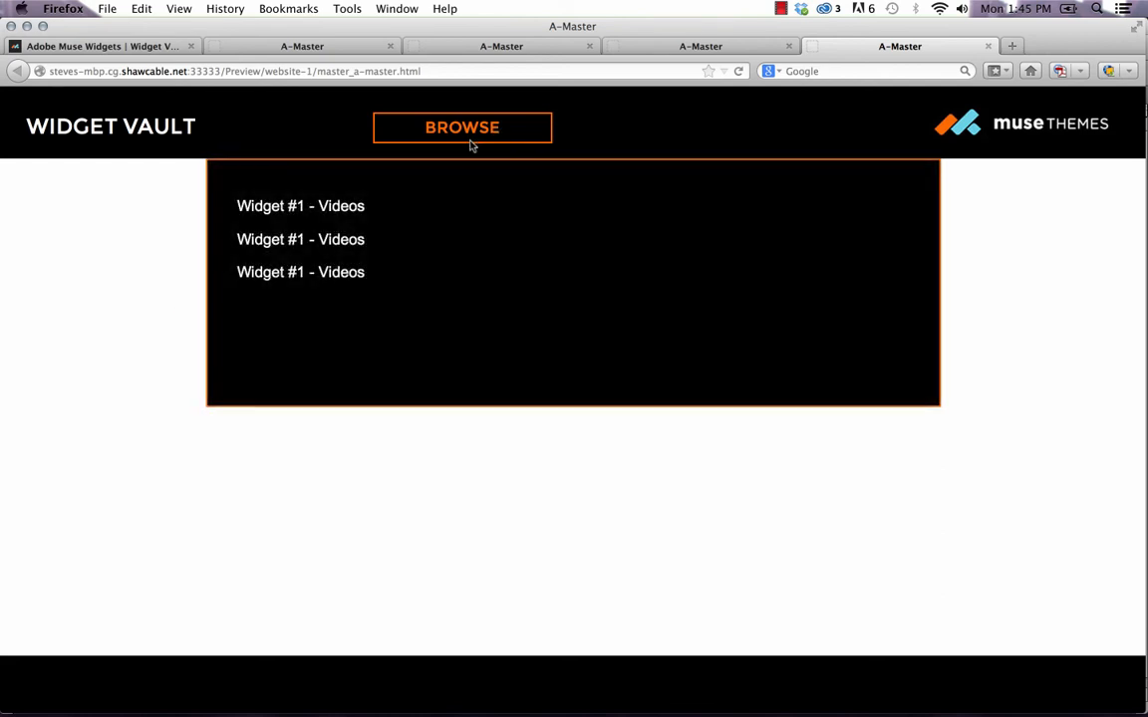
{"action": "mouse_move", "coordinate": [512, 133]}
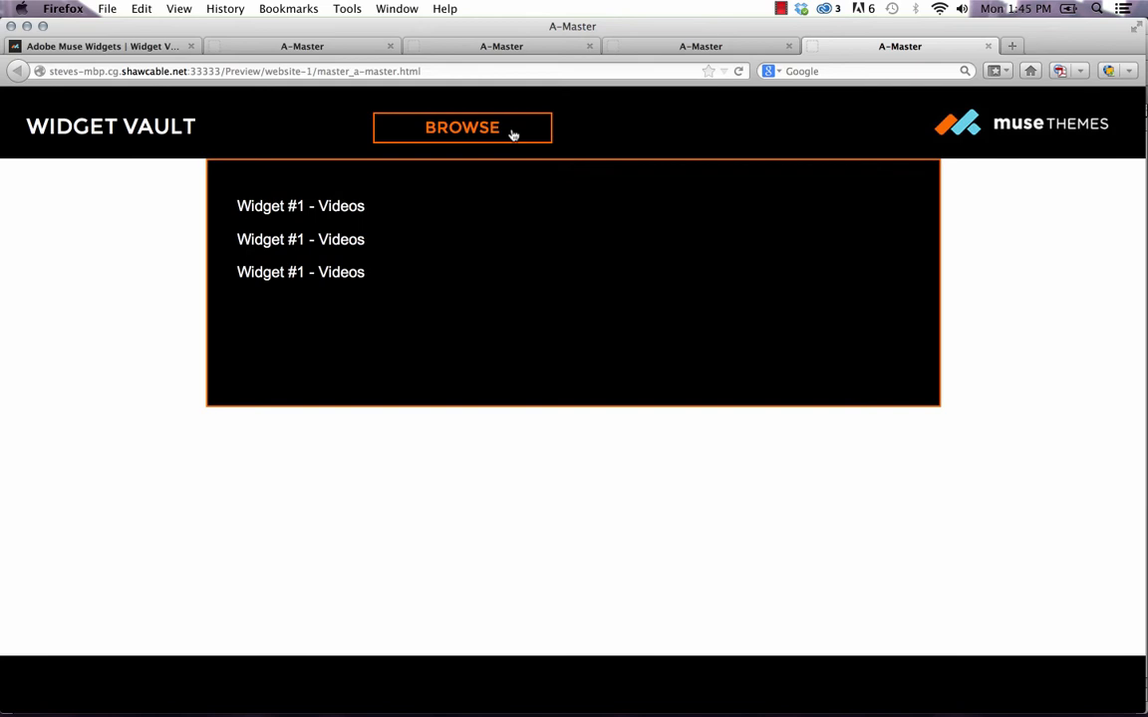
Return to Muse, select the BROWSE button and add a new Layer 2 above Layer 1.
{"action": "left_click", "coordinate": [478, 686]}
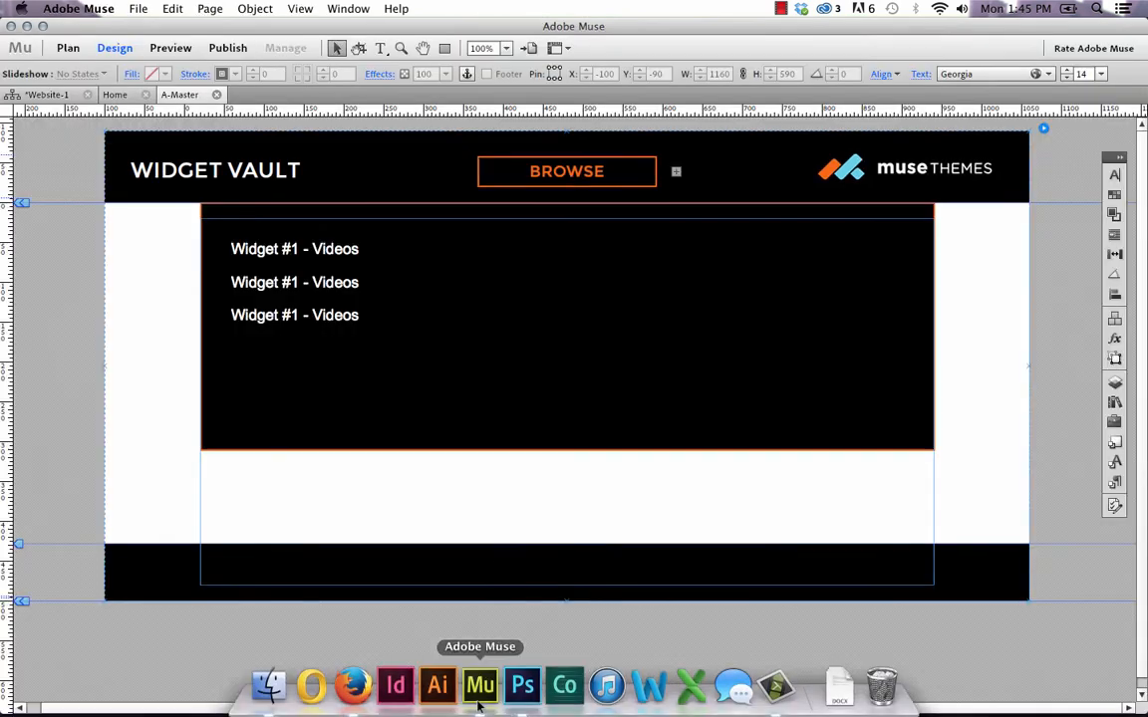
{"action": "left_click", "coordinate": [566, 172]}
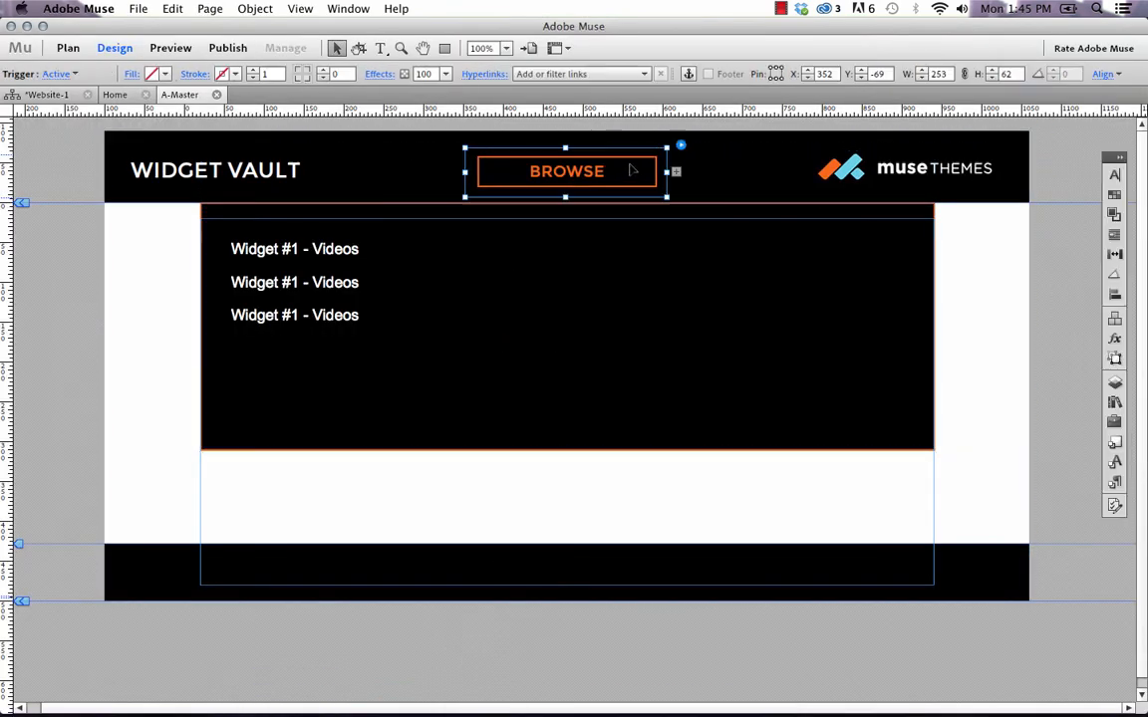
{"action": "mouse_move", "coordinate": [1000, 386]}
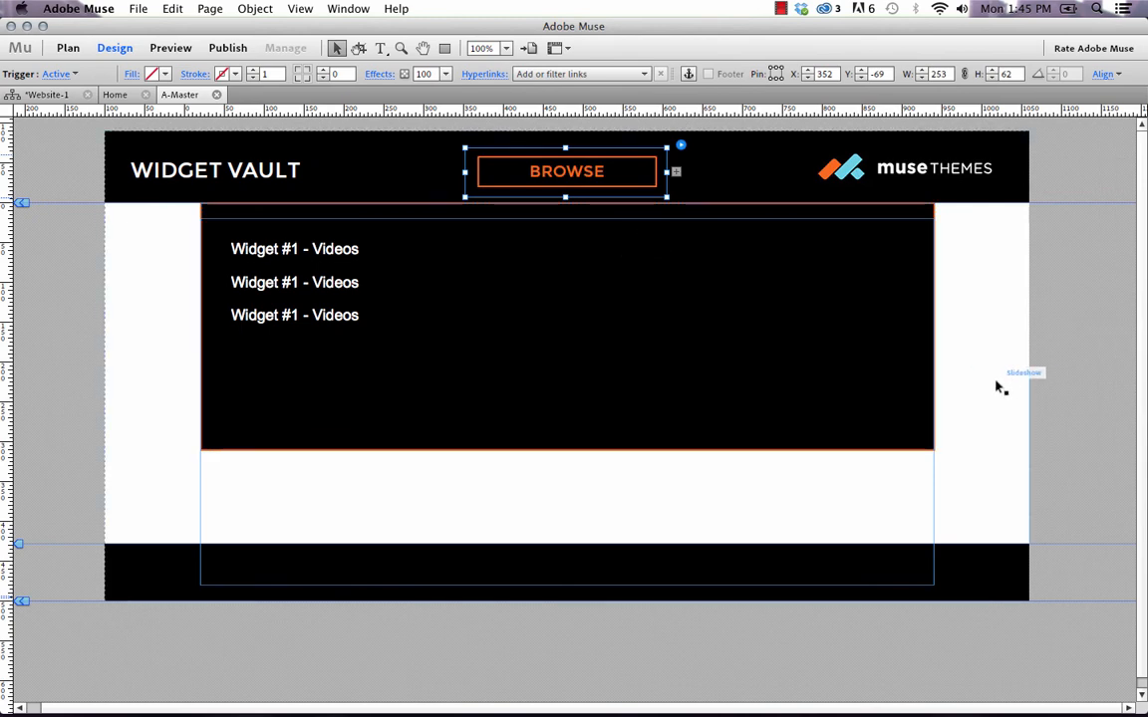
{"action": "left_click", "coordinate": [634, 348]}
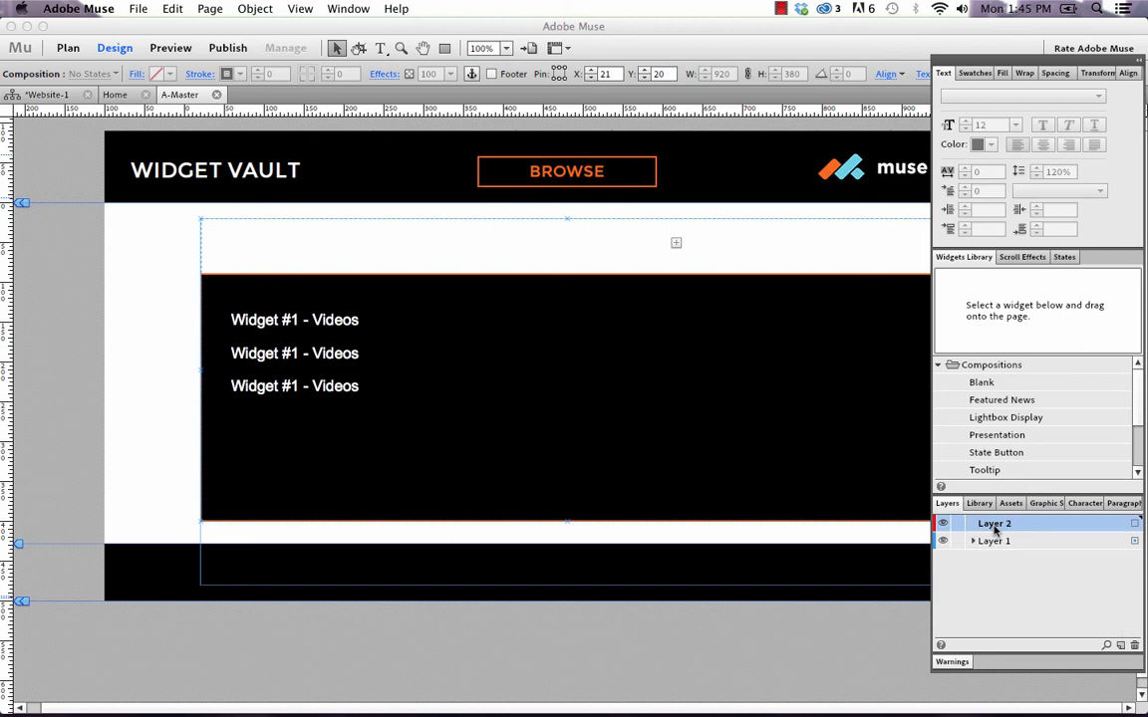
Rename the upper layer to Master.
{"action": "double_click", "coordinate": [993, 522]}
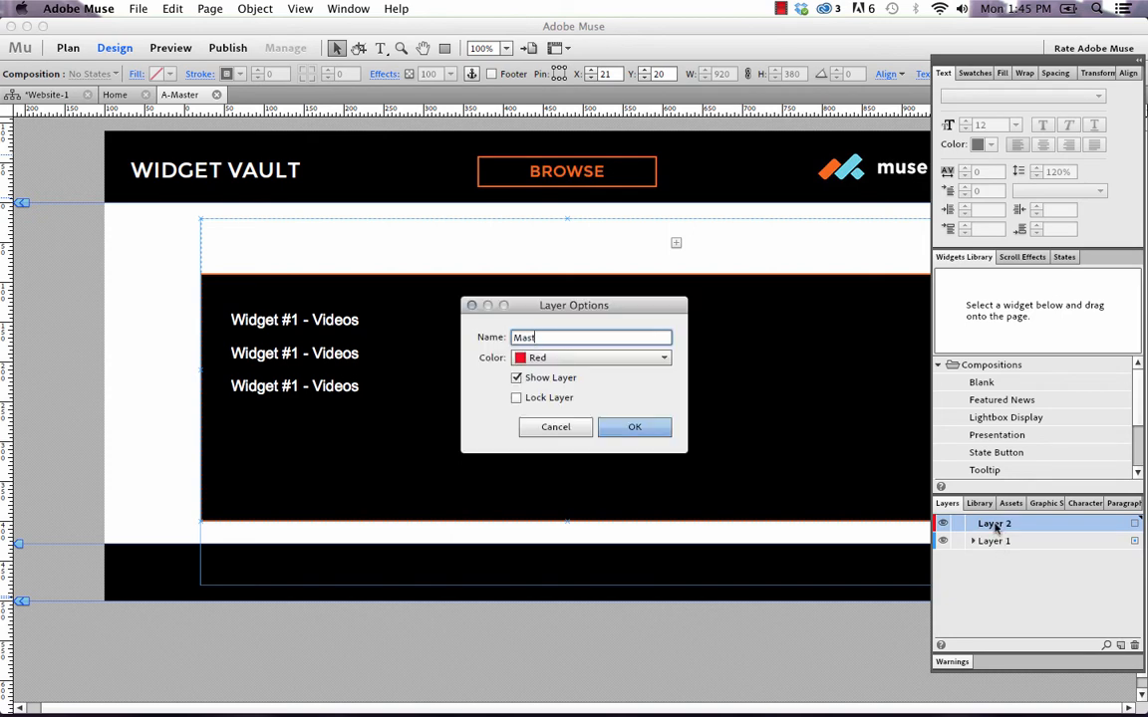
{"action": "left_click", "coordinate": [633, 427]}
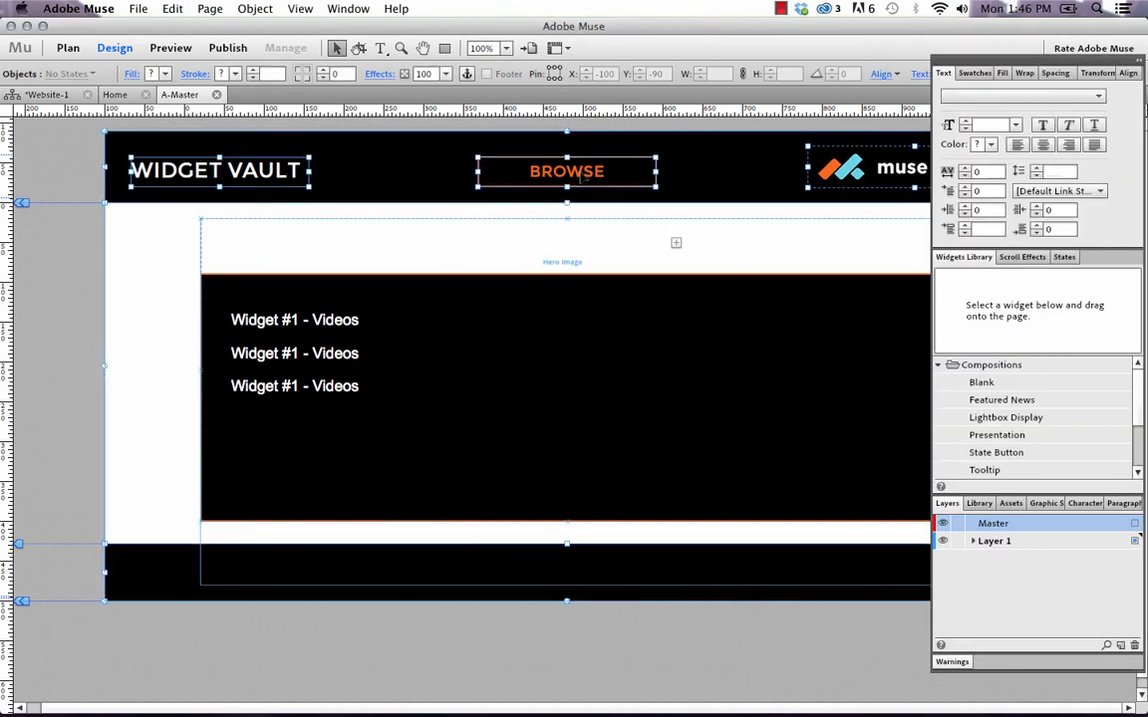
{"action": "right_click", "coordinate": [566, 171]}
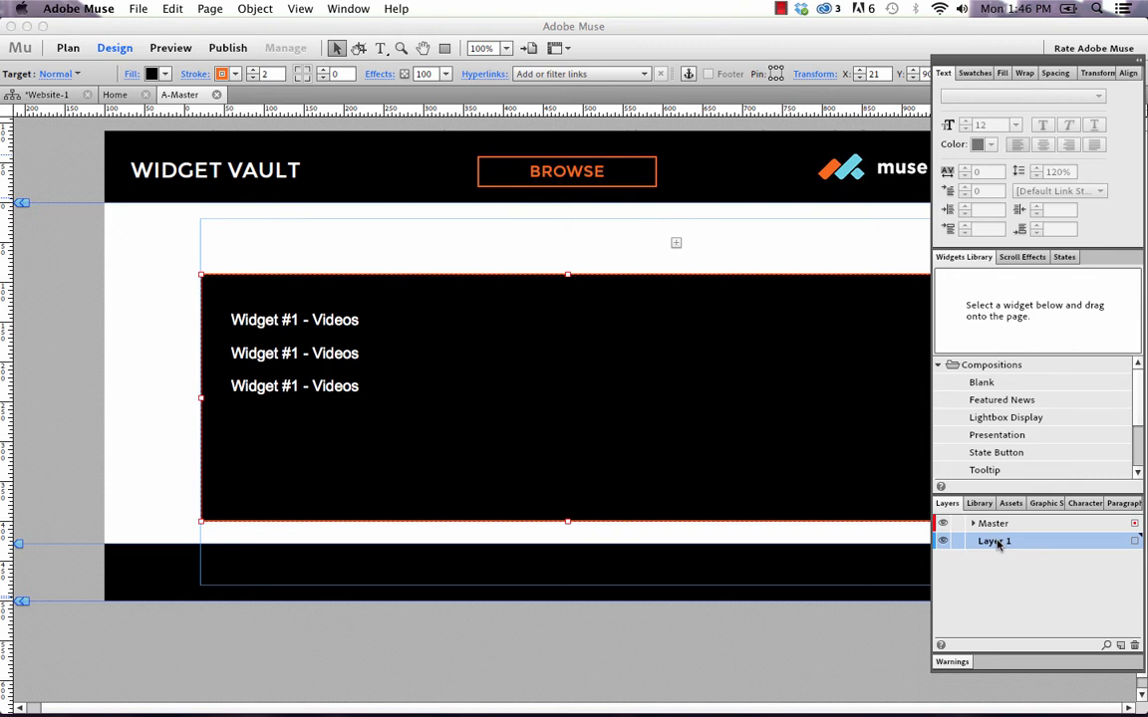
Rename the lower layer to Menu and stack it above Master.
{"action": "double_click", "coordinate": [995, 542]}
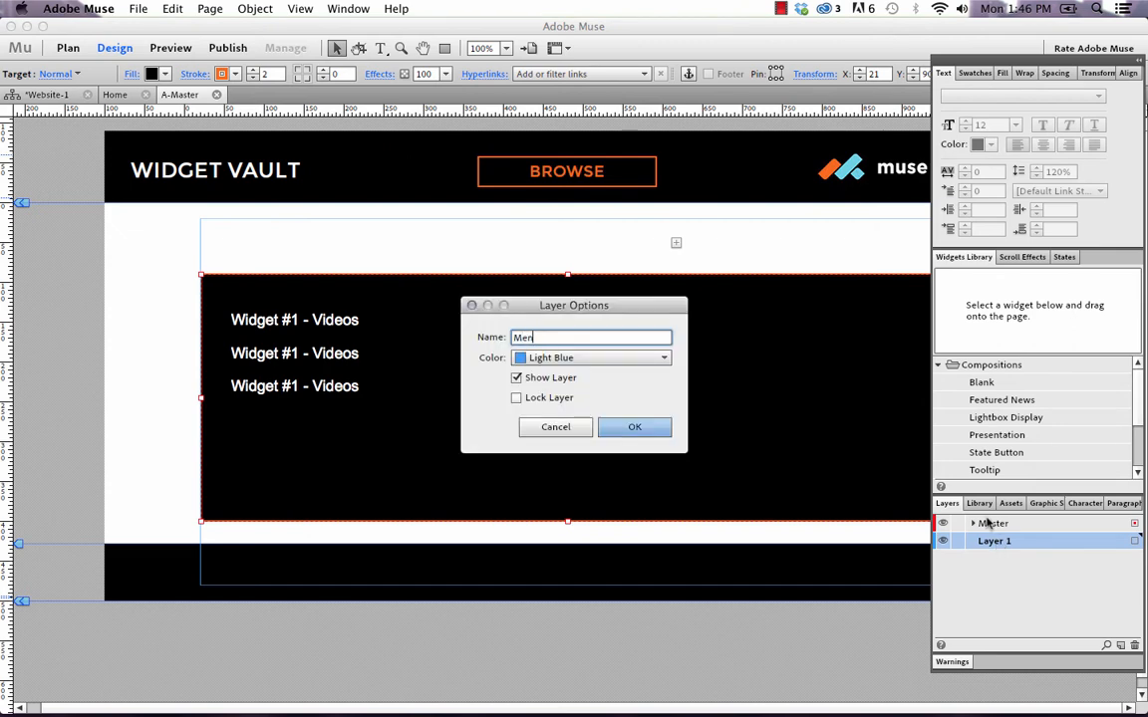
{"action": "left_click", "coordinate": [634, 427]}
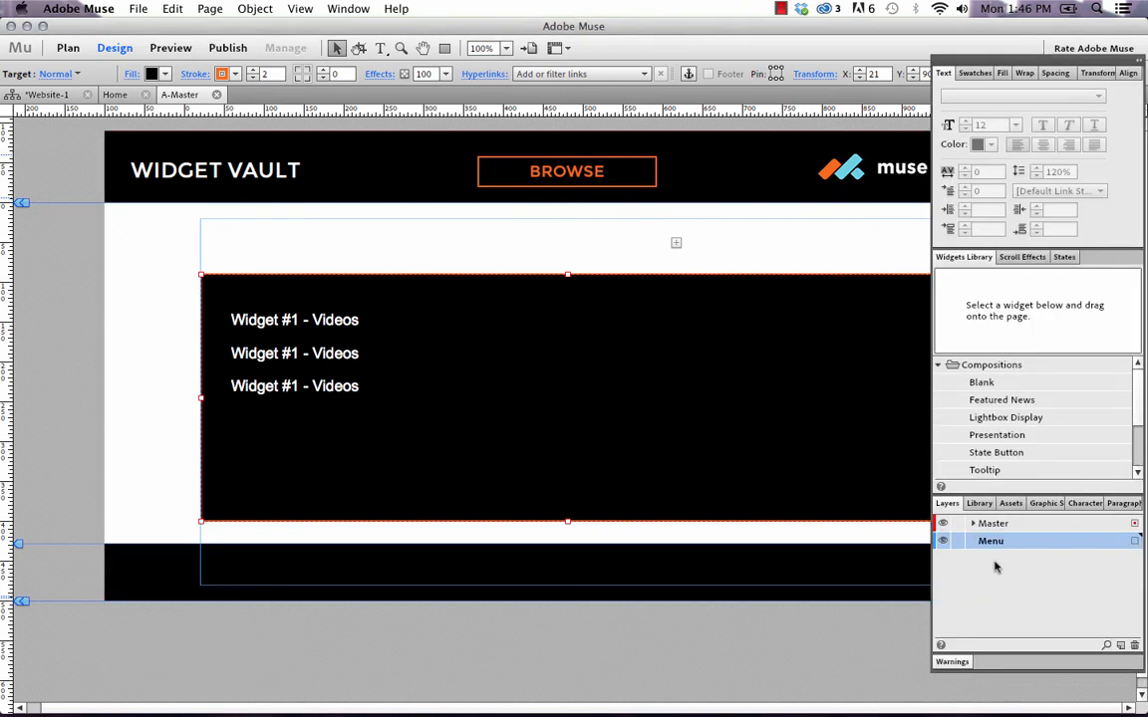
{"action": "mouse_move", "coordinate": [992, 522]}
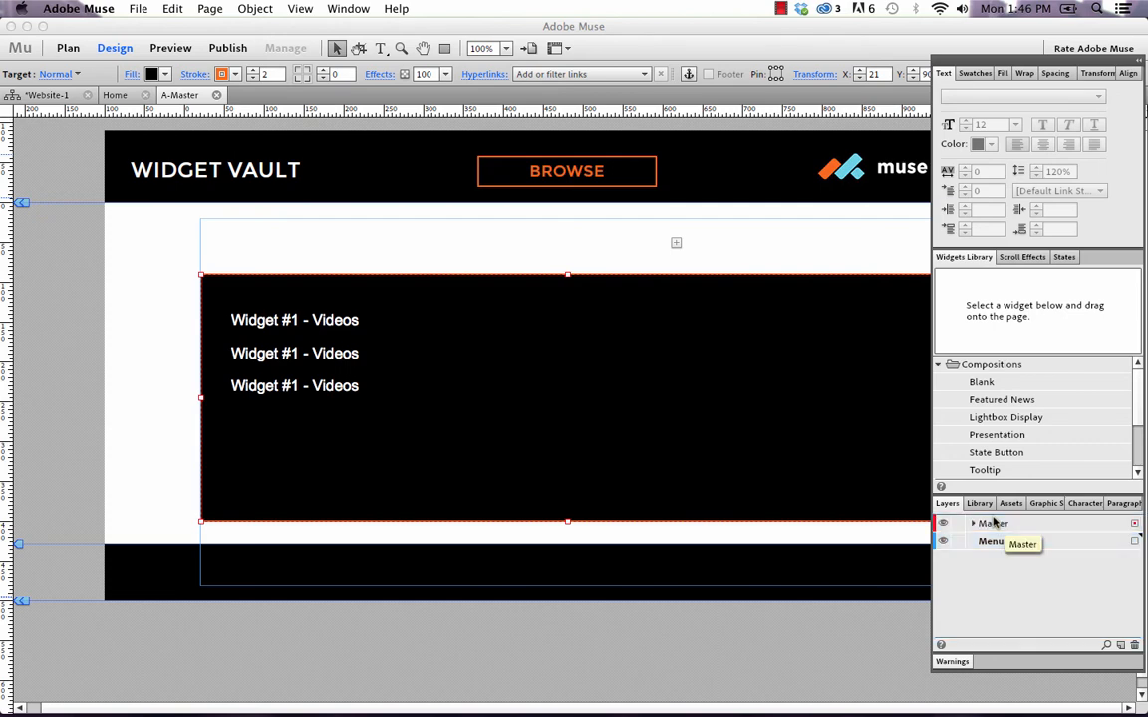
{"action": "left_click", "coordinate": [992, 540]}
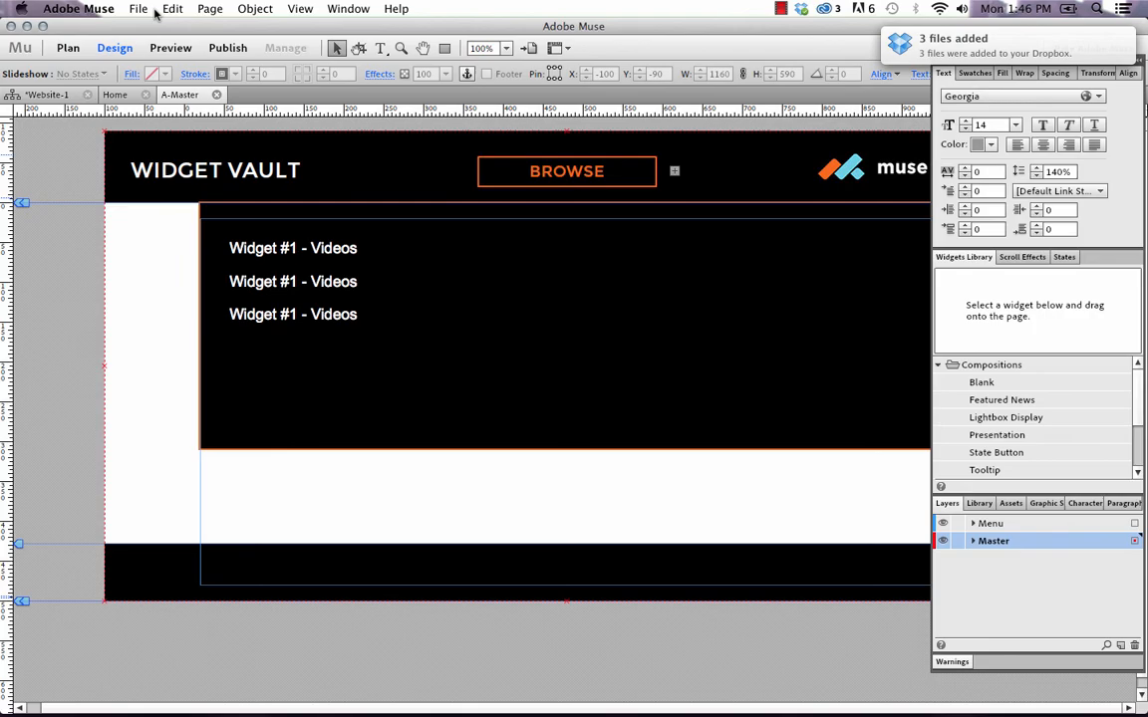
Preview the updated master page in Firefox and open the mega menu under BROWSE.
{"action": "left_click", "coordinate": [169, 48]}
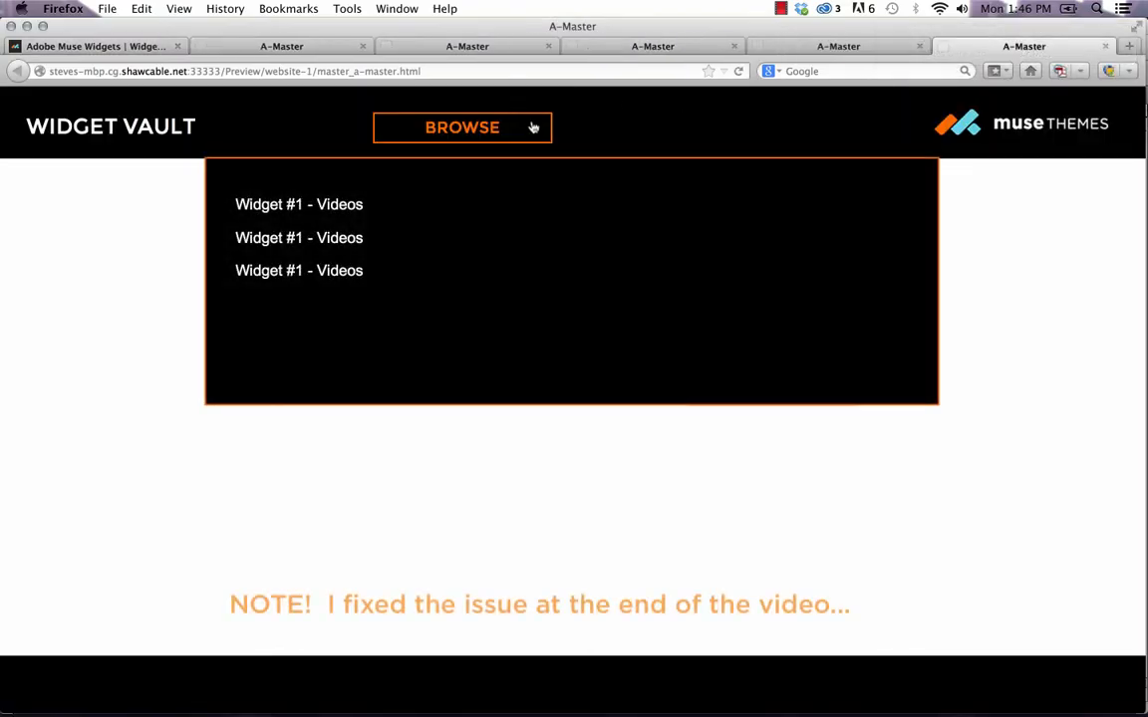
{"action": "left_click", "coordinate": [462, 128]}
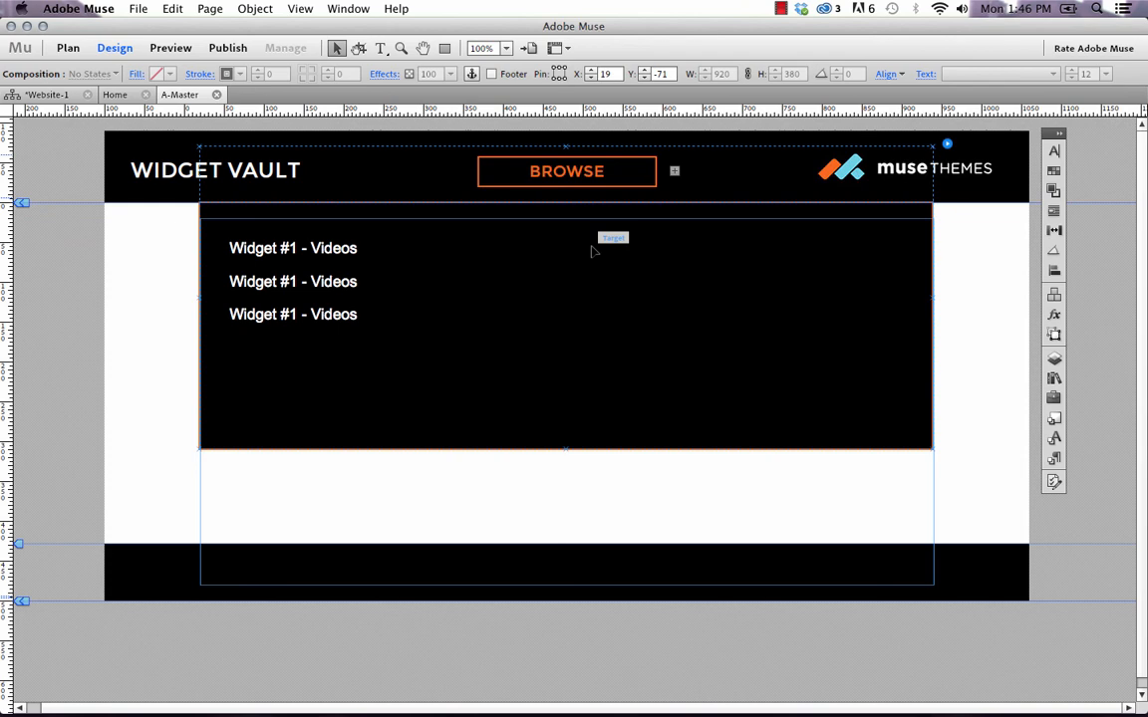
Select the mega menu composition and its first Widget #1 - Videos item for the new Menu master page.
{"action": "left_click", "coordinate": [293, 247]}
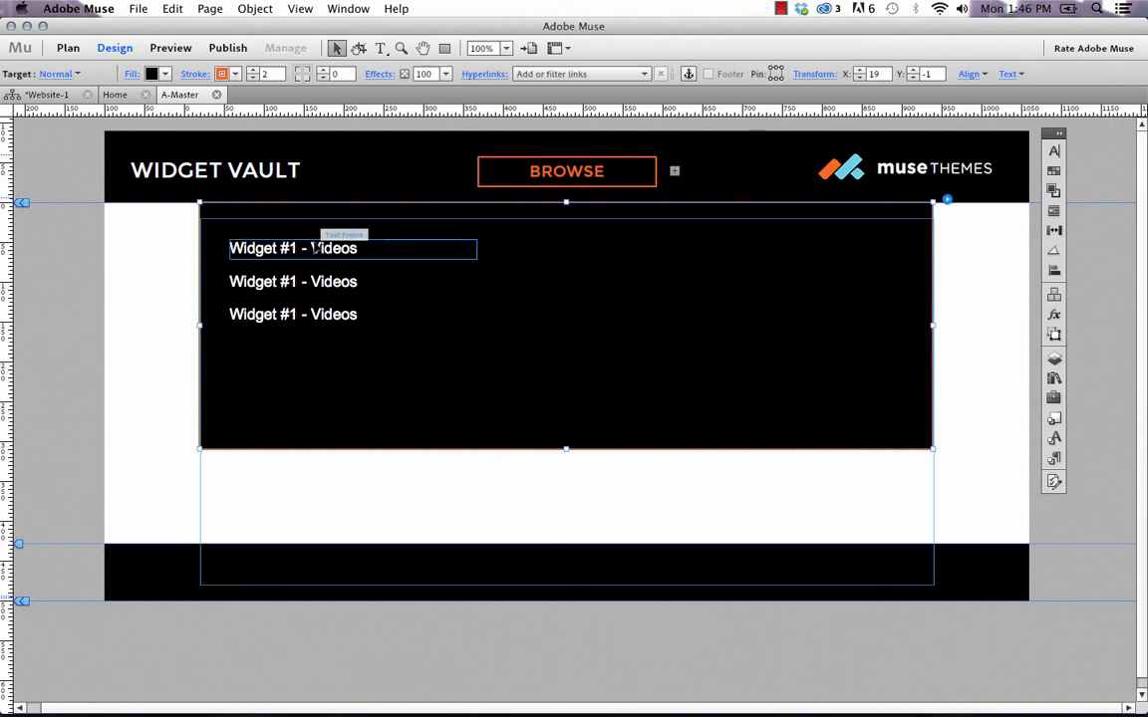
{"action": "left_click", "coordinate": [406, 379]}
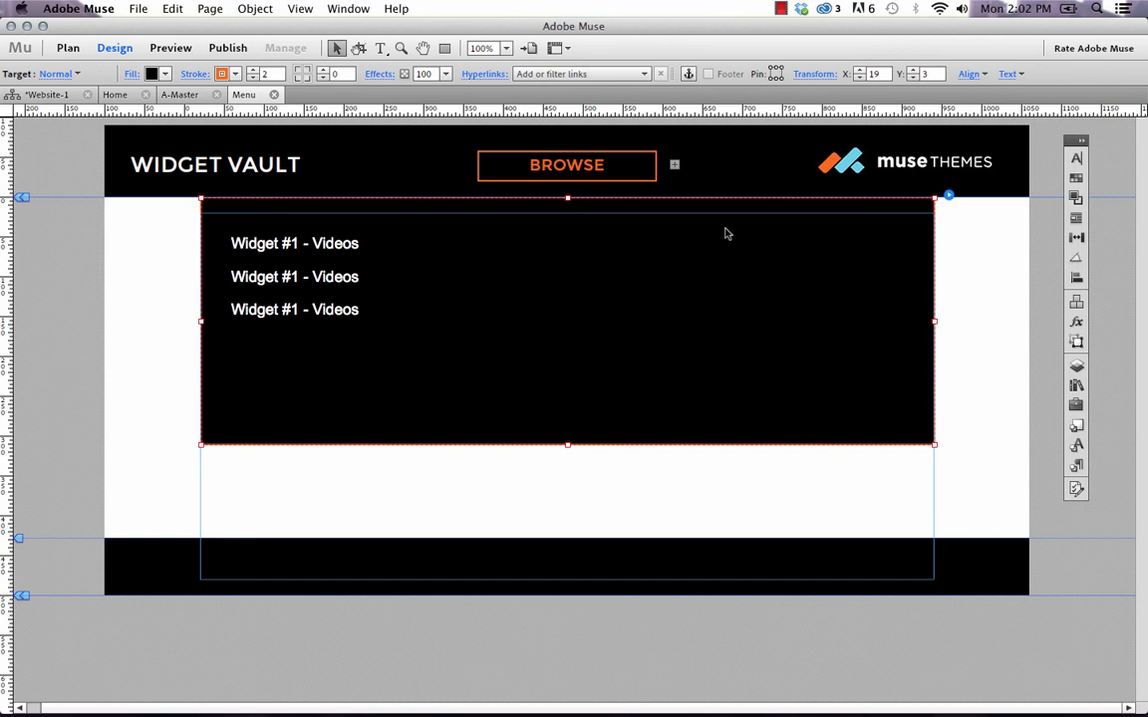
Preview the Menu master page in Firefox and reveal the mega menu under BROWSE.
{"action": "left_click", "coordinate": [566, 163]}
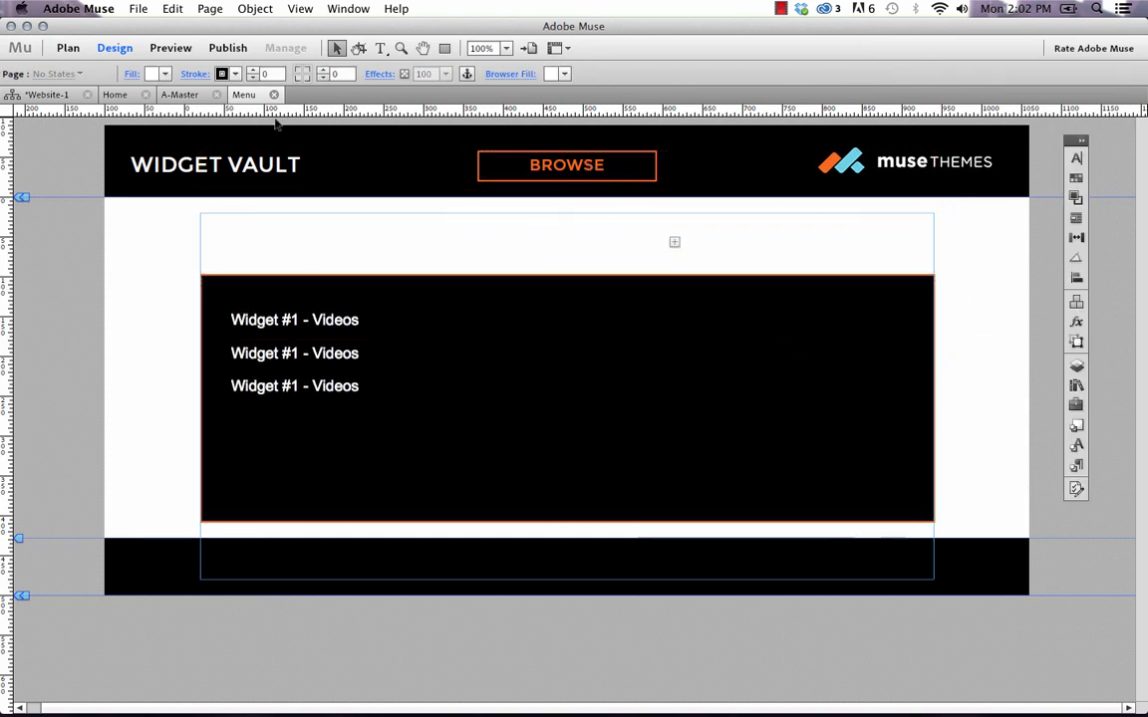
{"action": "left_click", "coordinate": [566, 163]}
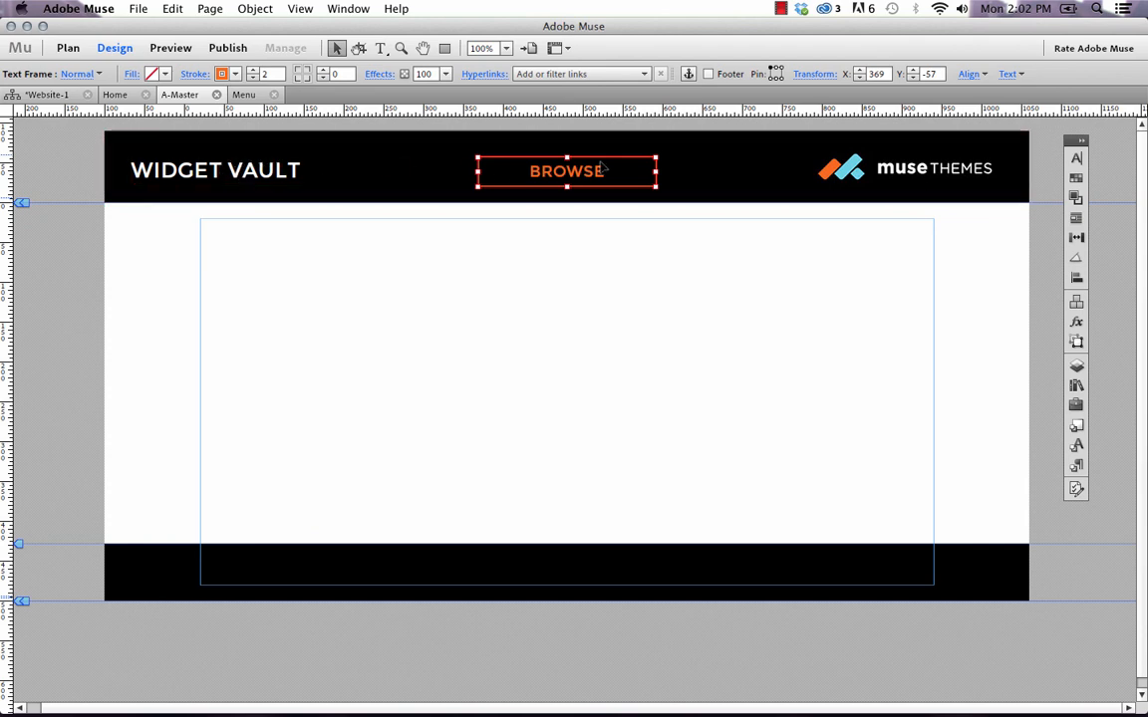
{"action": "mouse_move", "coordinate": [775, 74]}
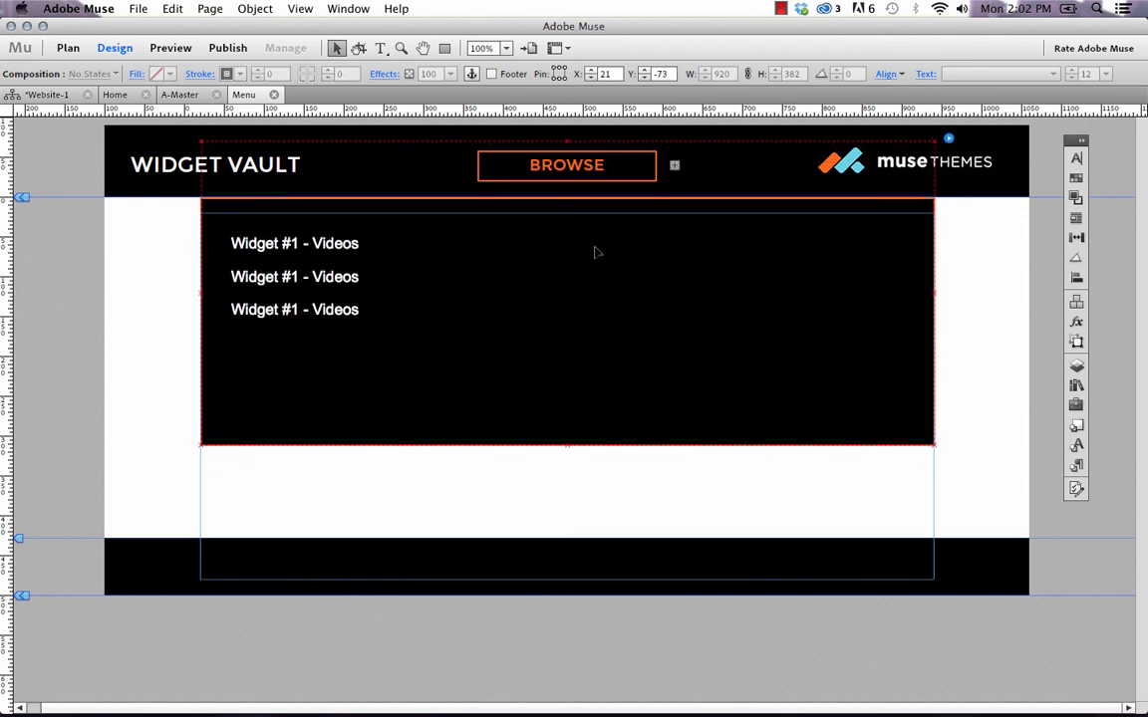
{"action": "left_click", "coordinate": [137, 8]}
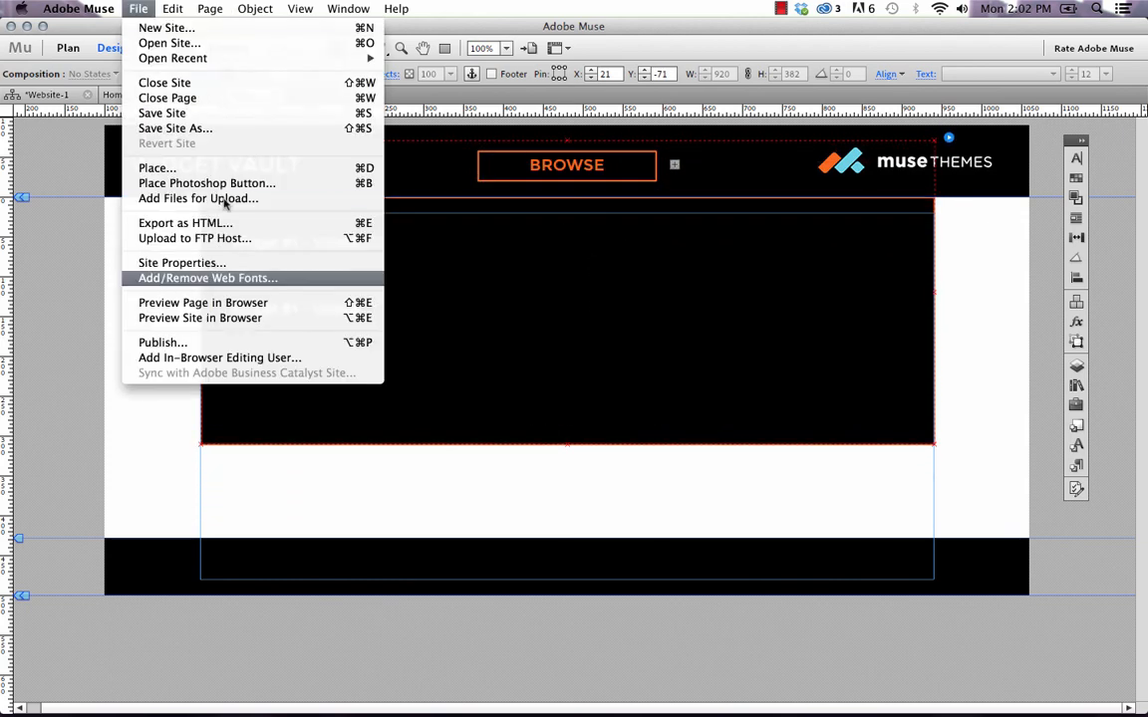
{"action": "left_click", "coordinate": [204, 303]}
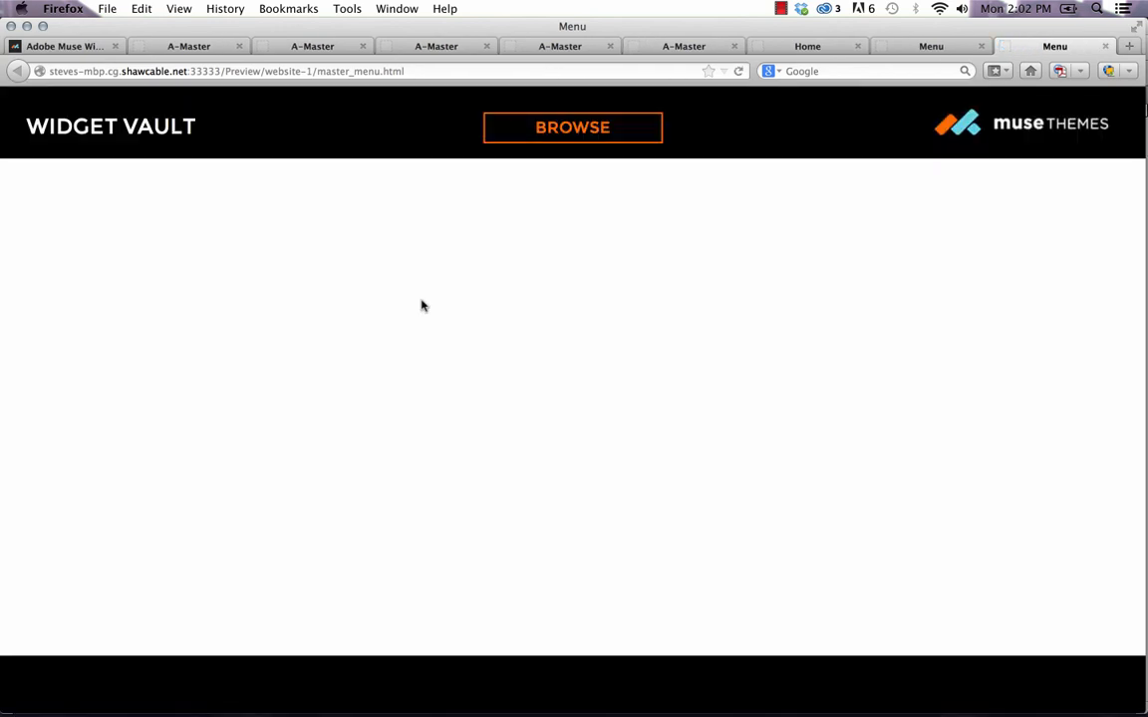
{"action": "left_click", "coordinate": [572, 128]}
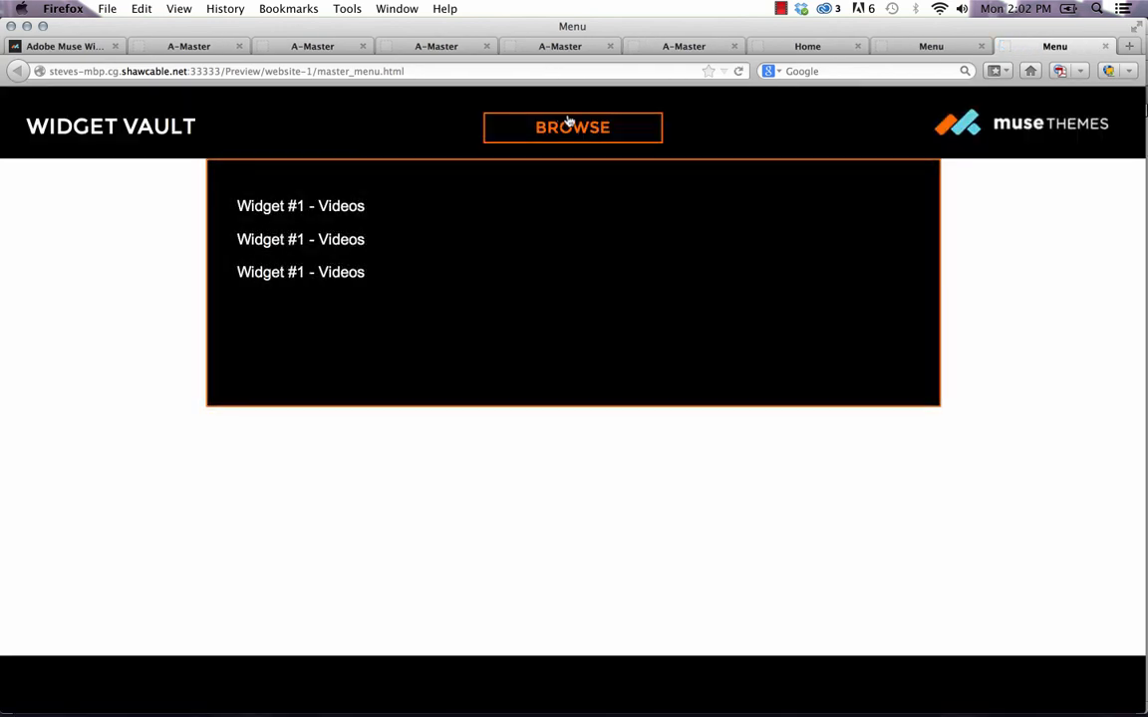